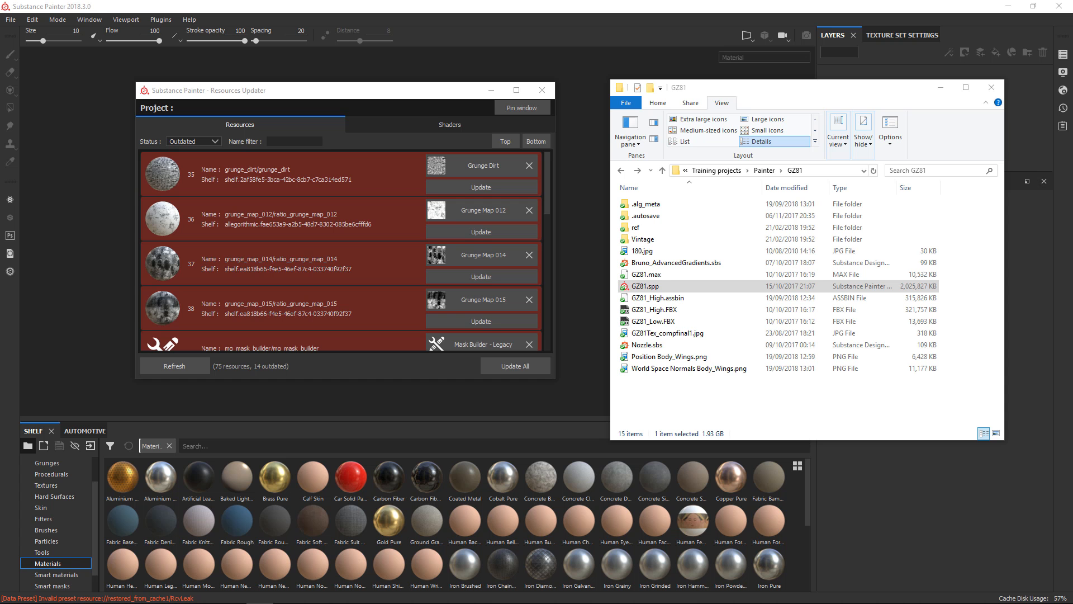
mouse_move(577, 524)
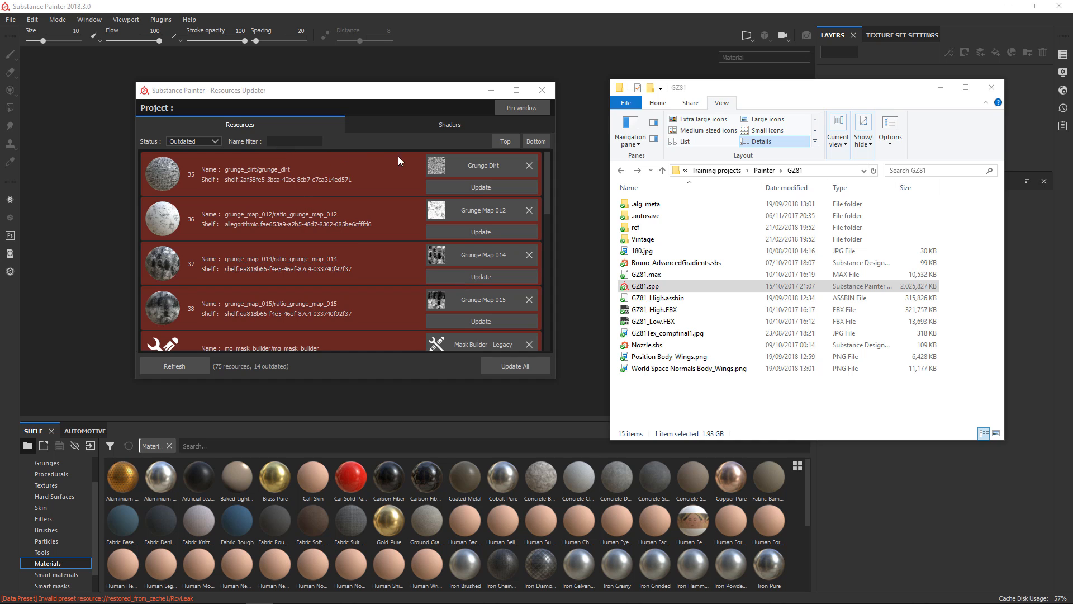
mouse_move(369, 262)
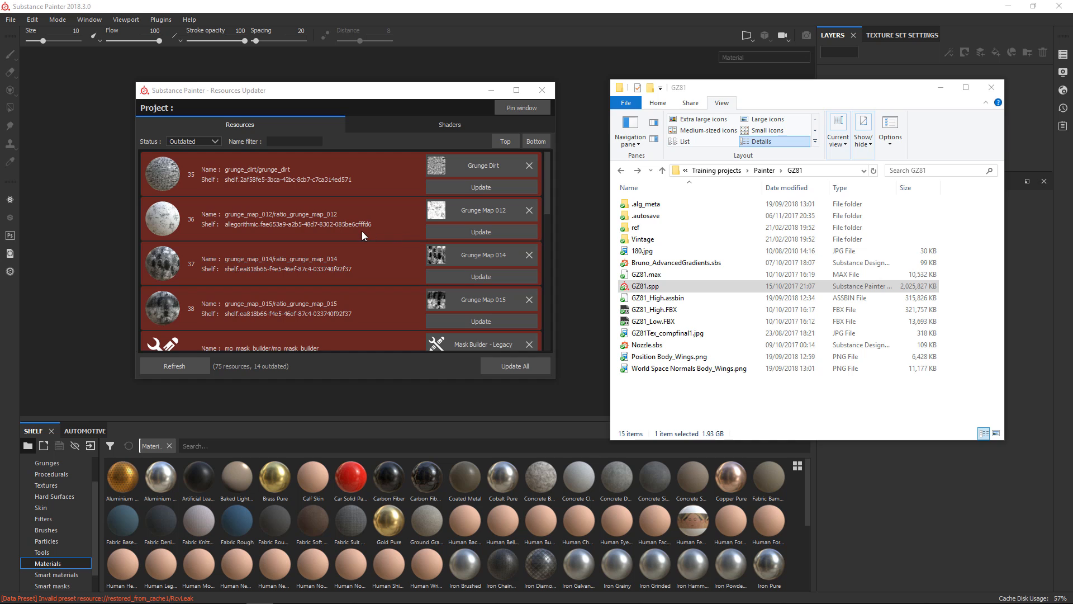
mouse_move(816, 104)
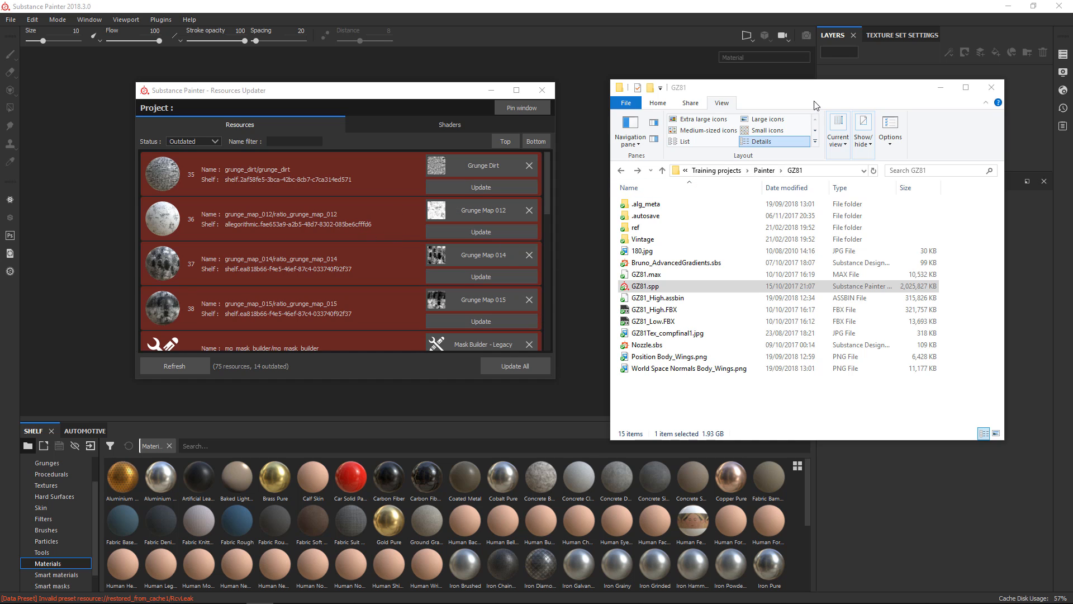
mouse_move(780, 91)
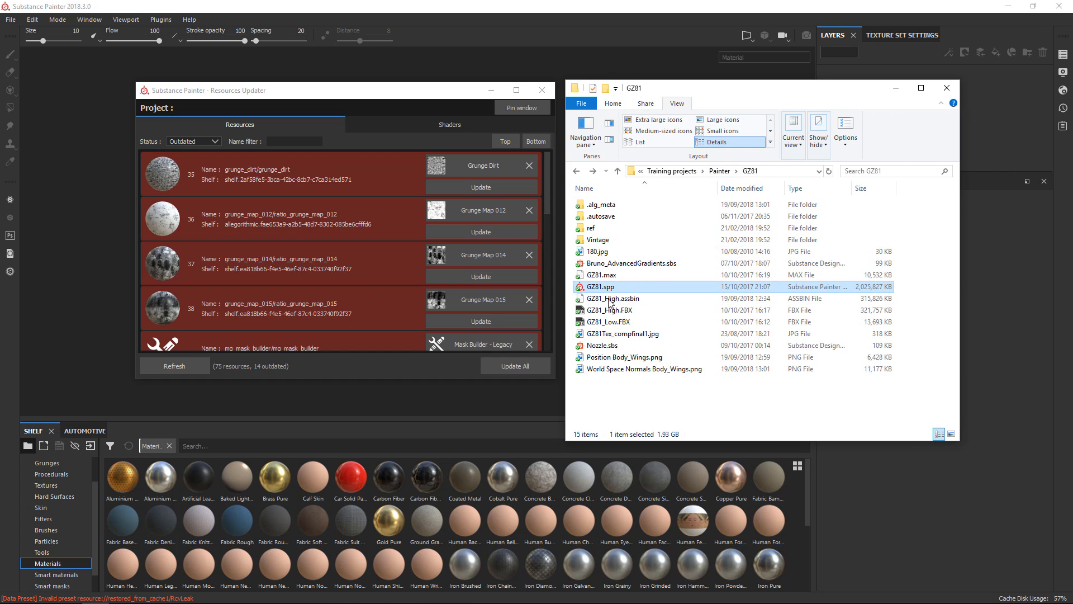
mouse_move(602, 287)
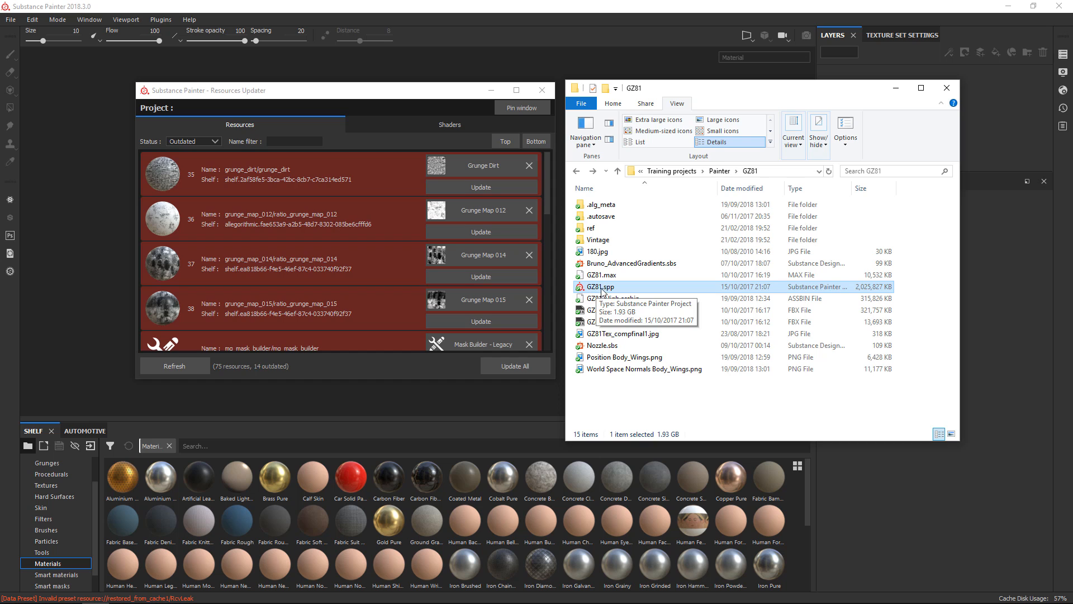
mouse_move(667, 393)
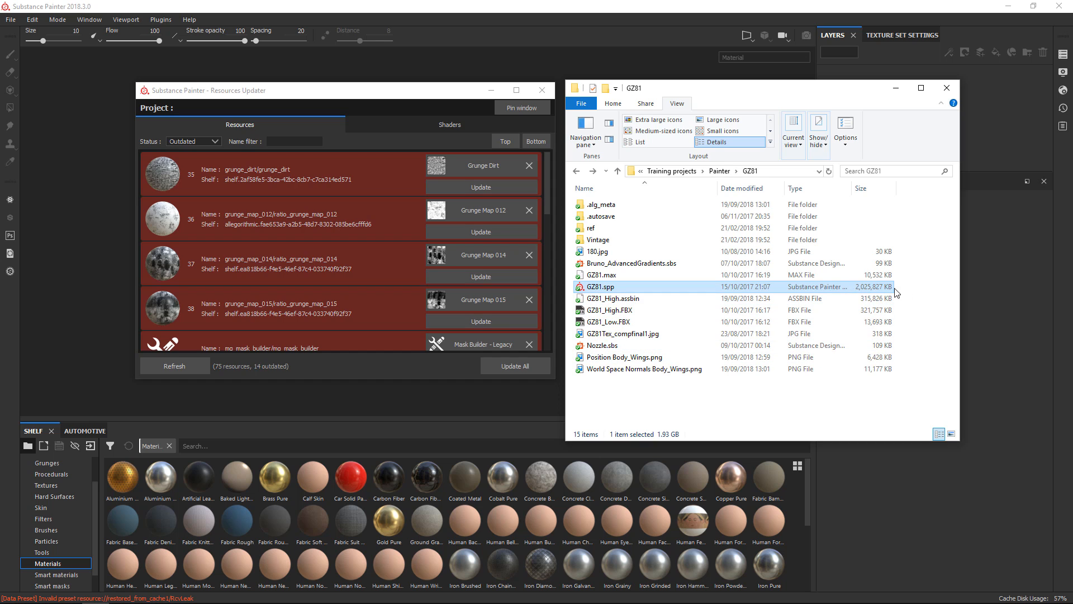
mouse_move(845, 294)
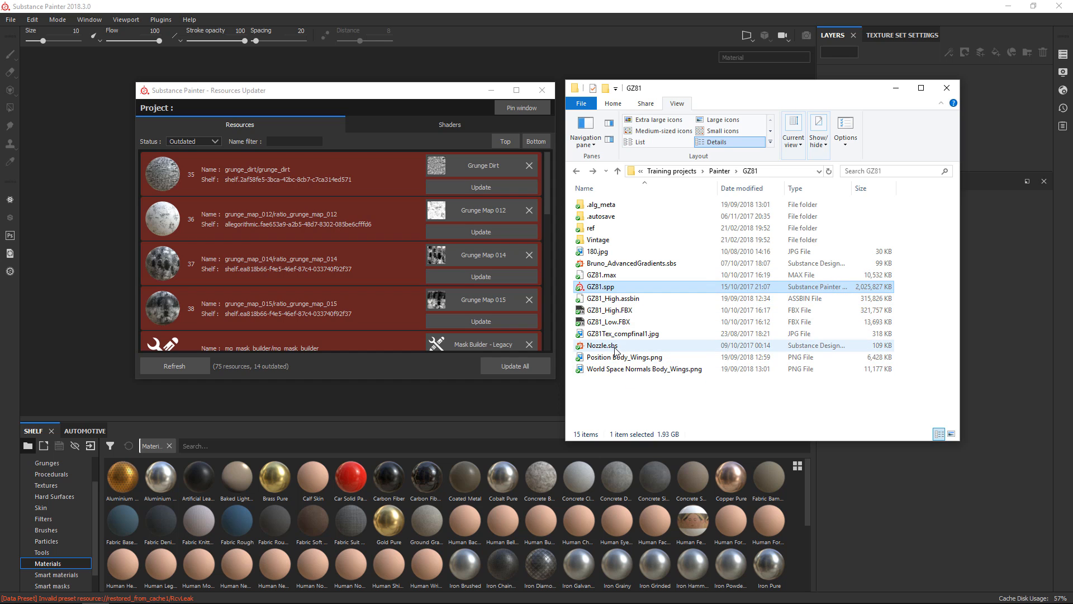
Select the Nozzle.sbs Substance Designer file, then the GZ81.spp project file
left_click(602, 345)
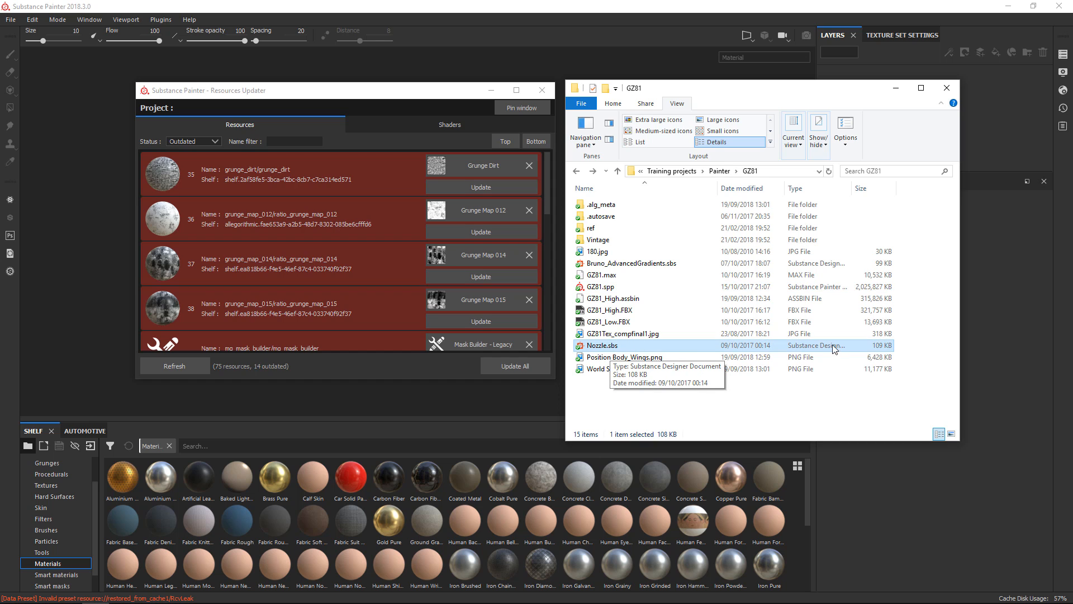
mouse_move(880, 251)
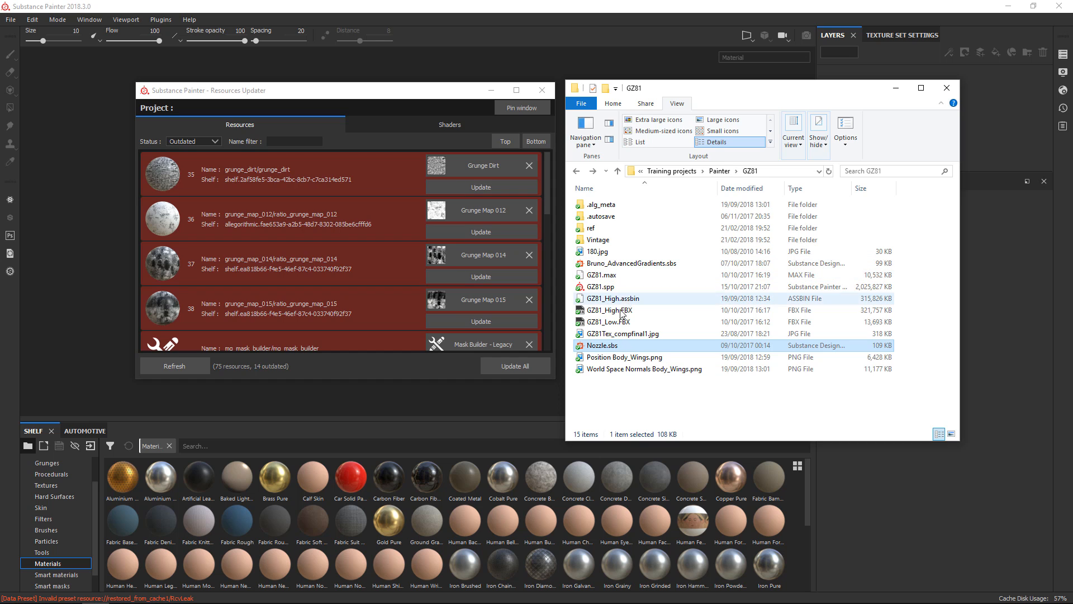
left_click(603, 345)
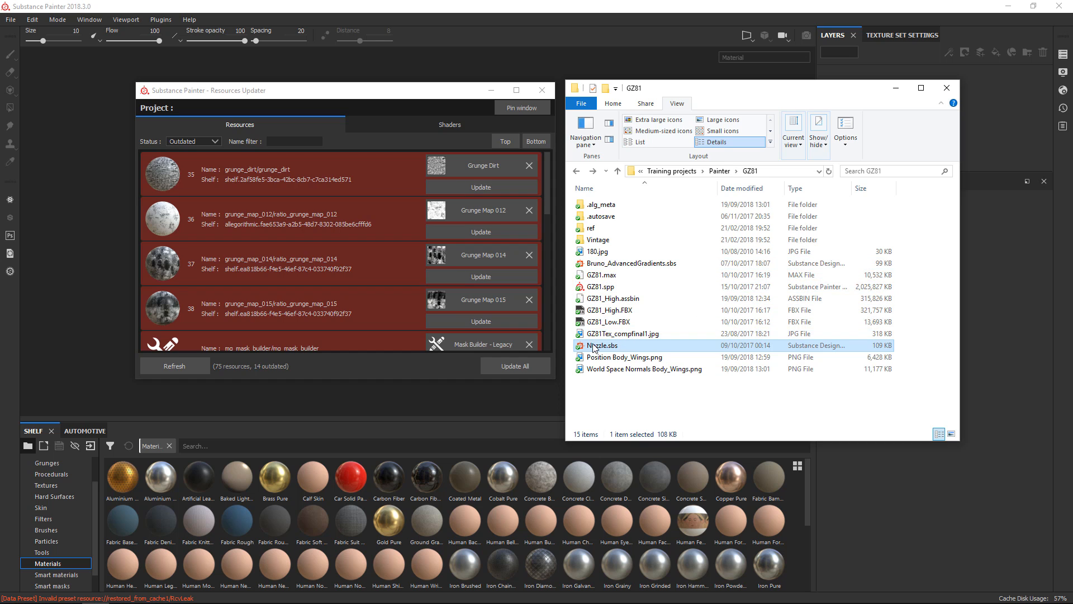
mouse_move(642, 345)
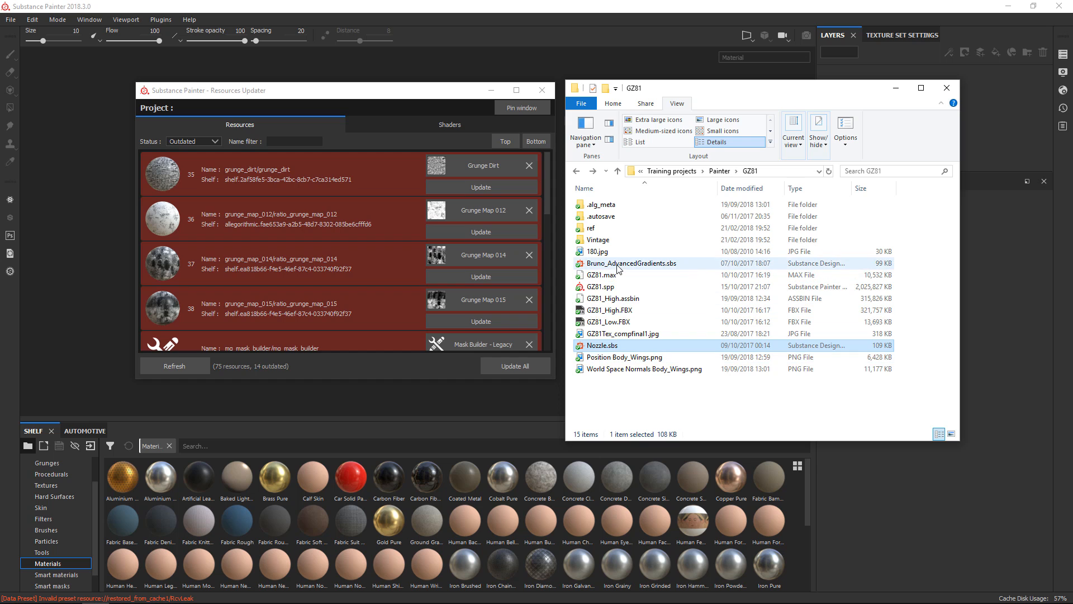
left_click(600, 286)
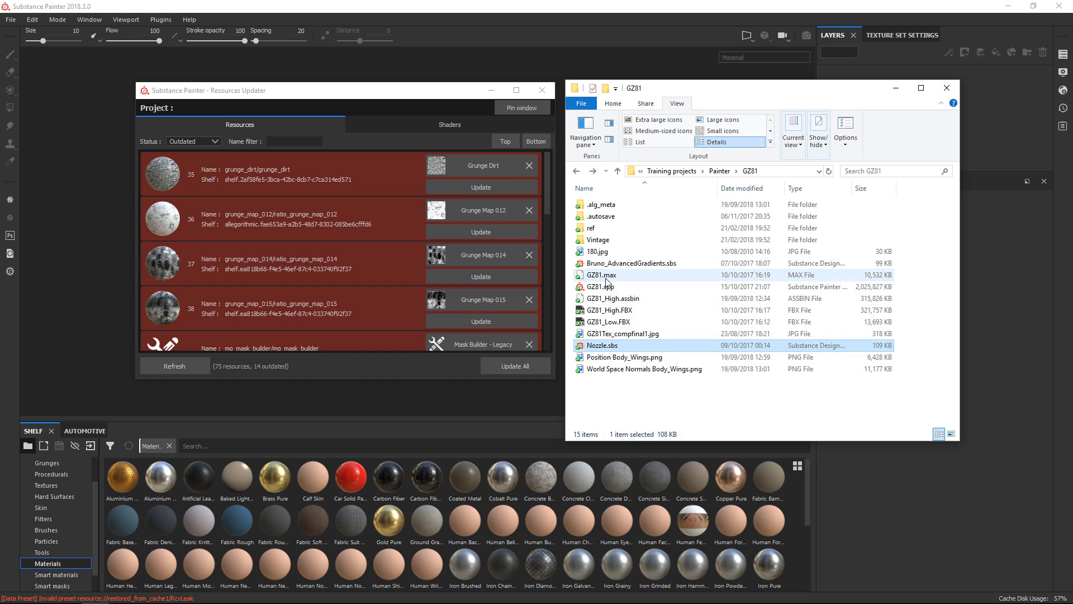
left_click(601, 287)
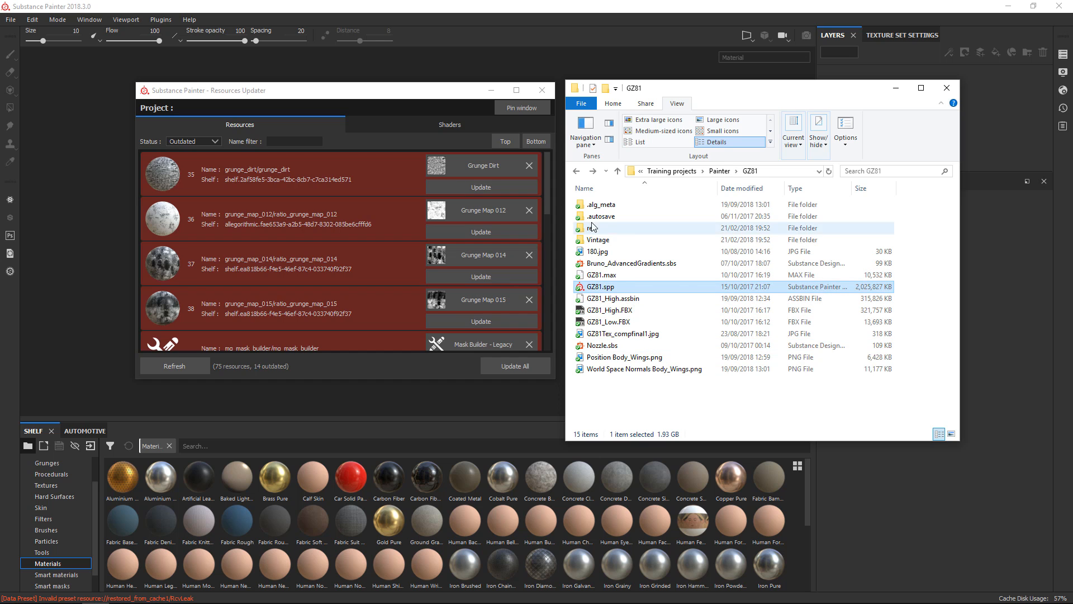
mouse_move(685, 314)
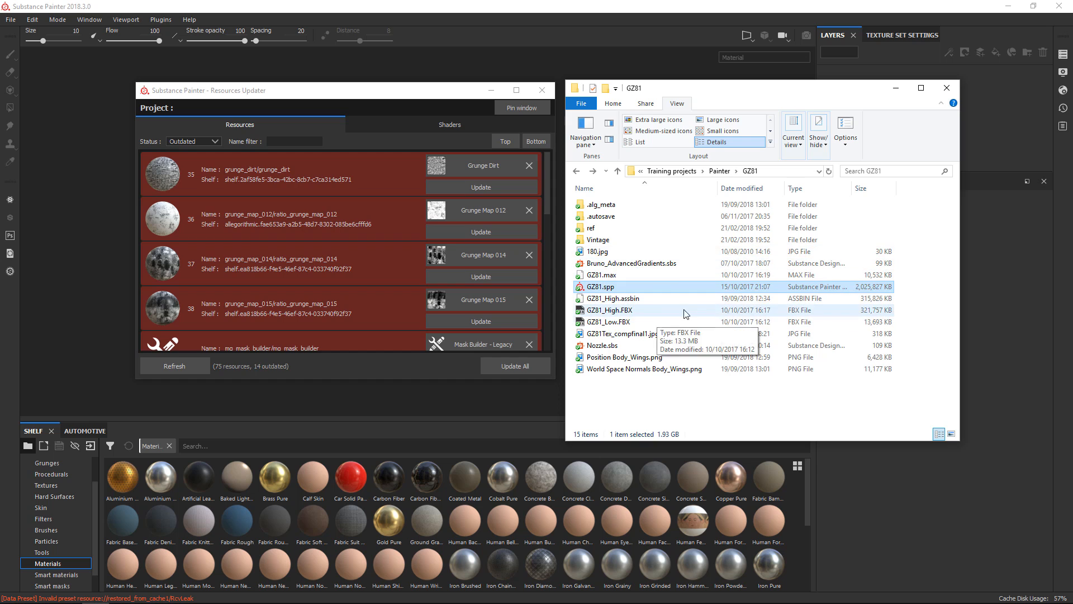
Pick the Paint tool on the PreviewSphere, keeping edge_11 as the brush normal
left_click(601, 286)
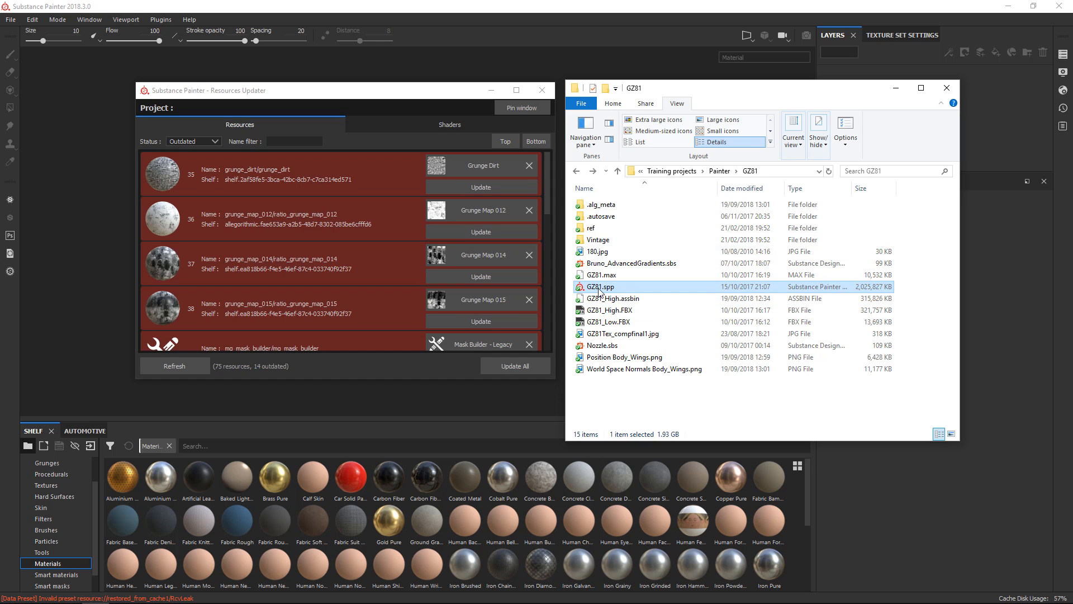
mouse_move(601, 287)
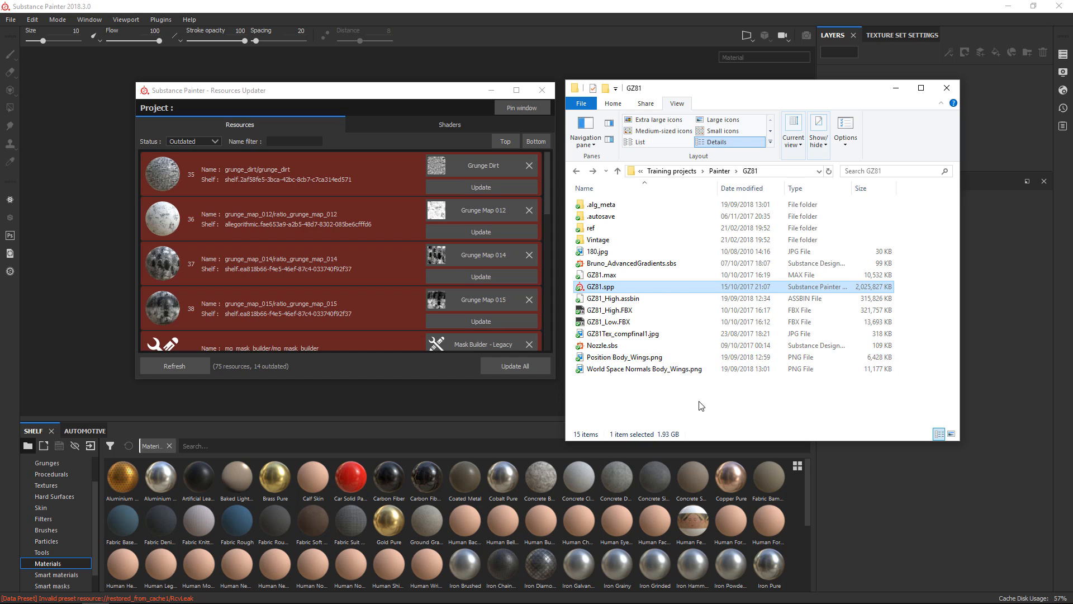
mouse_move(637, 336)
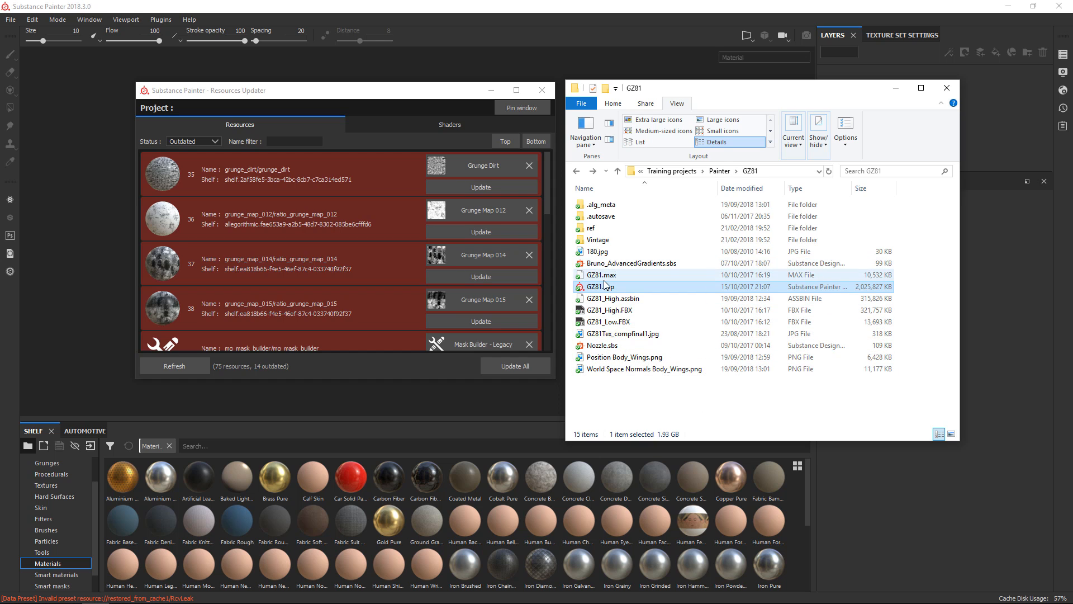
left_click(601, 286)
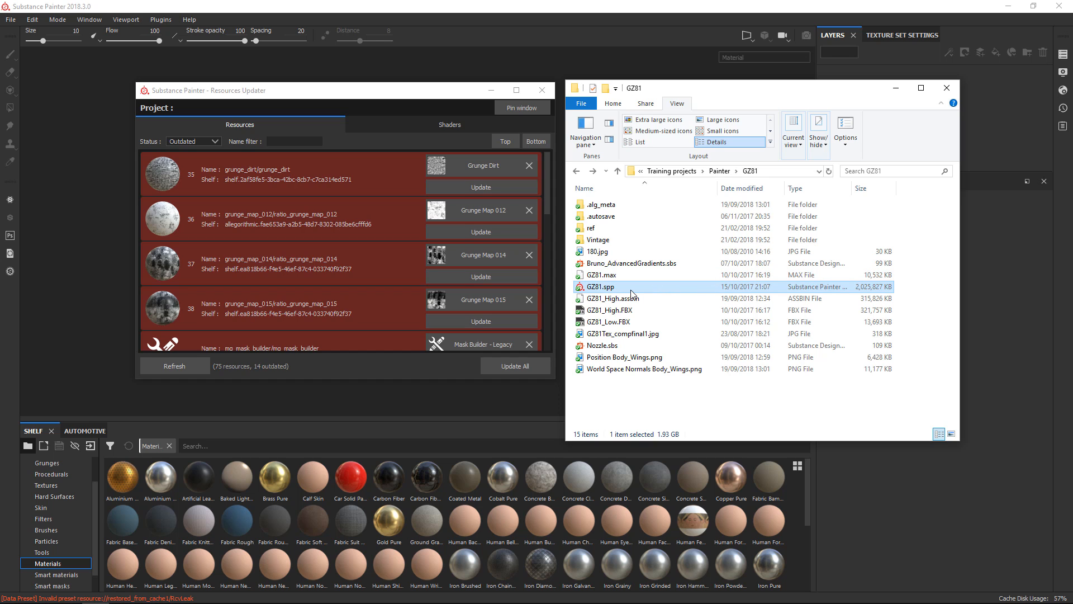
left_click(612, 298)
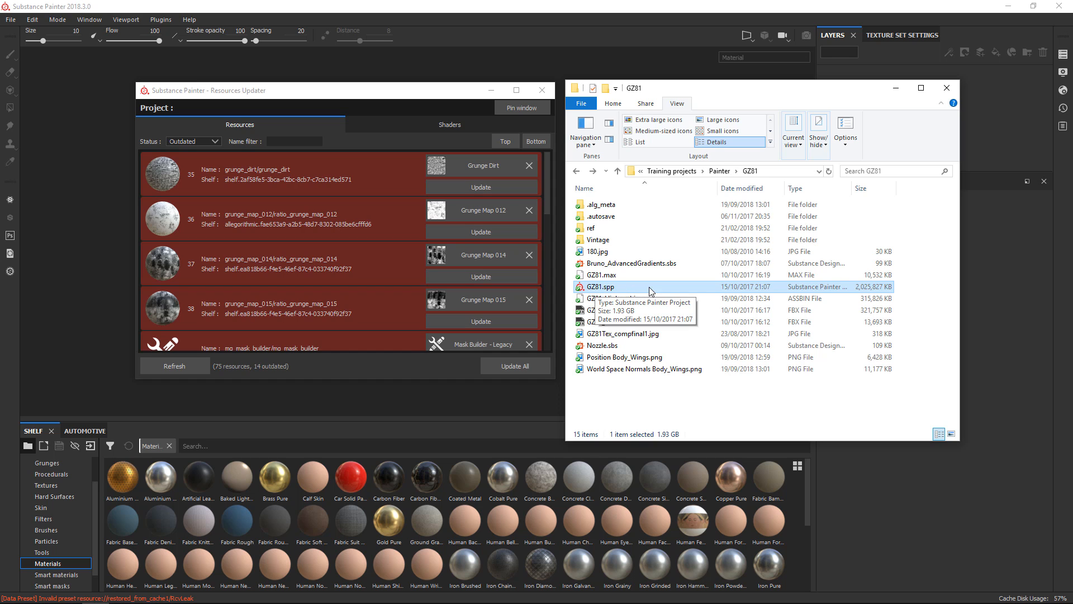
mouse_move(811, 287)
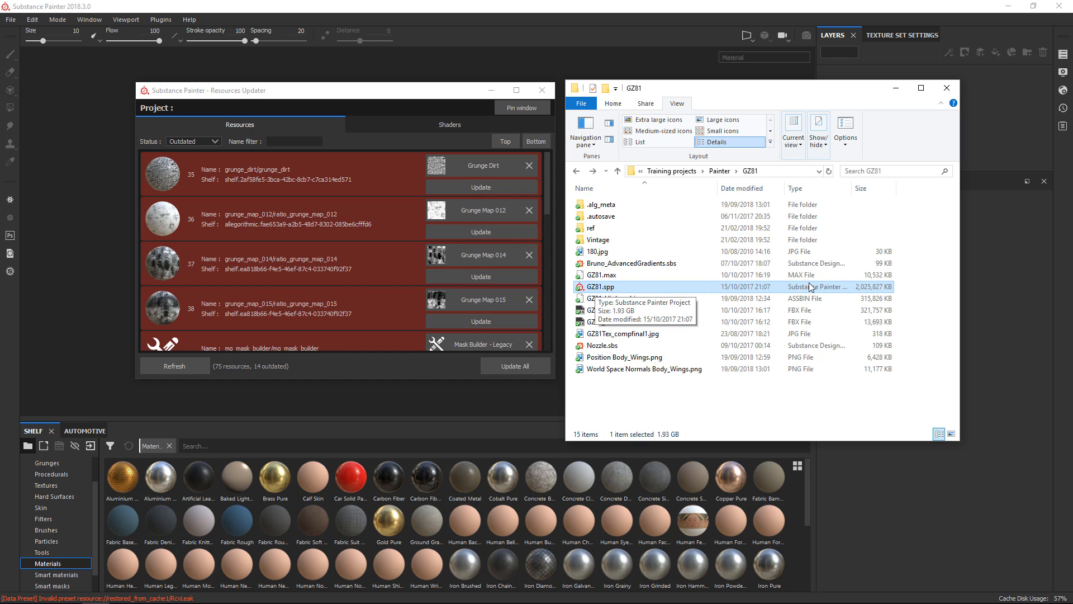
mouse_move(893, 289)
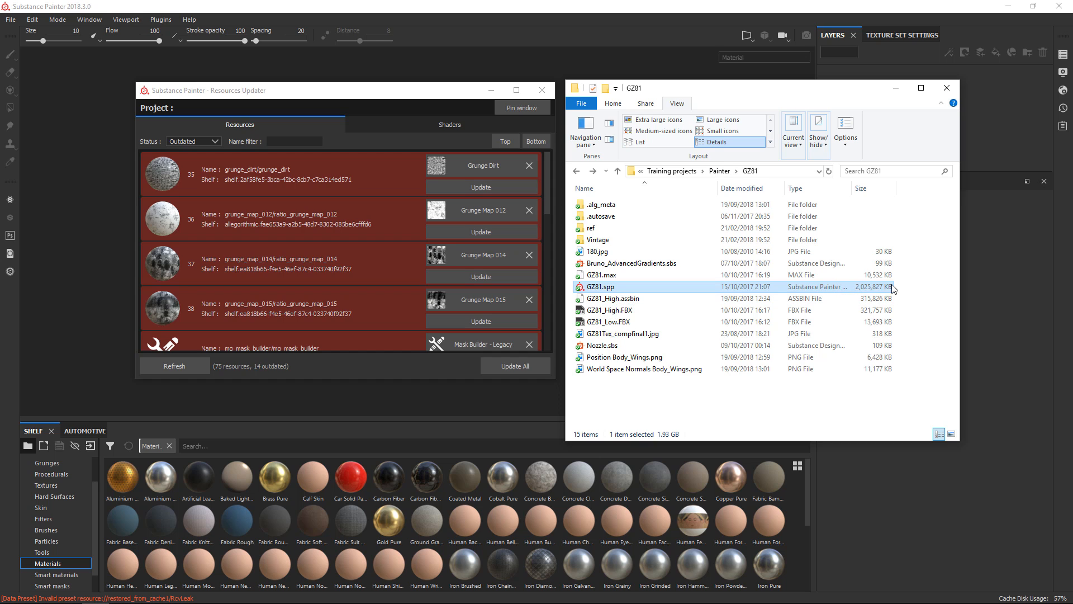
left_click(602, 274)
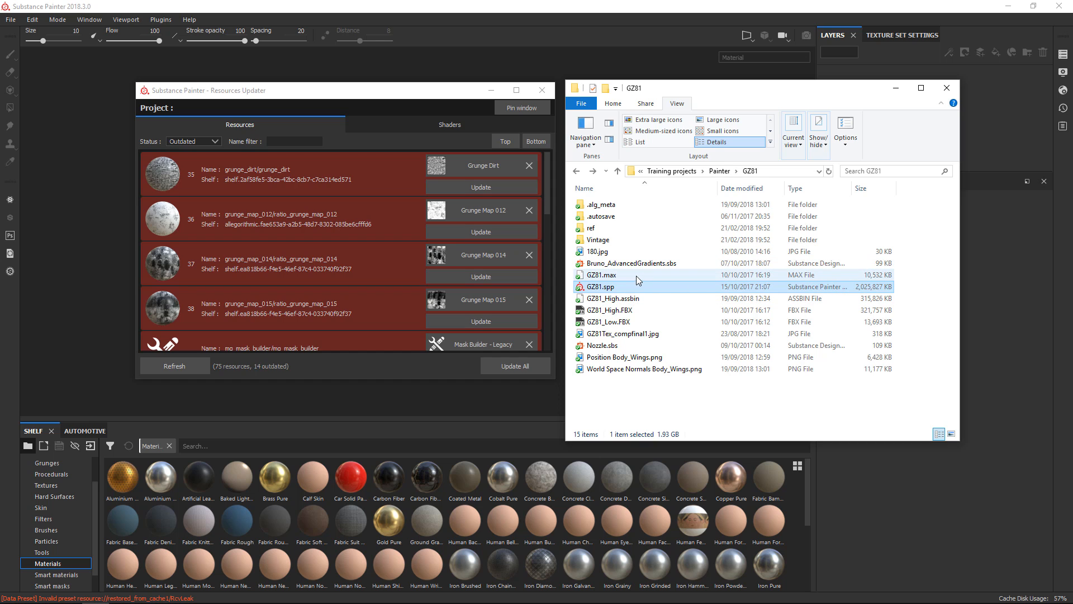
mouse_move(631, 286)
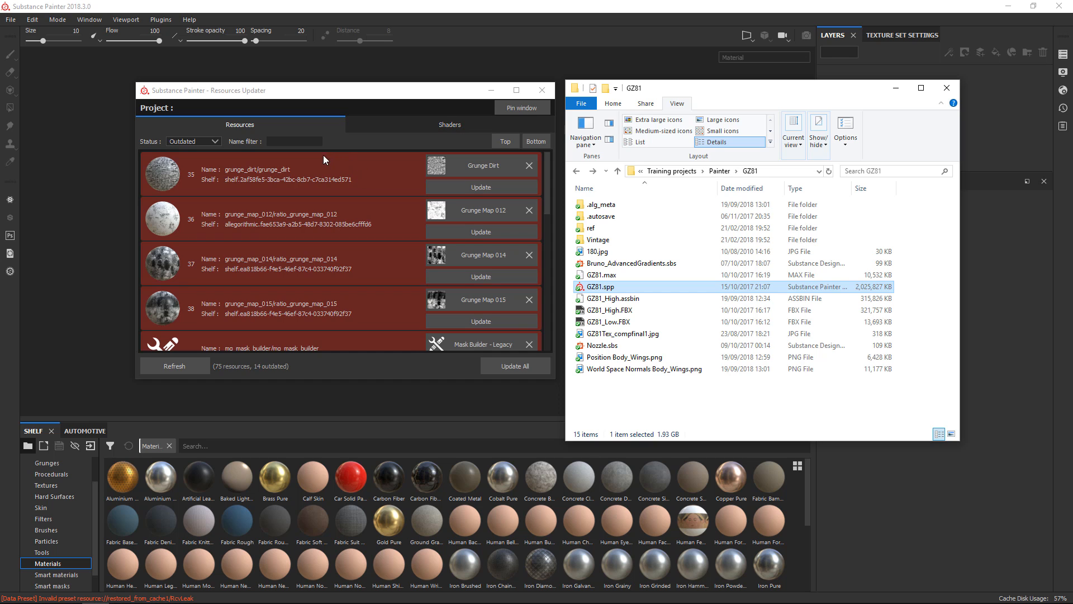
mouse_move(271, 260)
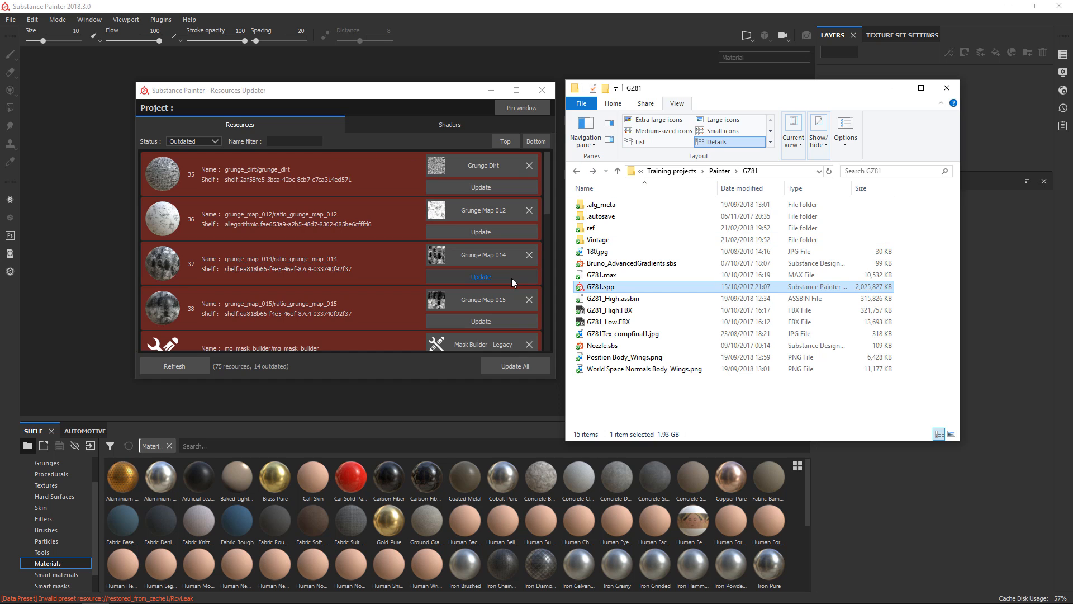
mouse_move(597, 239)
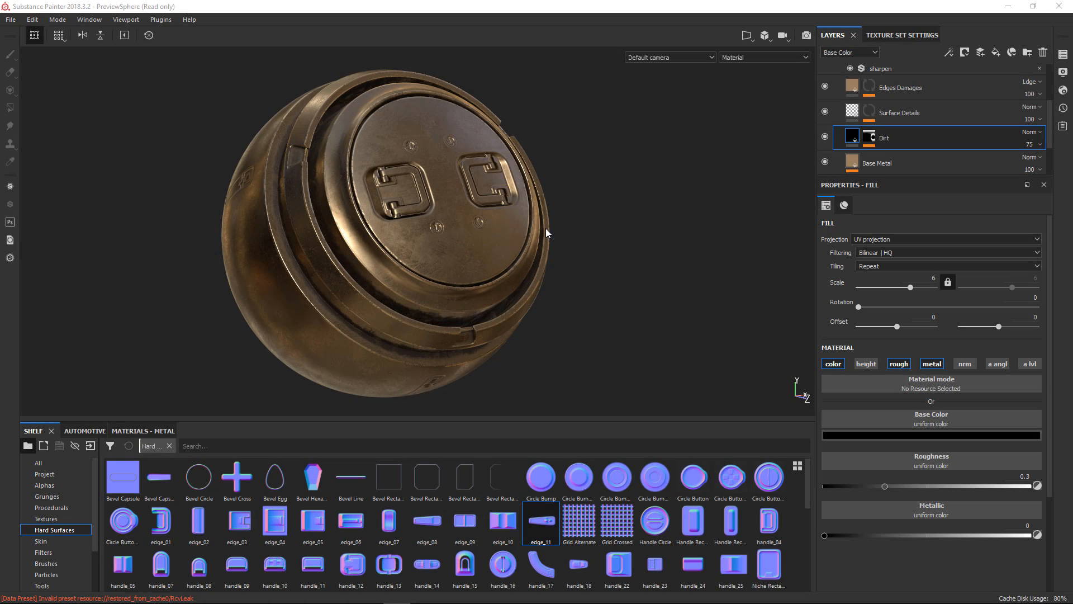
mouse_move(571, 218)
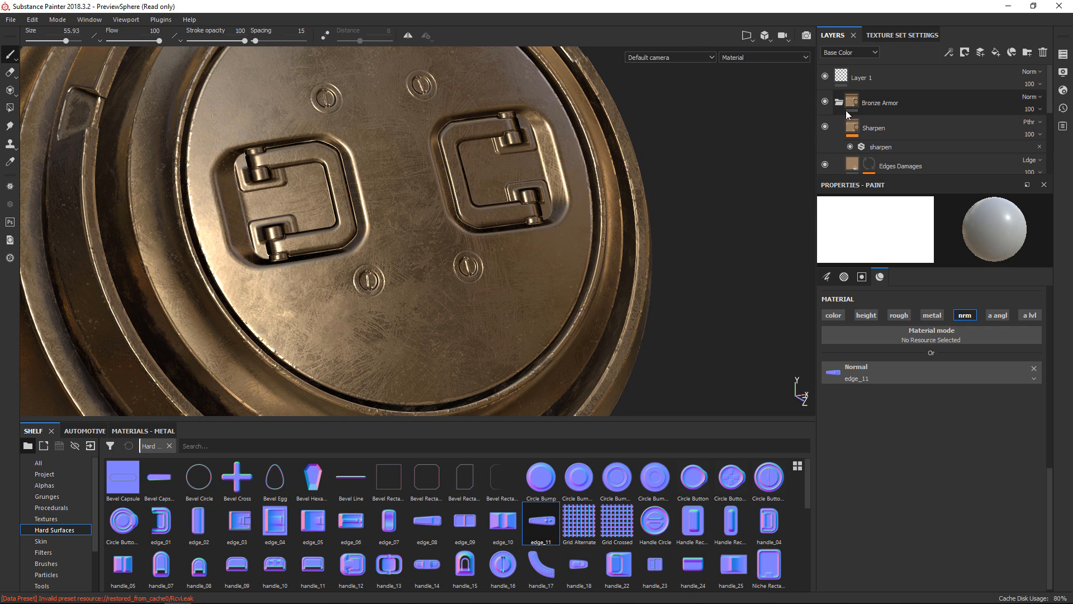
left_click(400, 199)
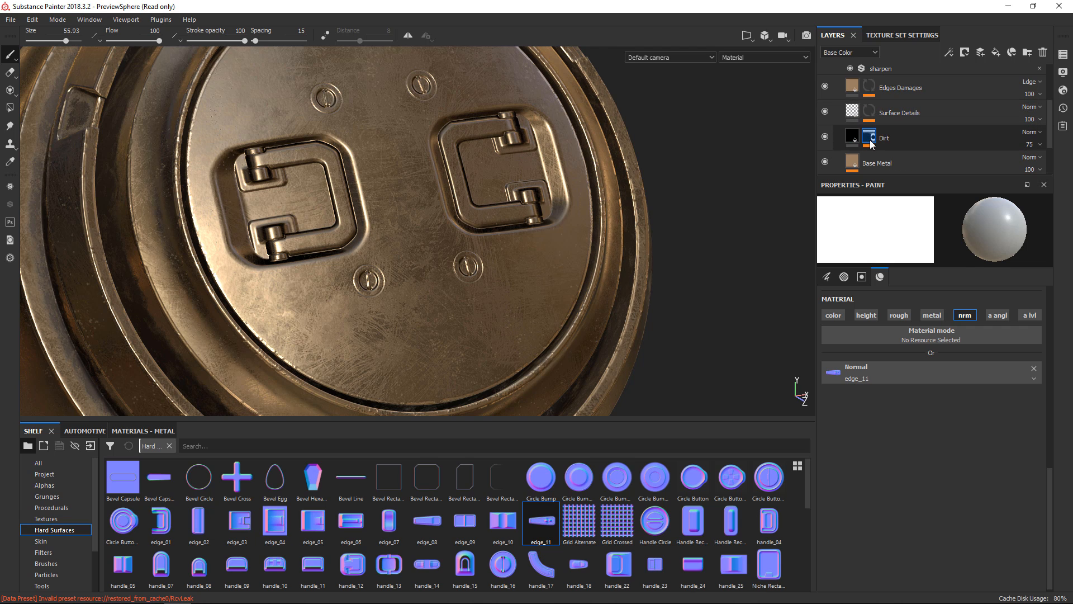
Select the Dirt layer's mask and scroll through its mg_mask_editor generator properties
left_click(869, 137)
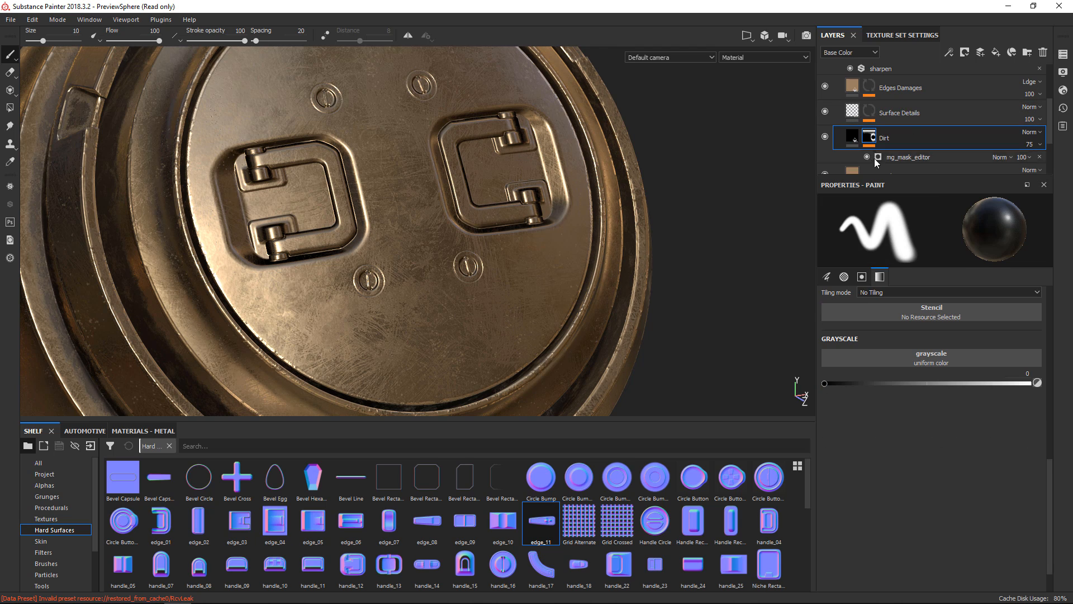
left_click(906, 157)
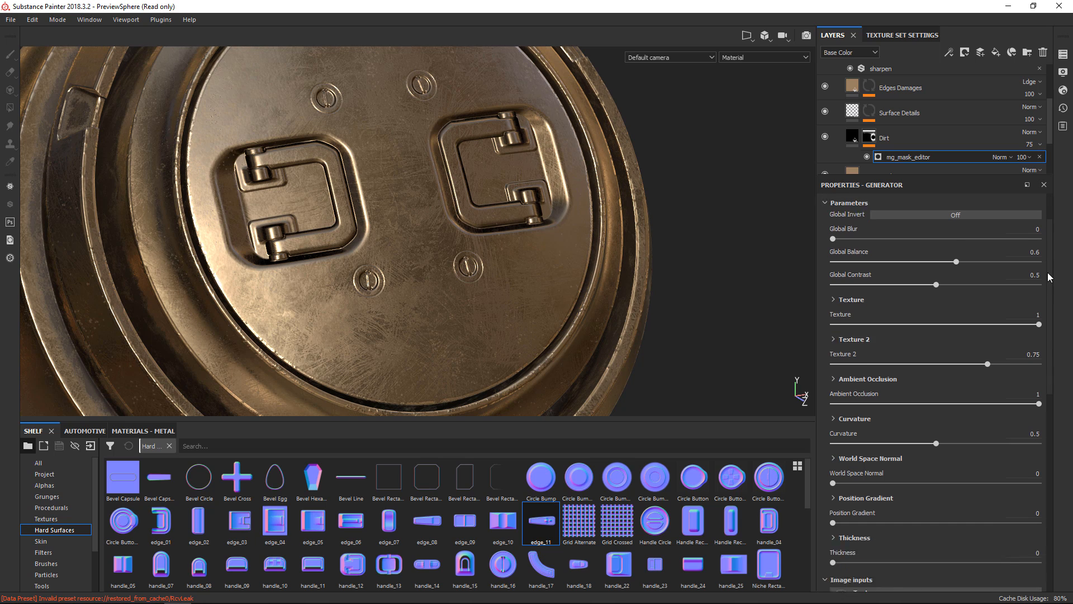
scroll("down", 3)
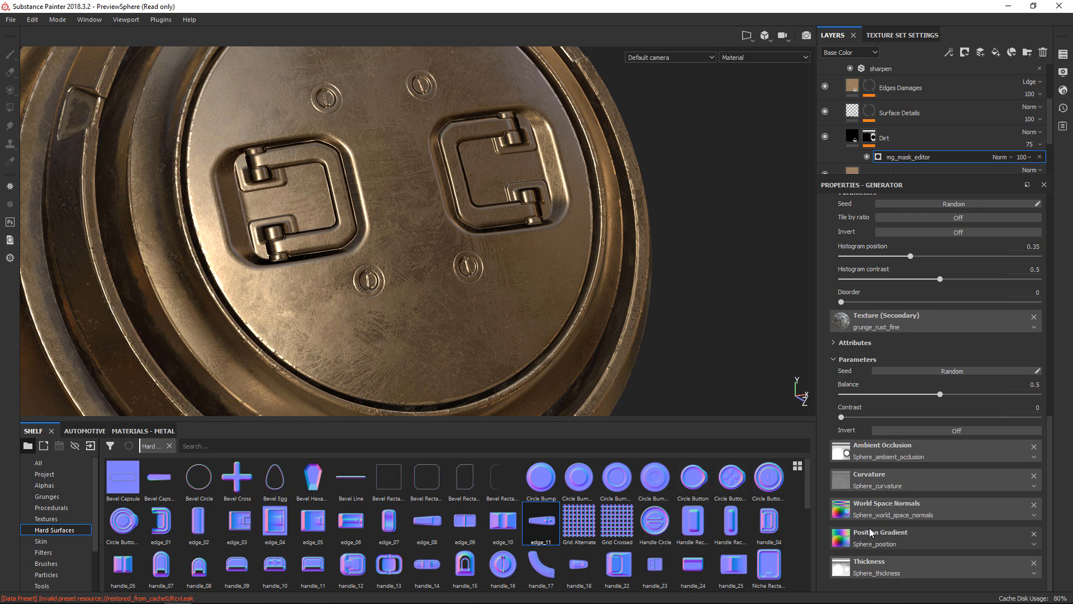
mouse_move(955, 351)
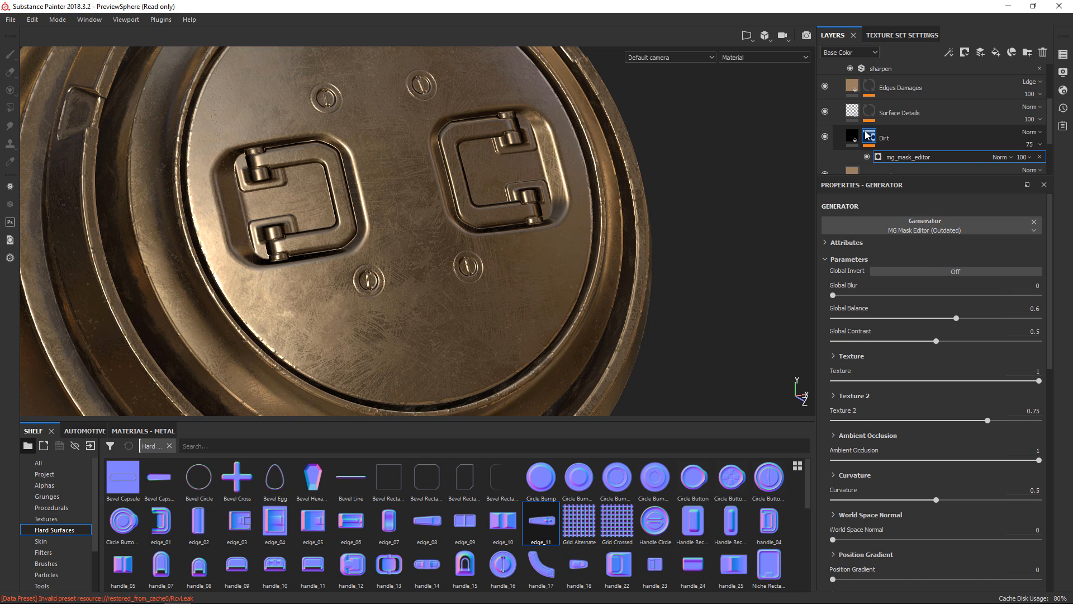
Replace the Dirt mask's MG Mask Editor with Mask Editor, then reselect the layer fill
left_click(869, 136)
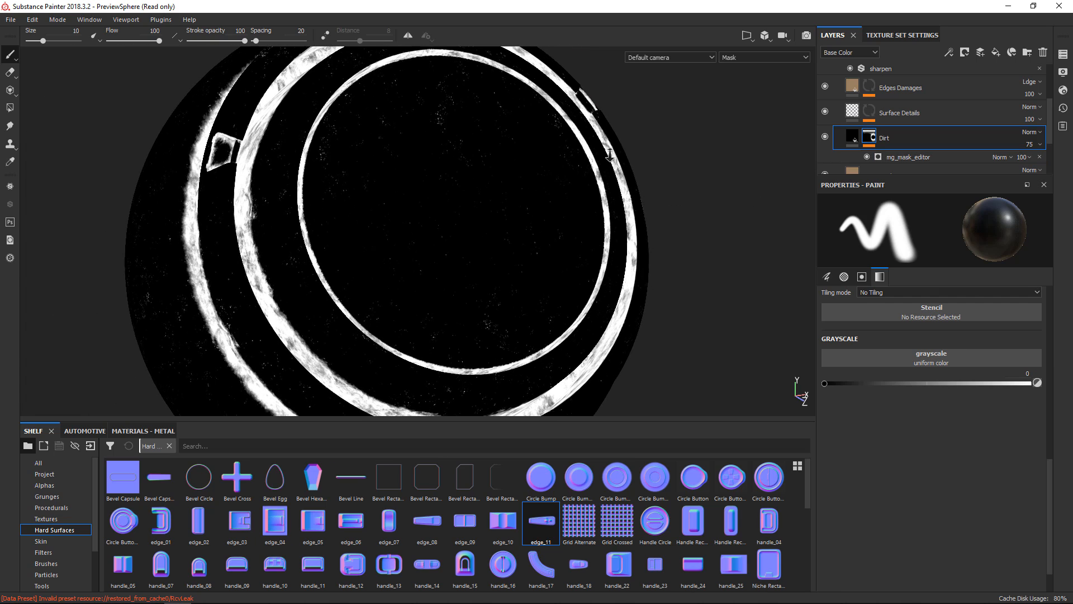
left_click(906, 157)
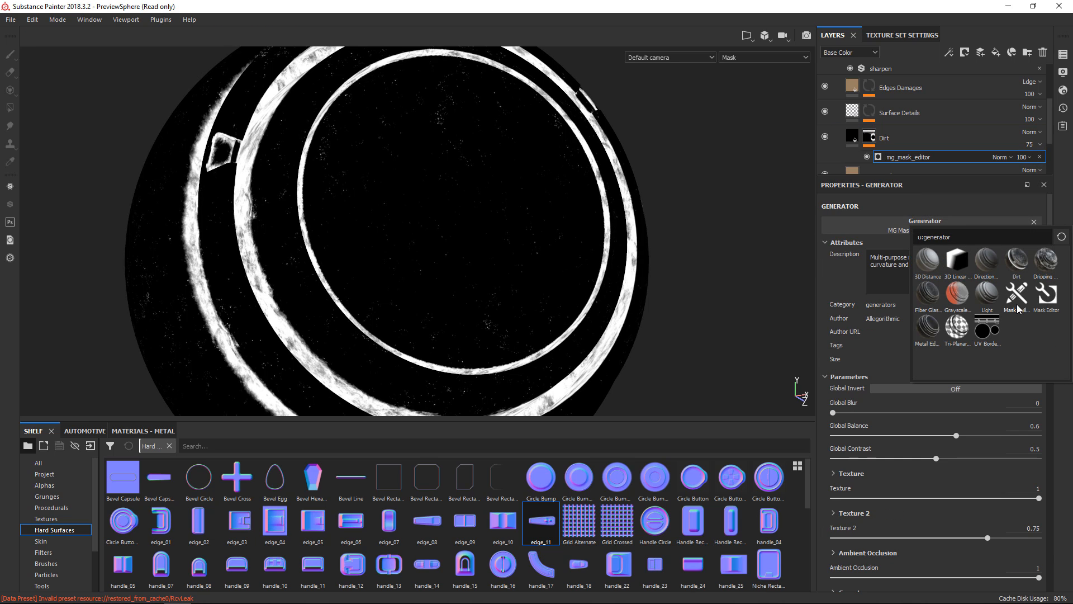
left_click(1044, 298)
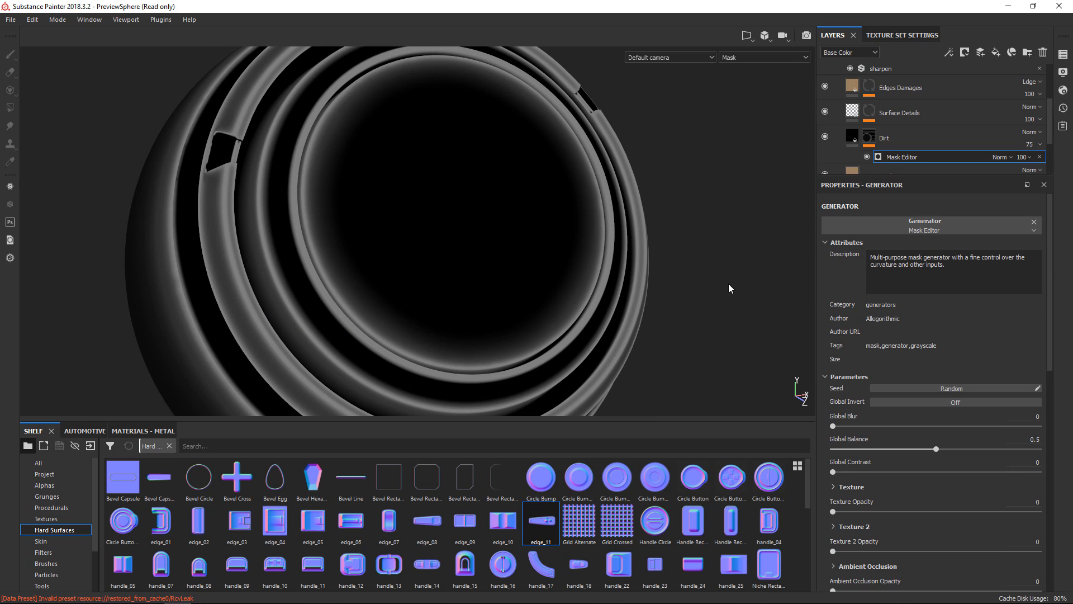
left_click(828, 242)
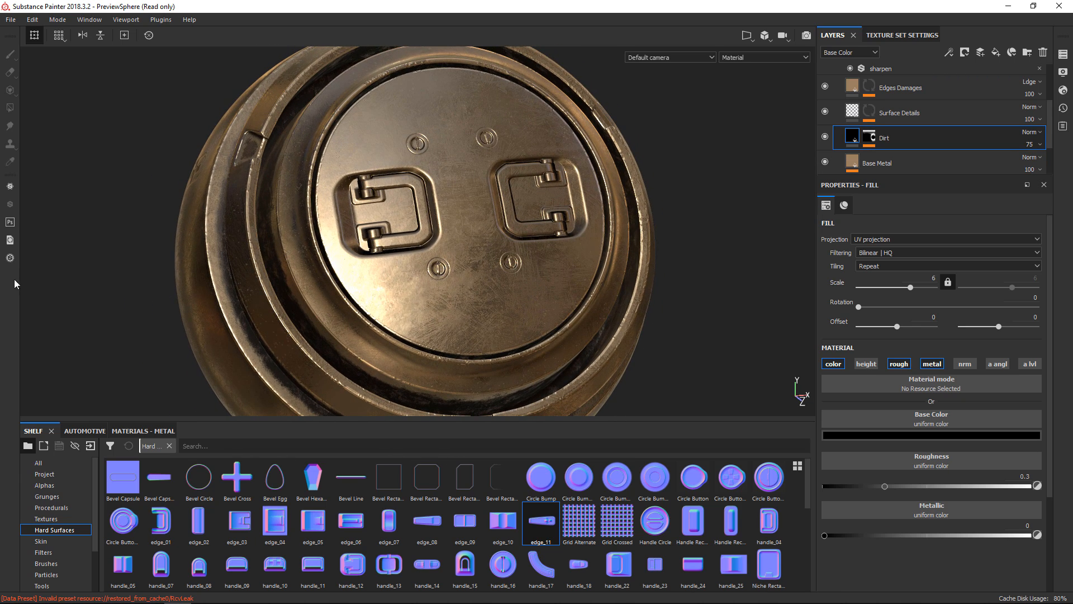
mouse_move(9, 240)
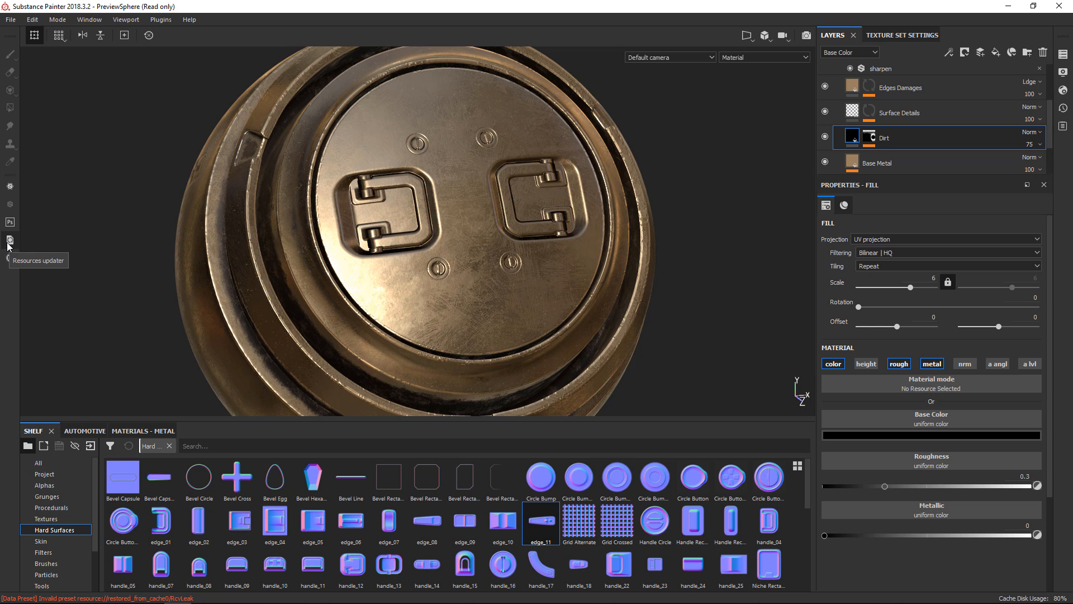
Filter Resources Updater to outdated items and update mg_mask_editor to its new version
left_click(9, 240)
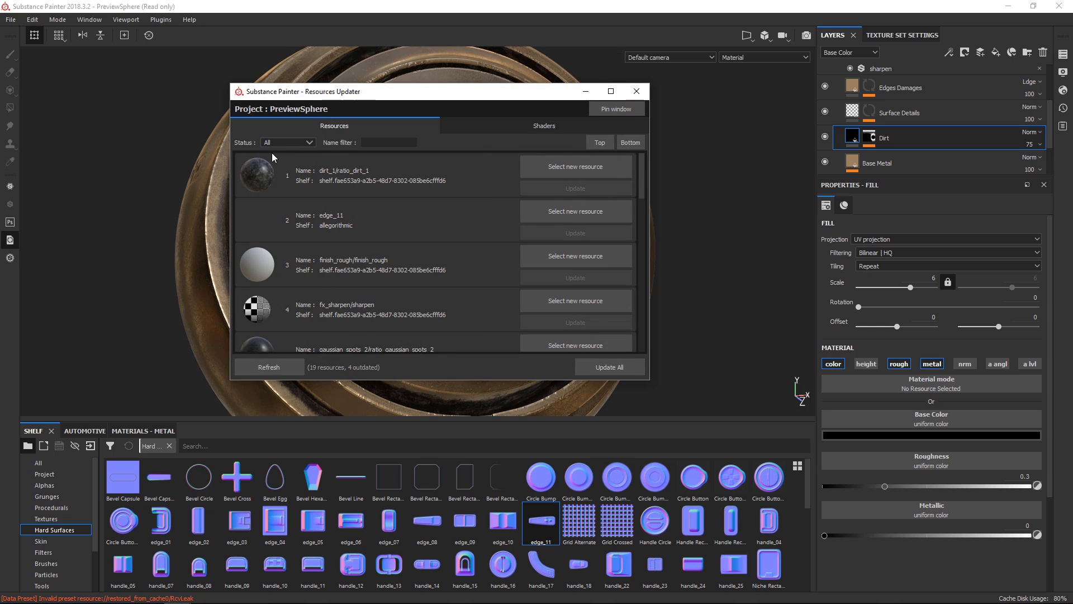
left_click(287, 143)
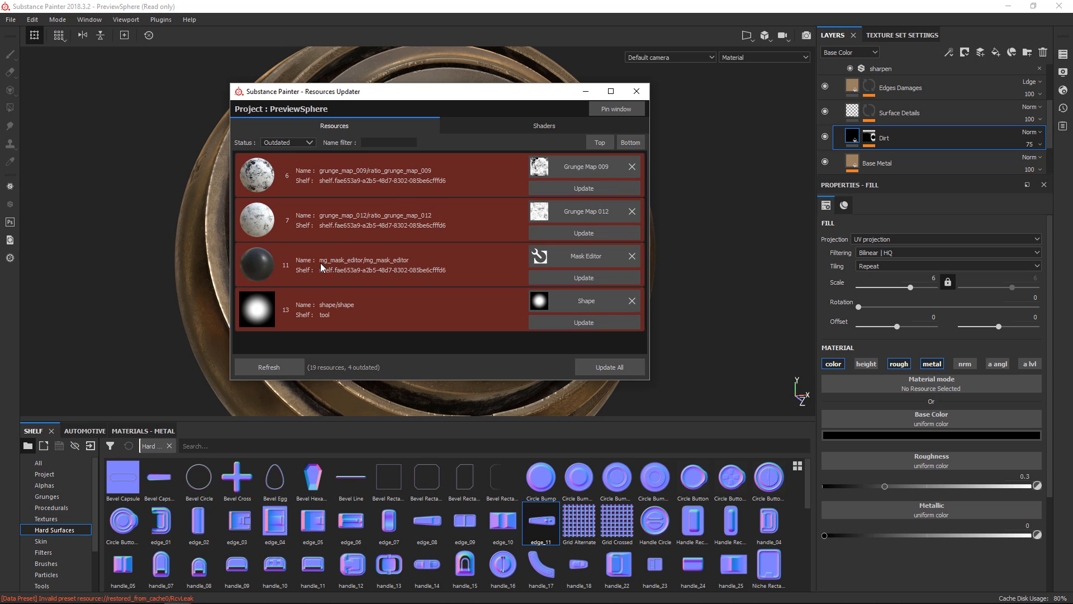
mouse_move(374, 280)
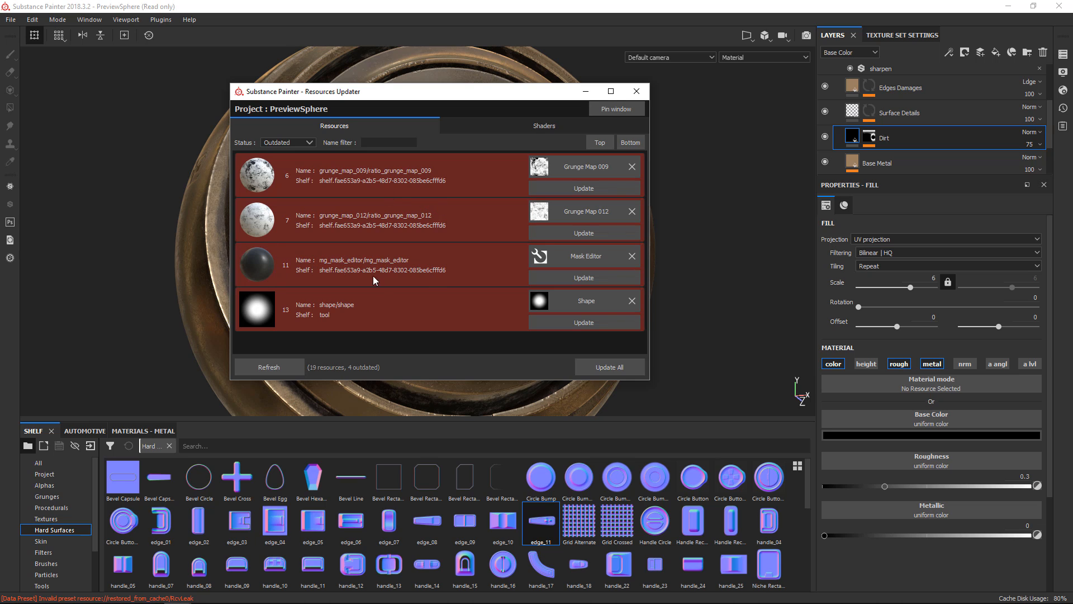
mouse_move(432, 268)
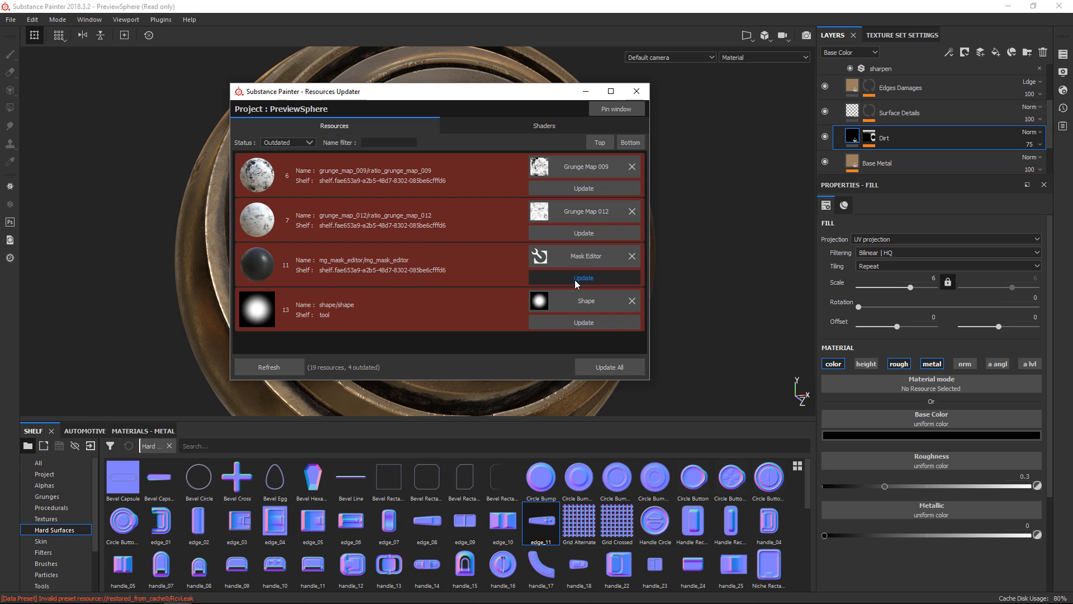
left_click(583, 277)
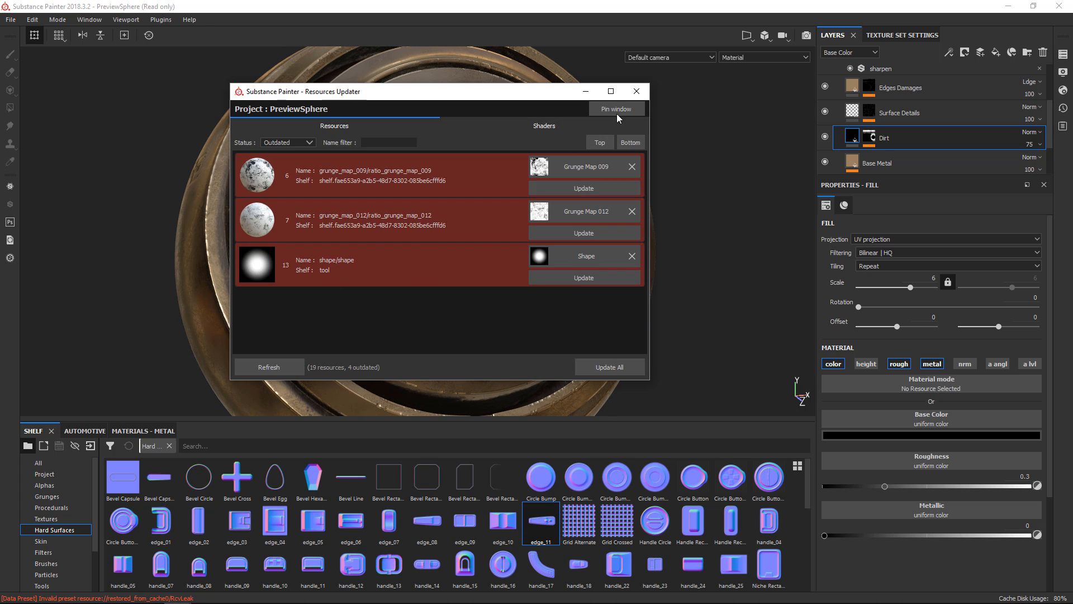
left_click(636, 92)
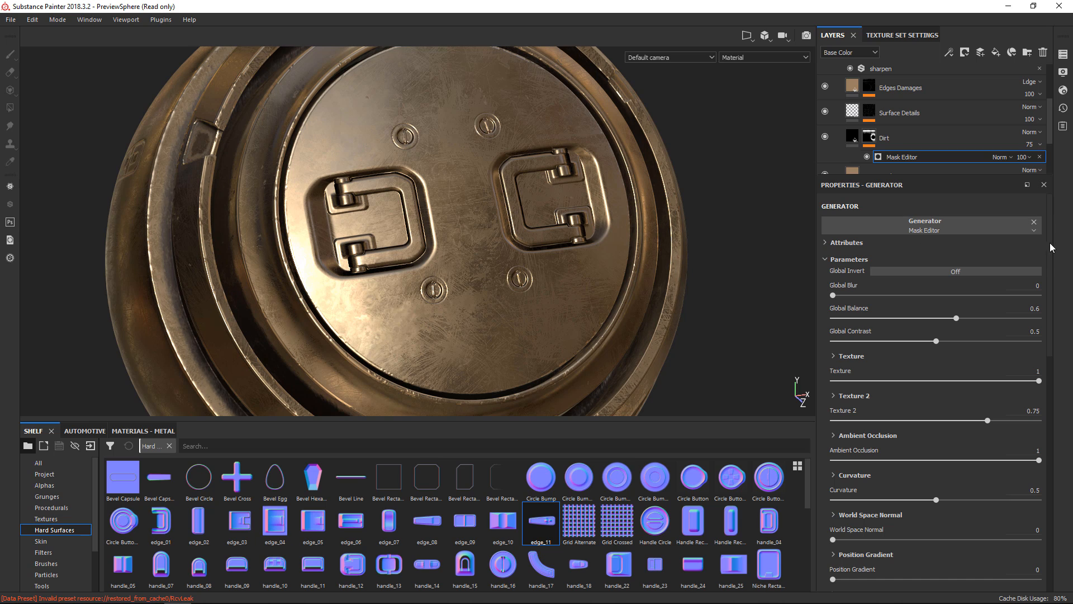
scroll("down", 3)
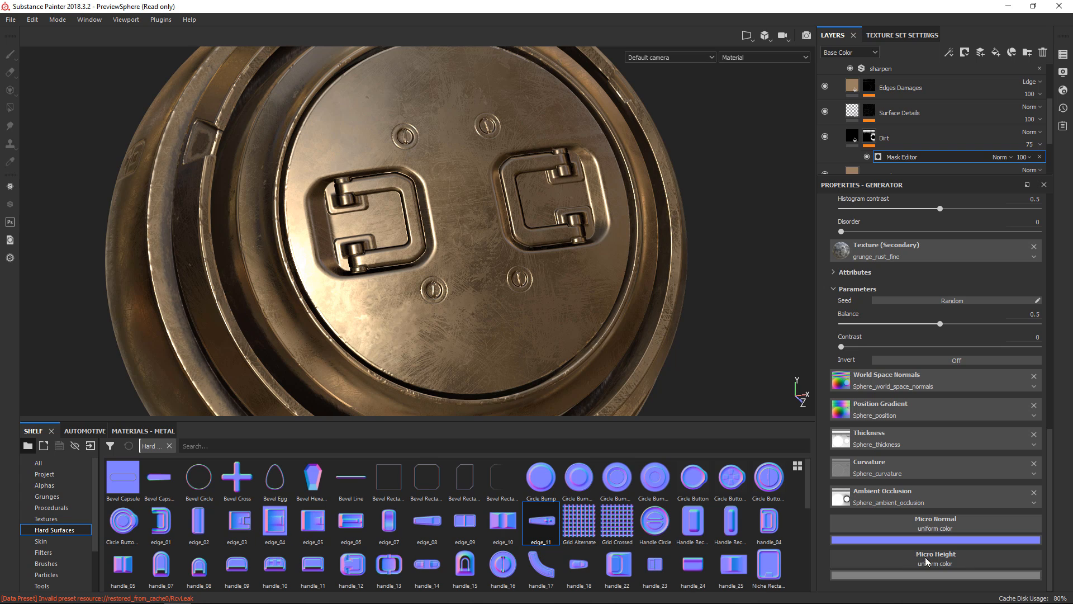
scroll("down", 3)
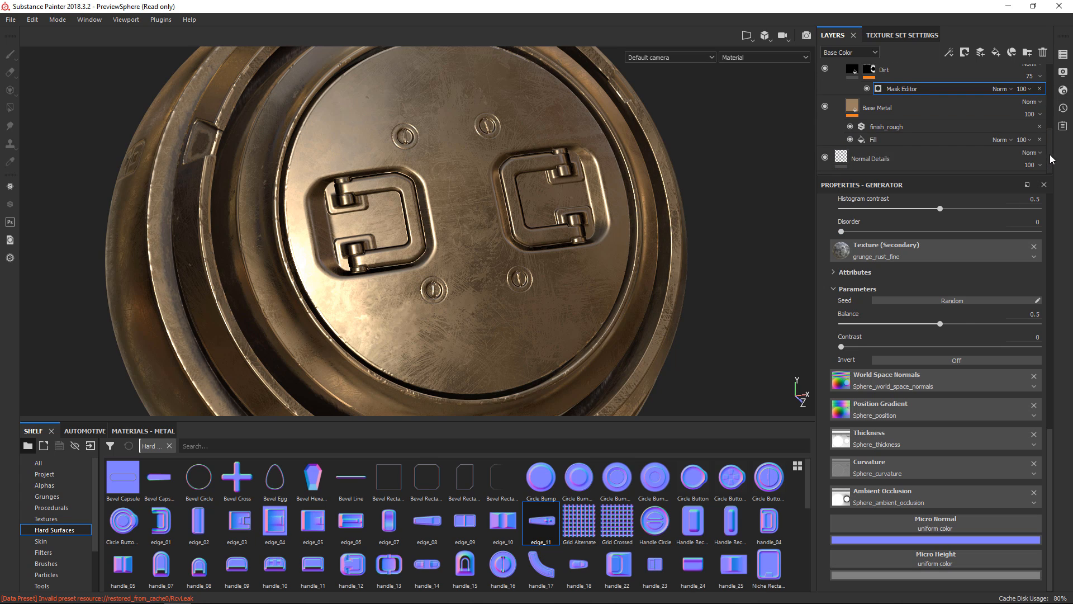
right_click(871, 158)
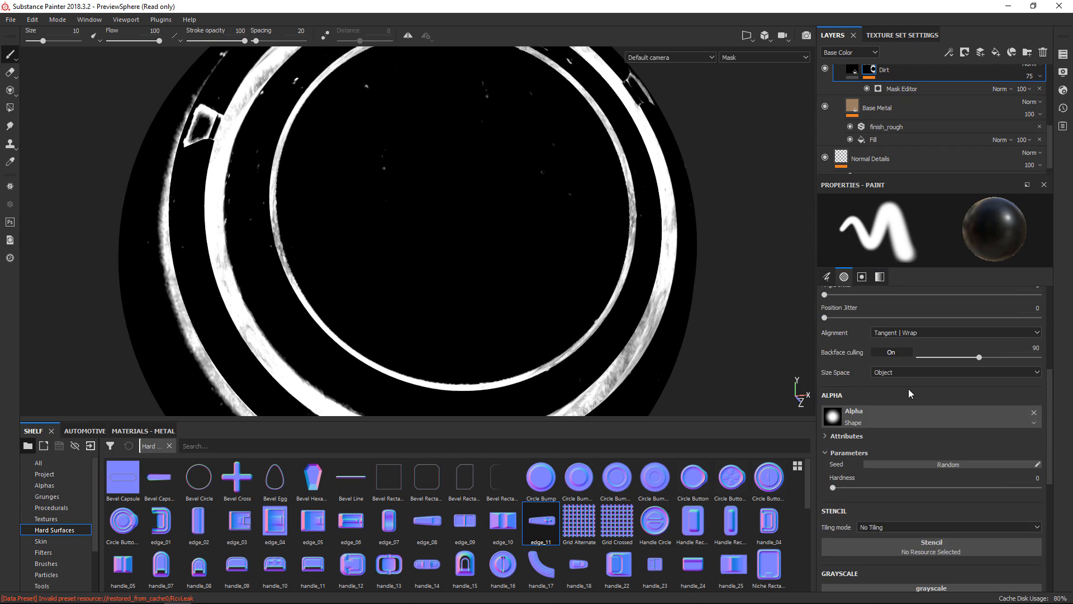
left_click(901, 88)
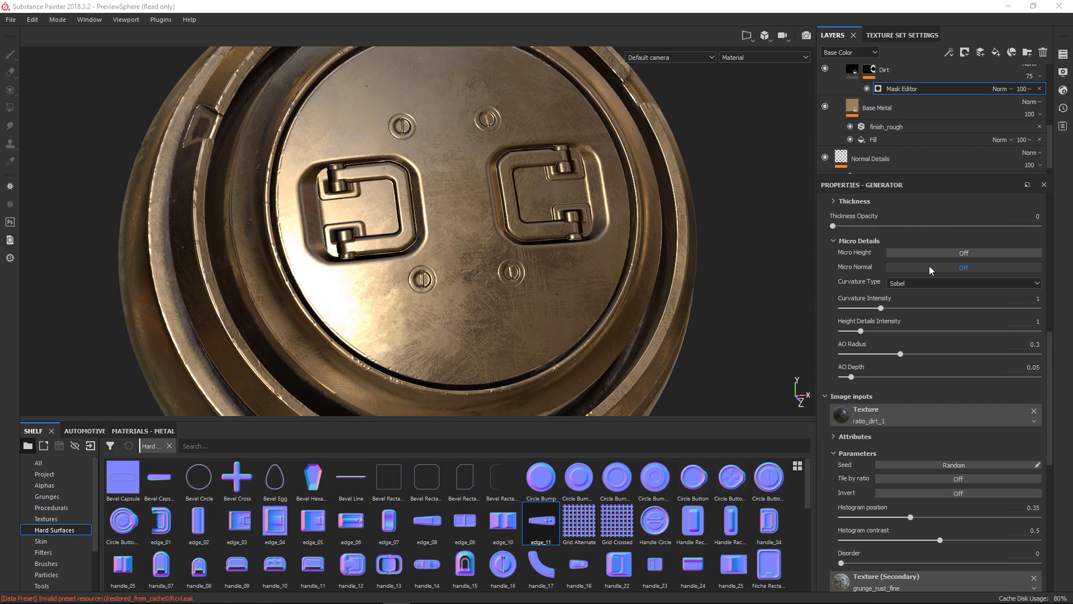
left_click(963, 267)
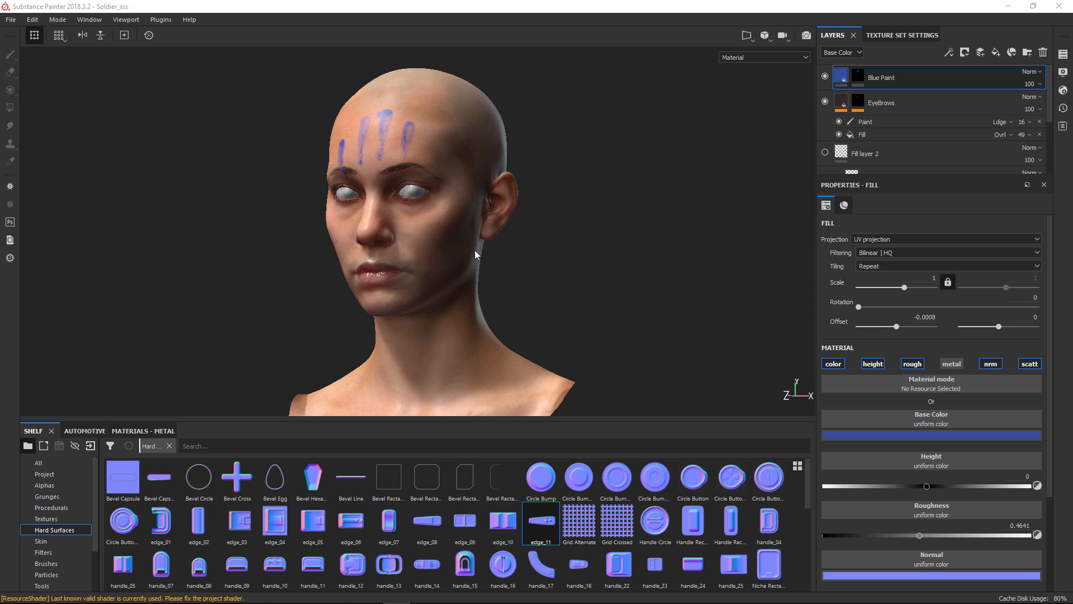
mouse_move(509, 190)
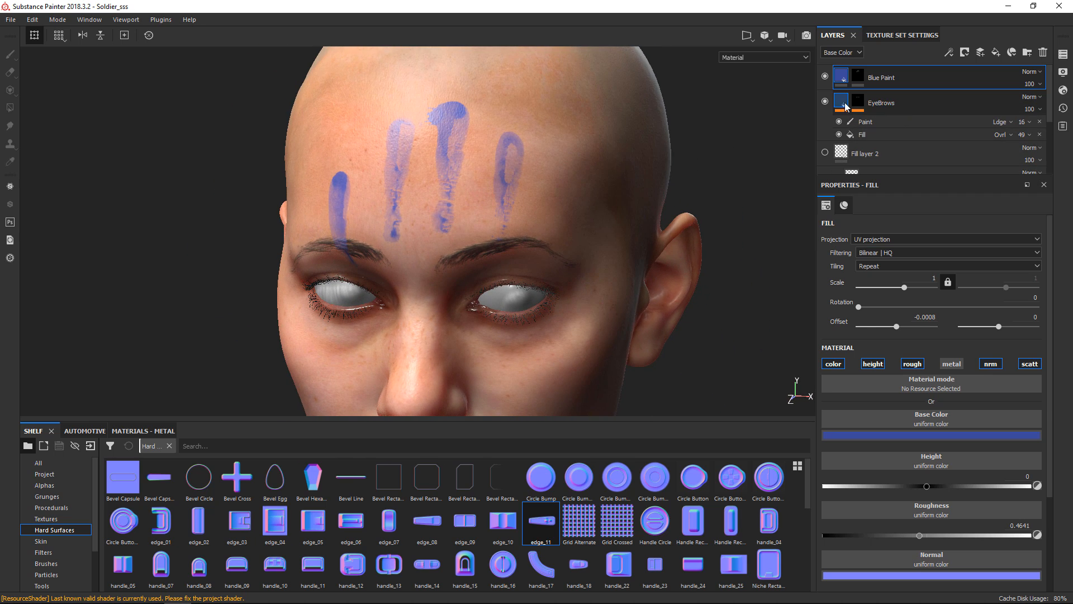
Preview the Blue Paint mask, then load the Fingerprint Hand Drop alpha from the Alphas shelf
left_click(878, 77)
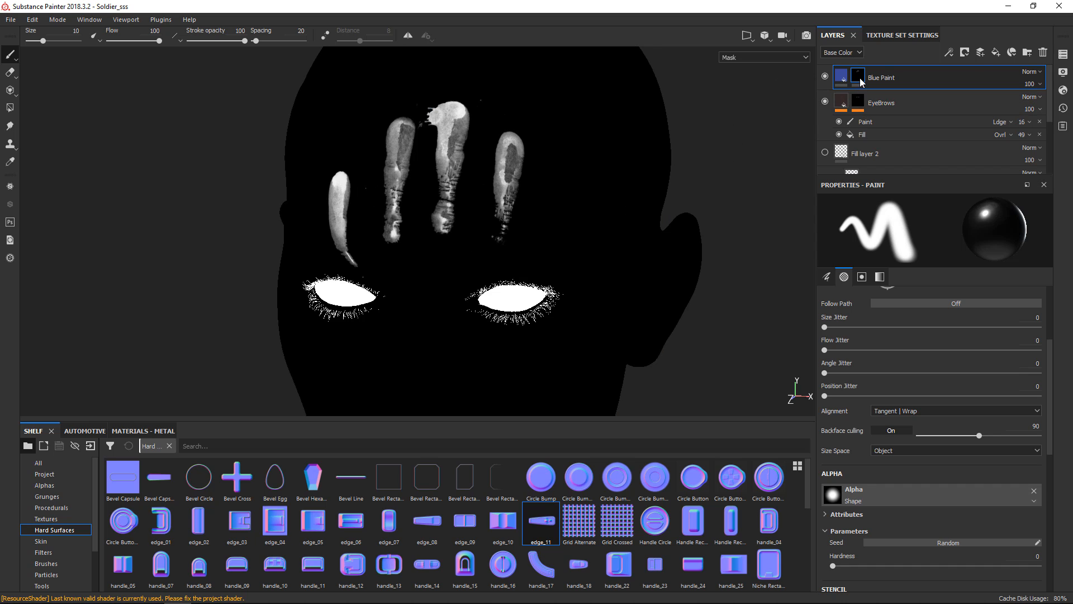
left_click(840, 75)
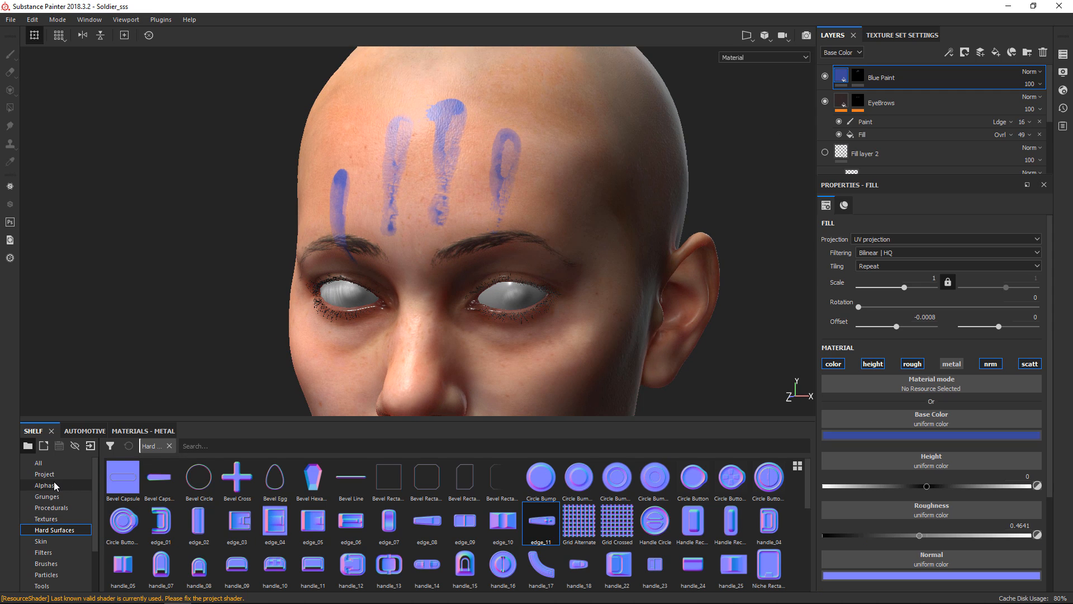
left_click(44, 485)
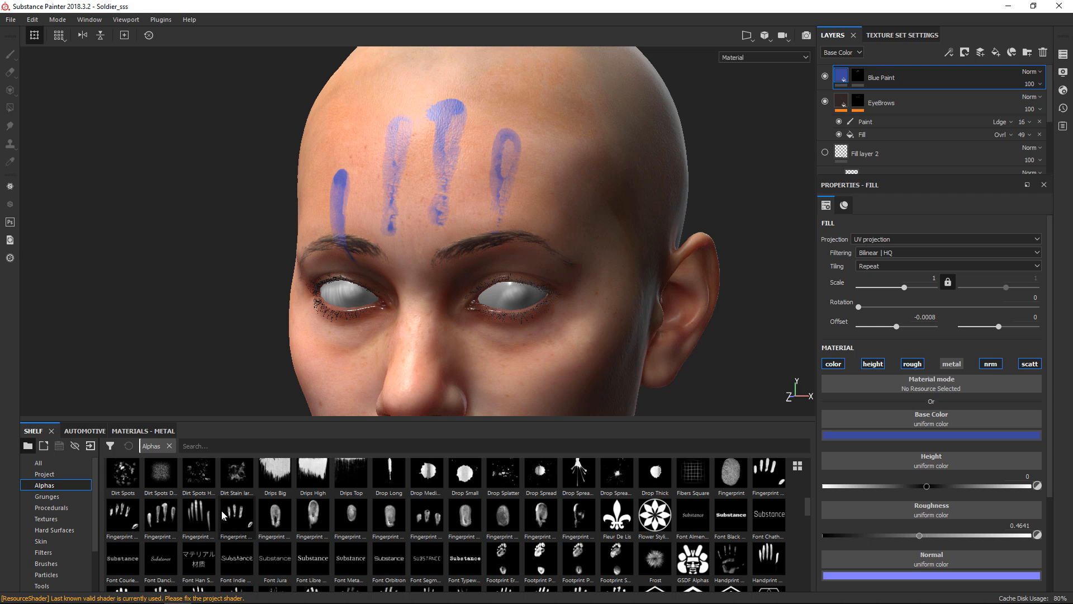
left_click(10, 54)
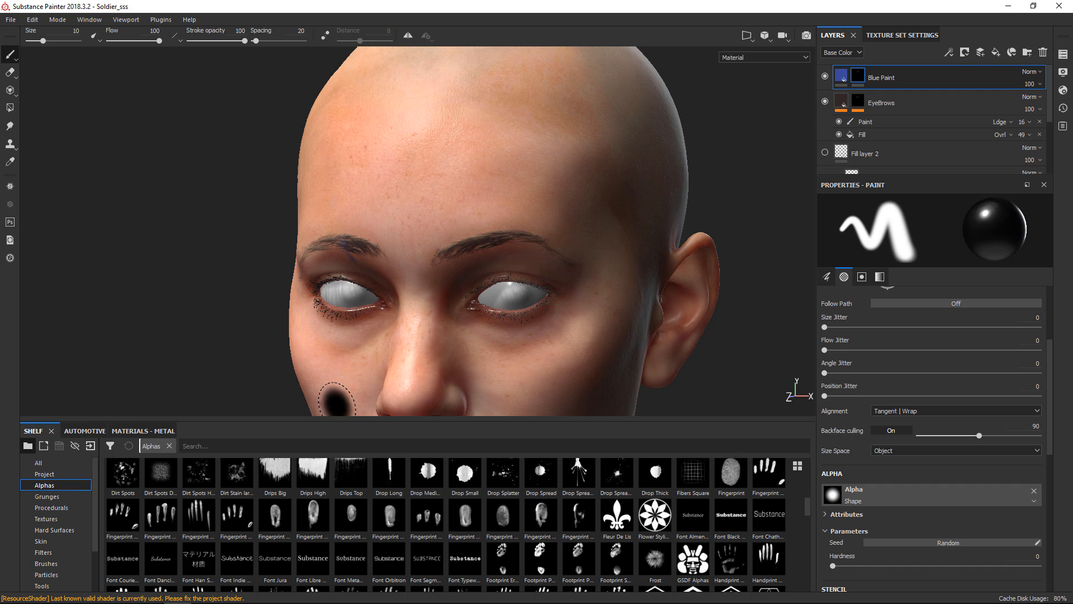
left_click(198, 516)
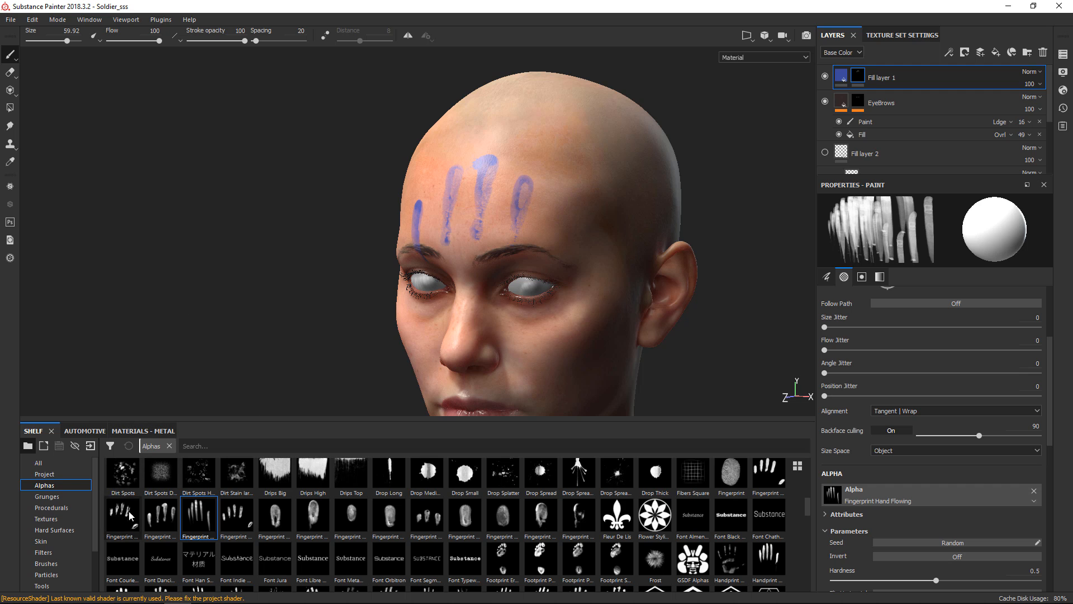
left_click(159, 518)
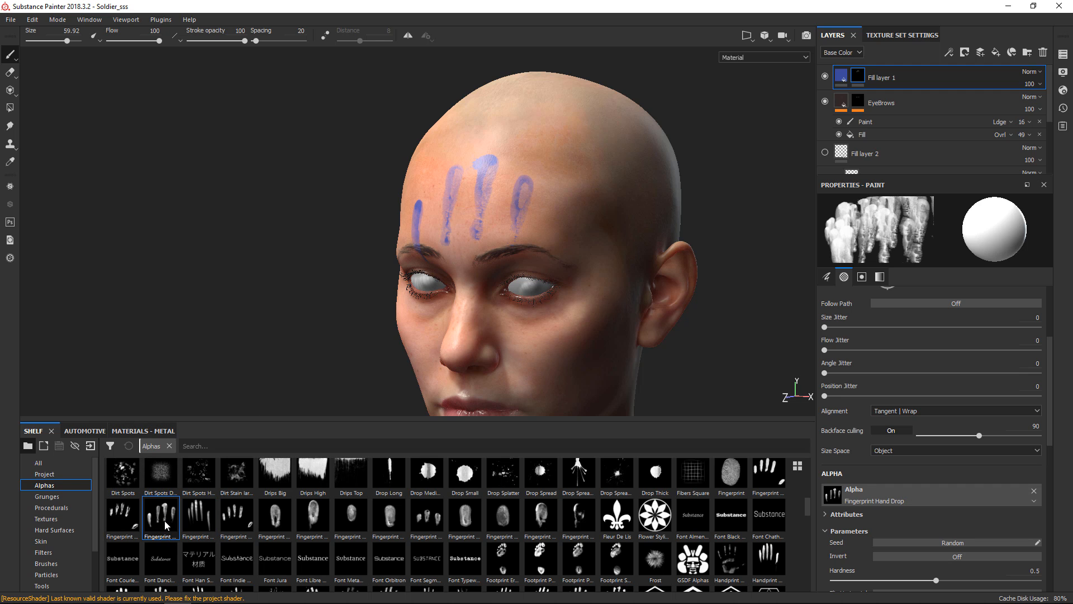
mouse_move(160, 518)
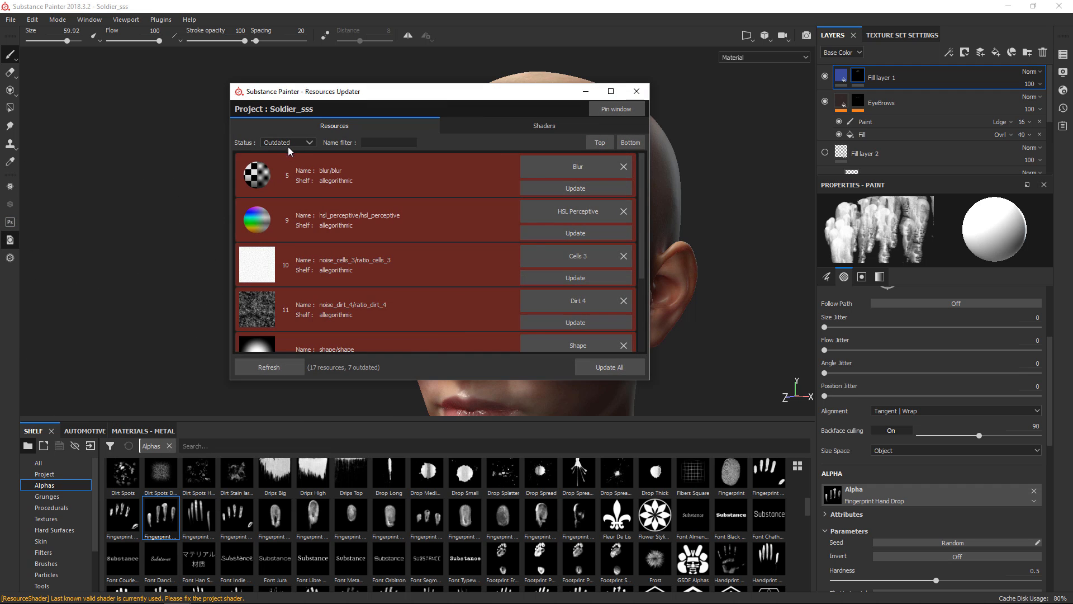
List all resources filtered by 'fingerp' and replace the fingerprint alpha with brush_circular_partial
left_click(287, 143)
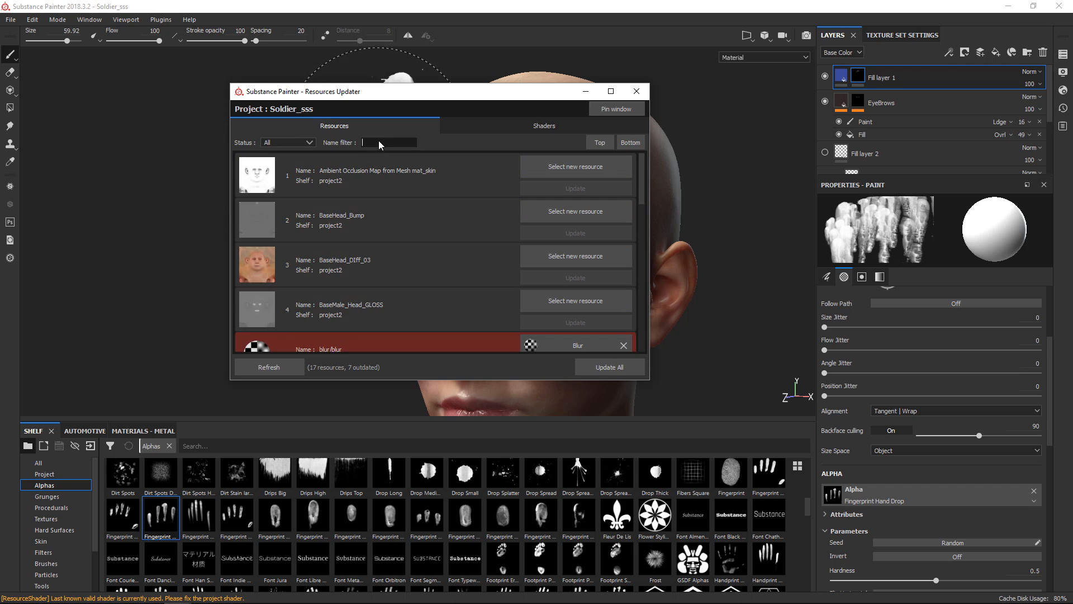
type("fingerp")
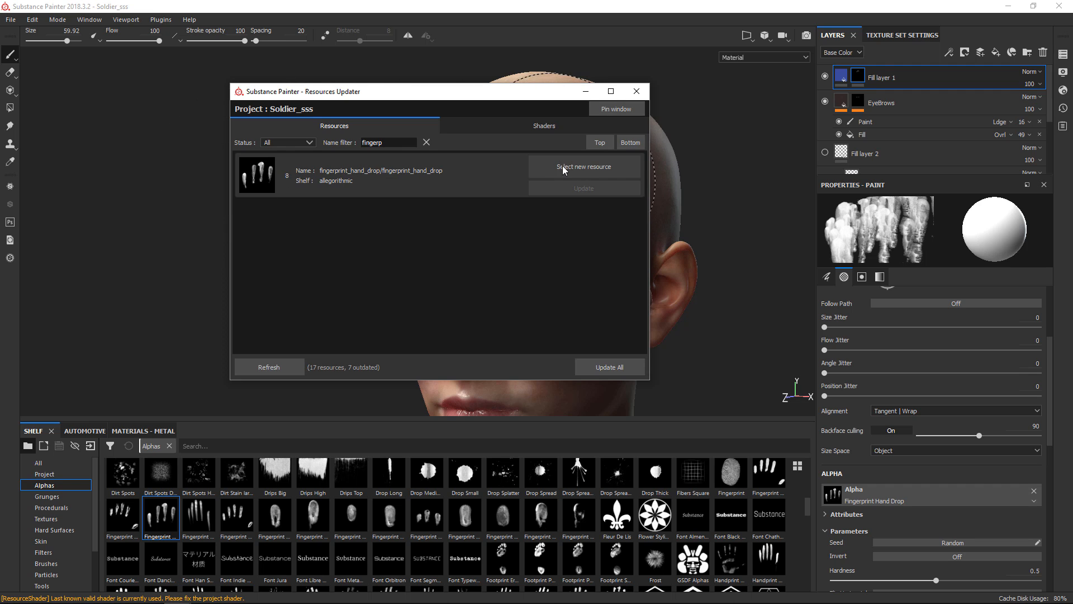
left_click(583, 166)
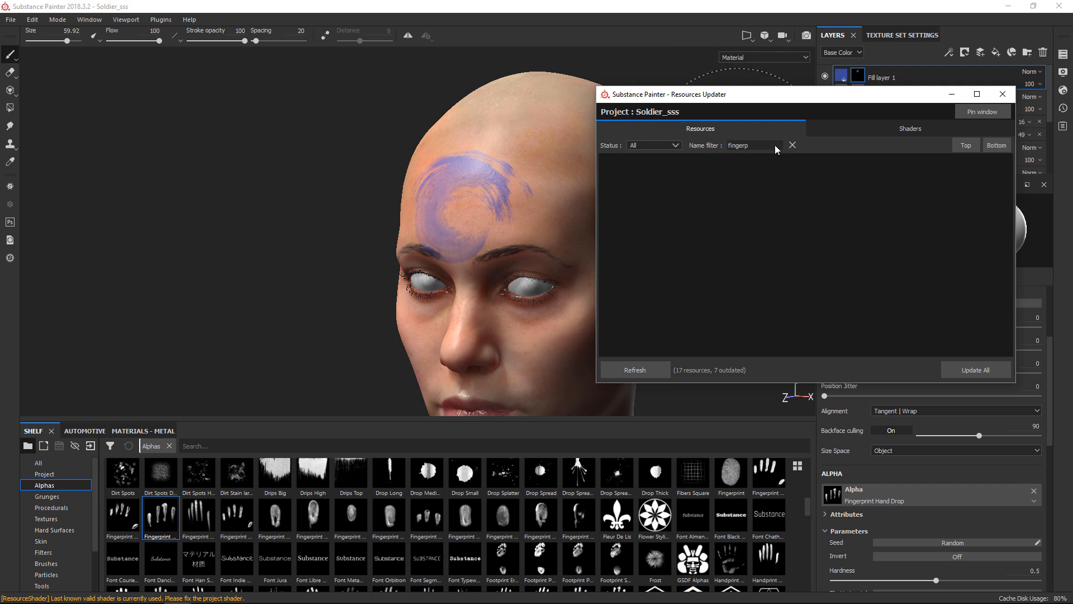
mouse_move(869, 140)
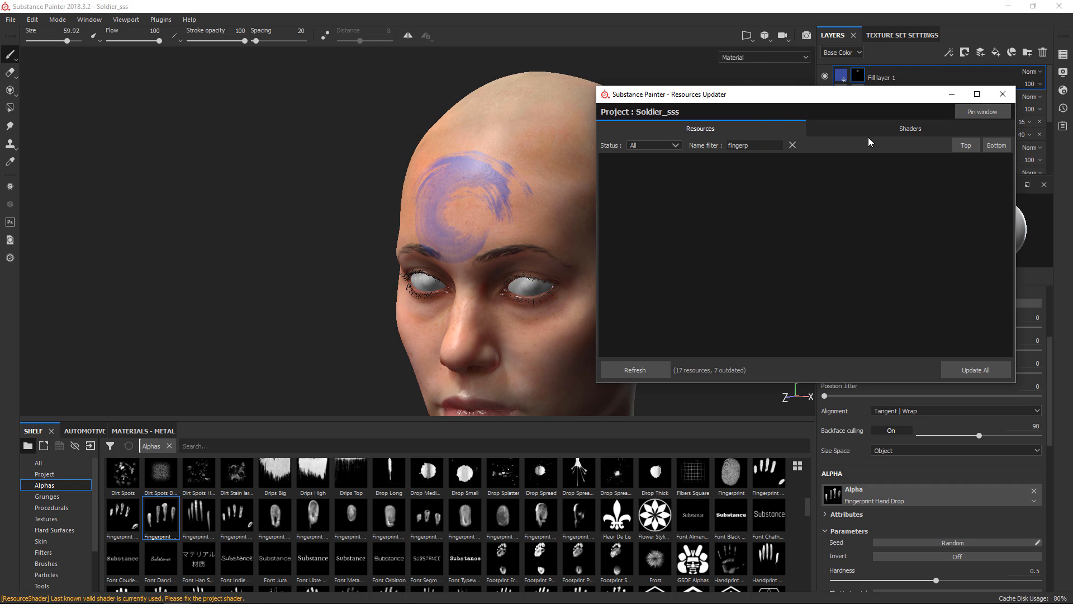
Filter by 'circu', swap brush_circular_partial for a new alpha, then clear the filter
type("c")
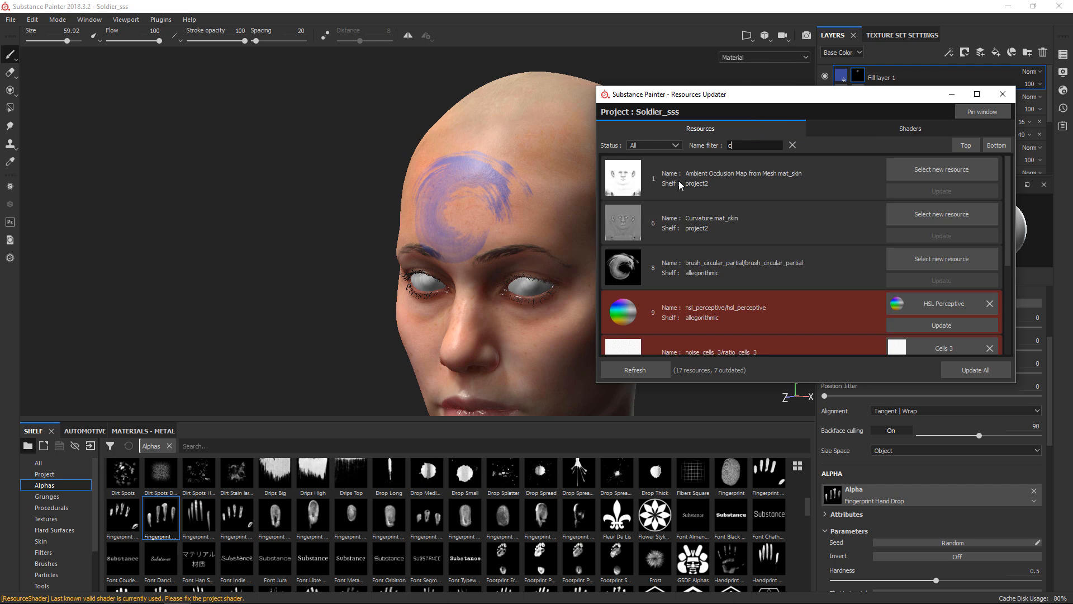
type("ircu")
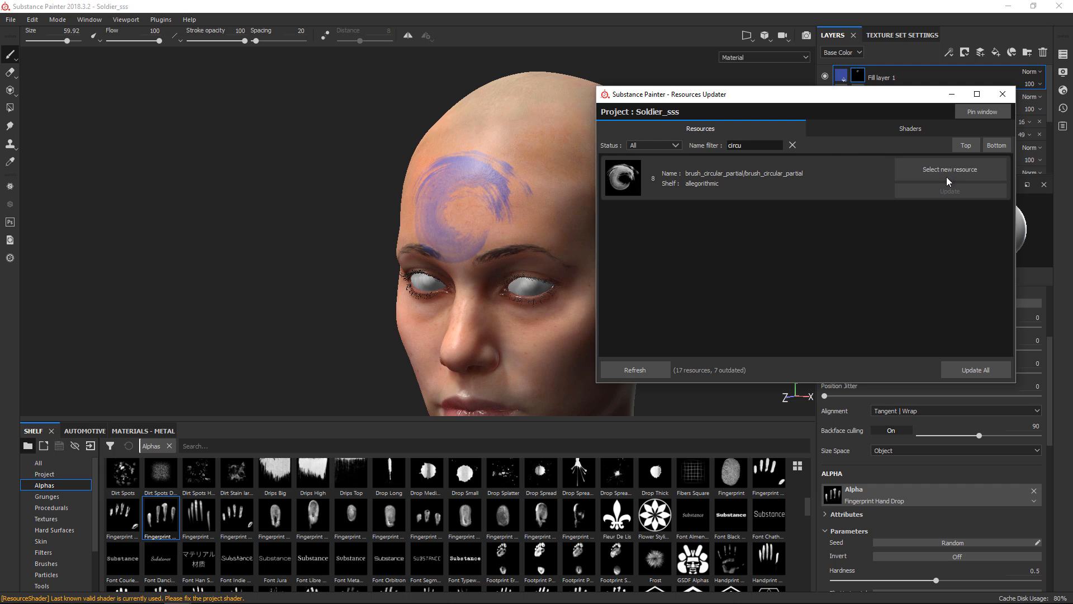
left_click(949, 169)
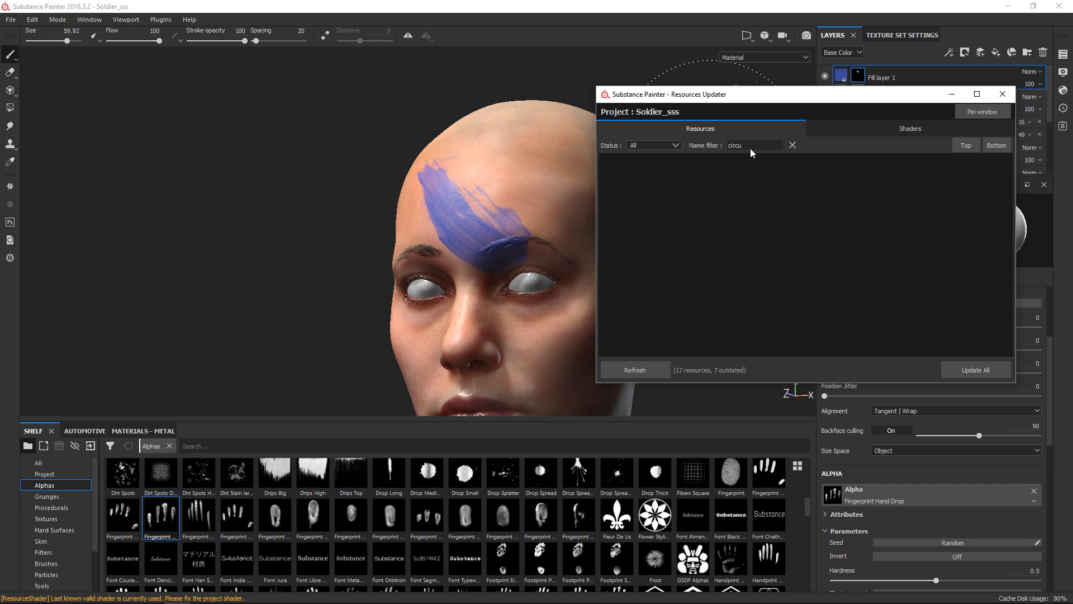
left_click(792, 144)
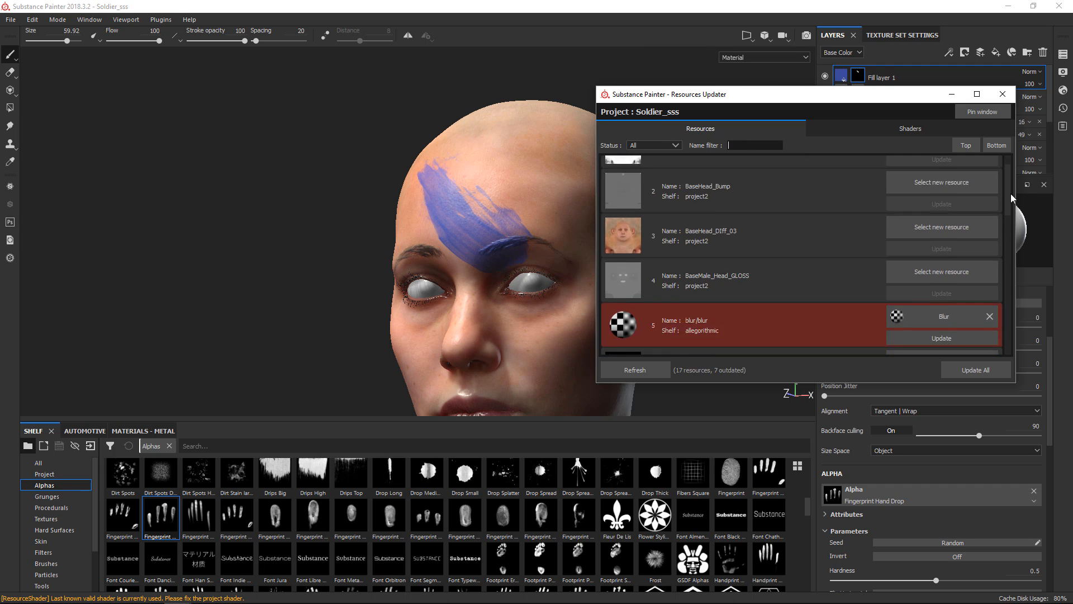
scroll("down", 3)
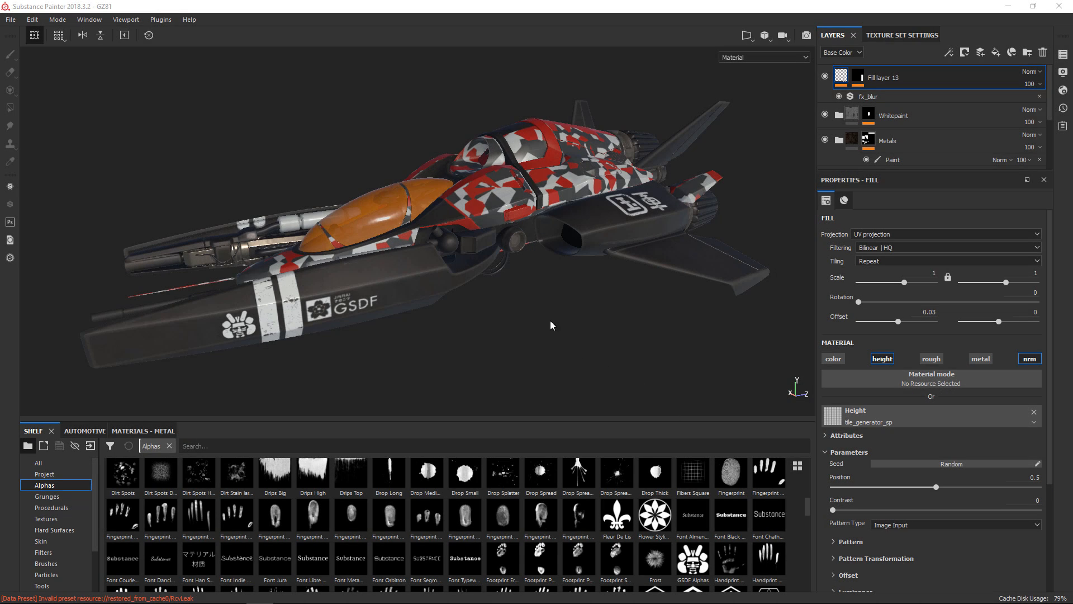
mouse_move(390, 337)
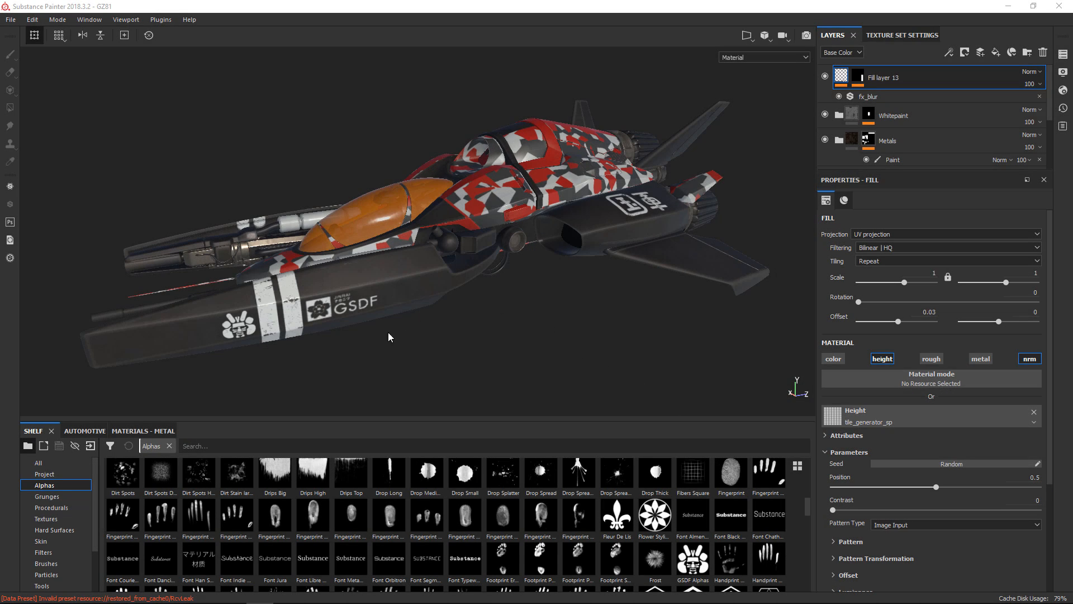
mouse_move(333, 314)
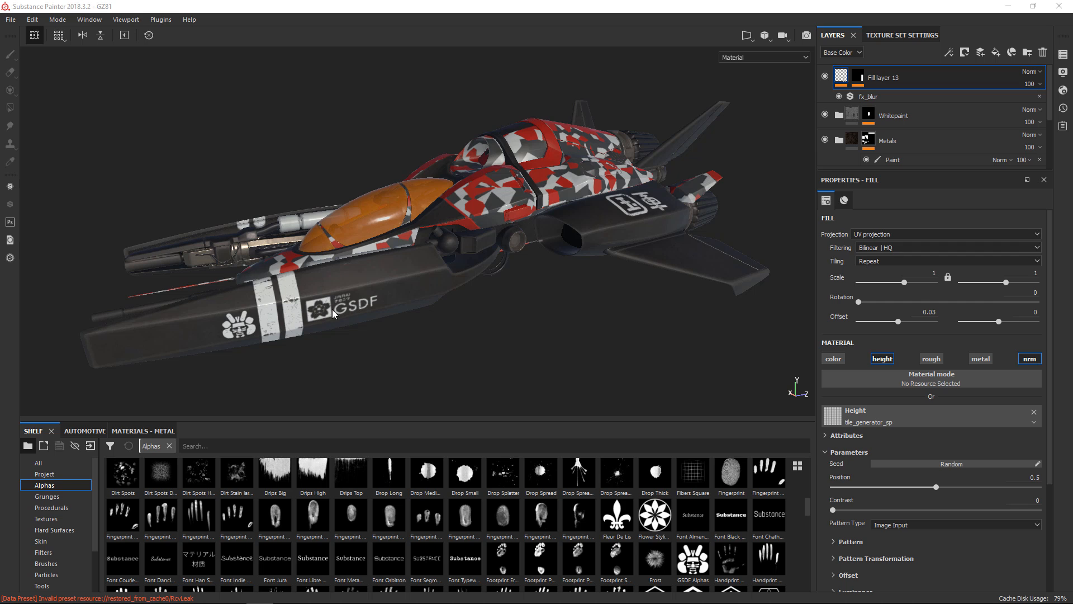
mouse_move(77, 347)
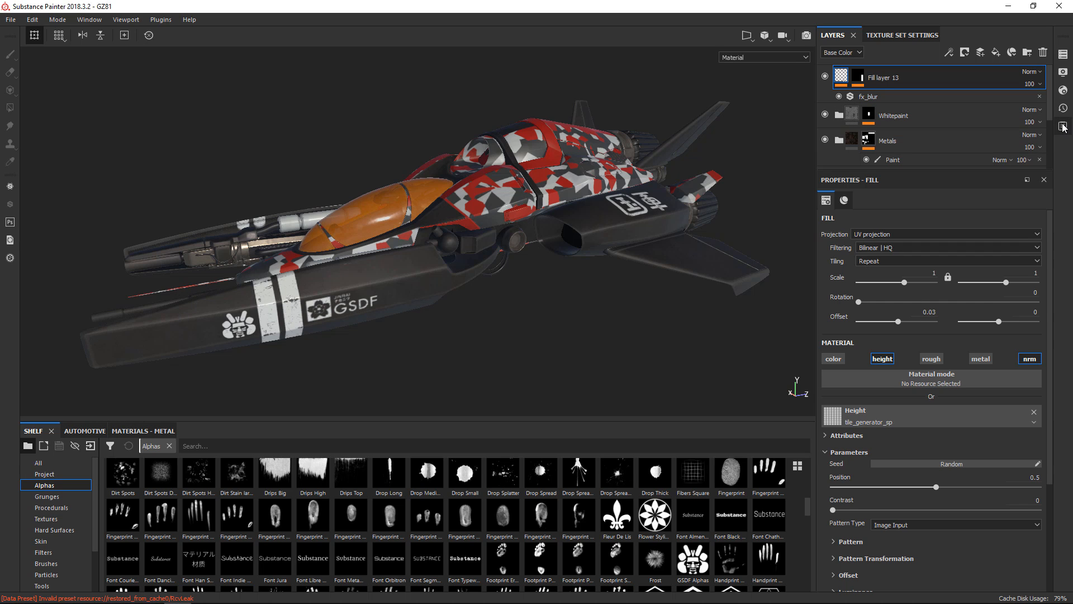
Open the Log window showing undefined-variable and shader API errors
left_click(1063, 127)
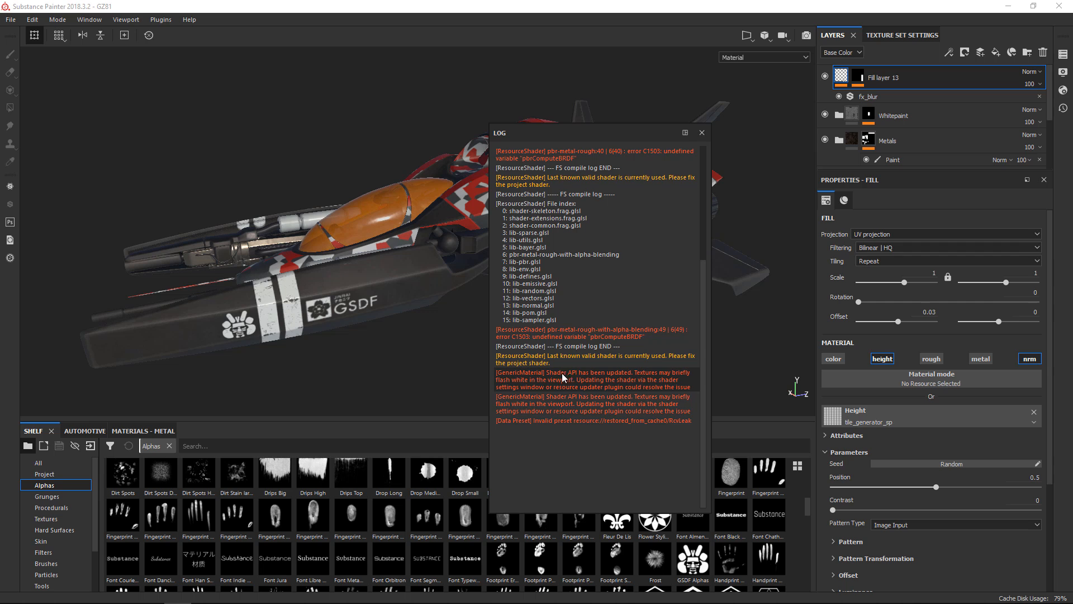
mouse_move(513, 388)
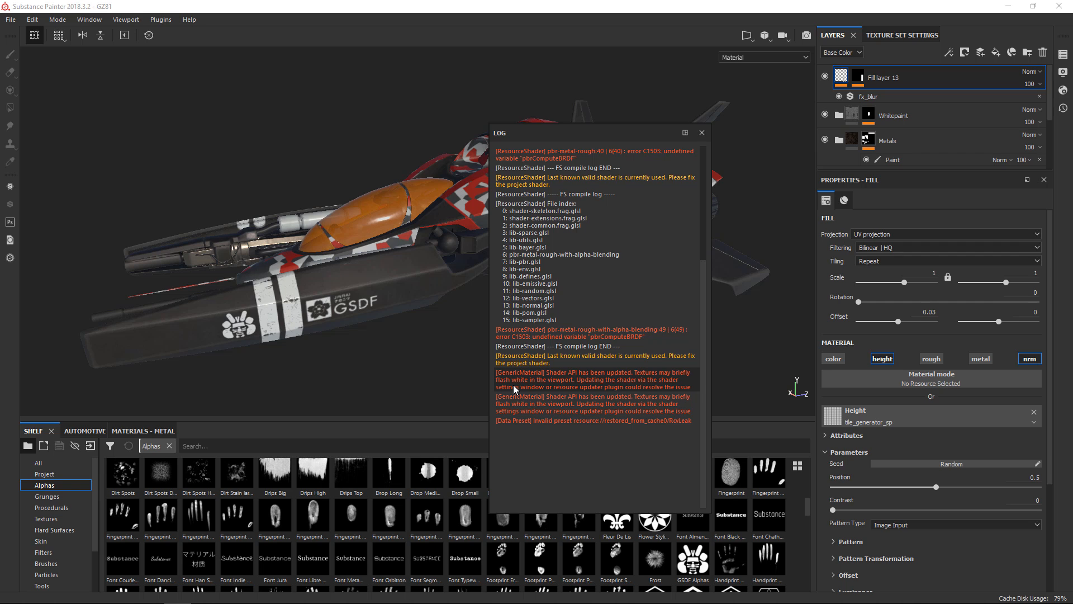
mouse_move(574, 416)
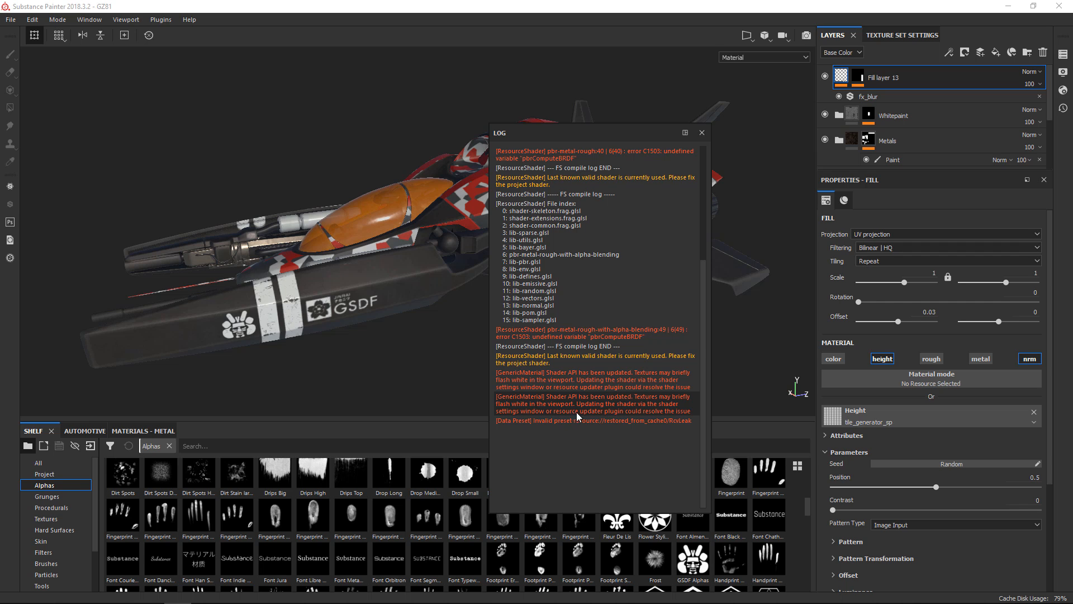
mouse_move(701, 134)
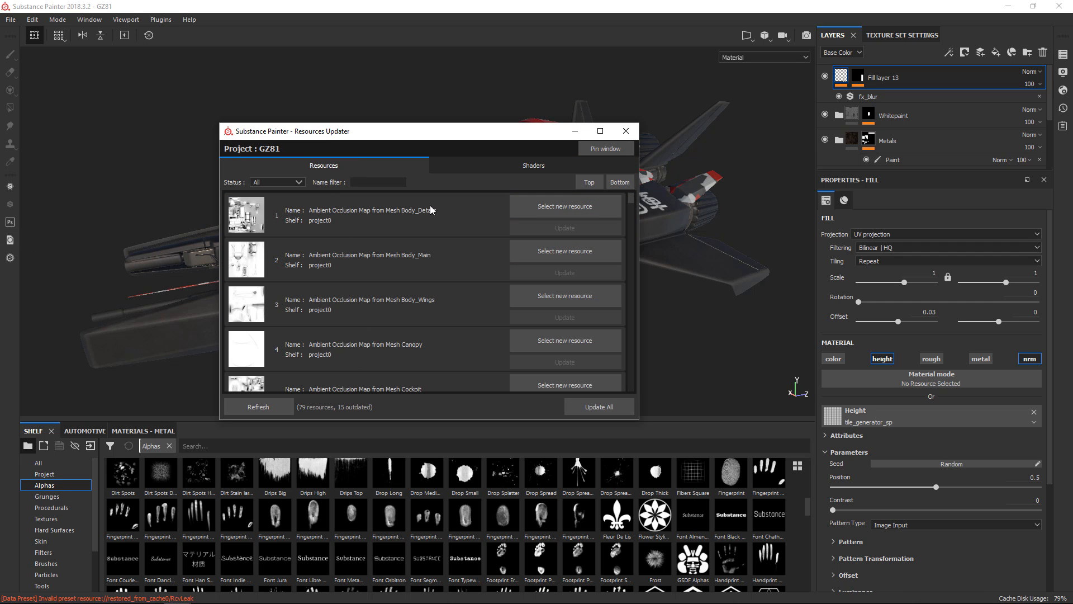
Show the Shaders tab with the two outdated pbr-metal-rough shaders and move the window aside
left_click(533, 165)
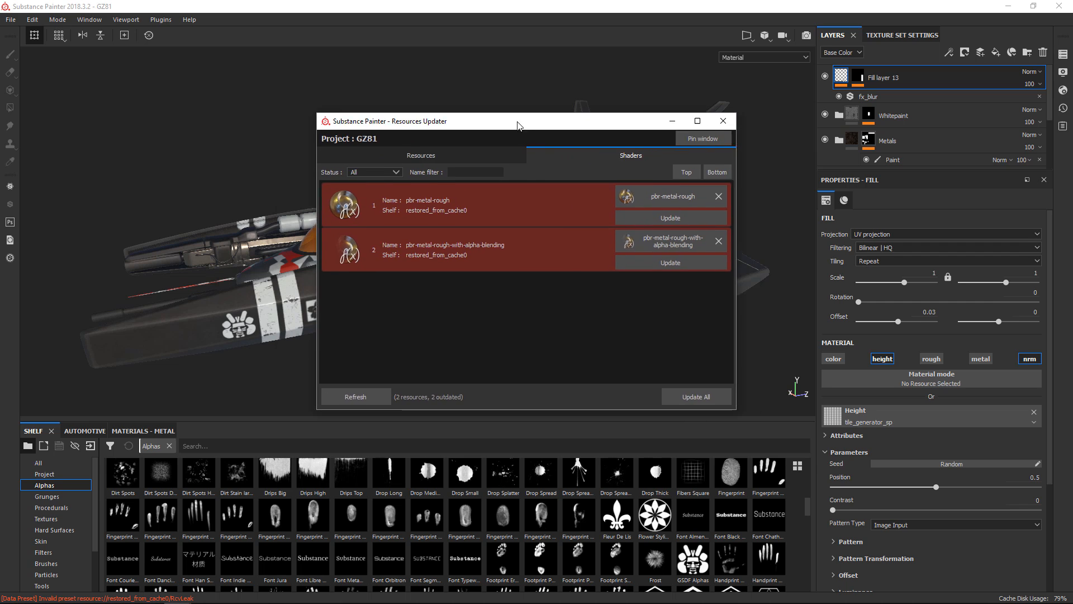
left_click_drag(516, 121, 599, 111)
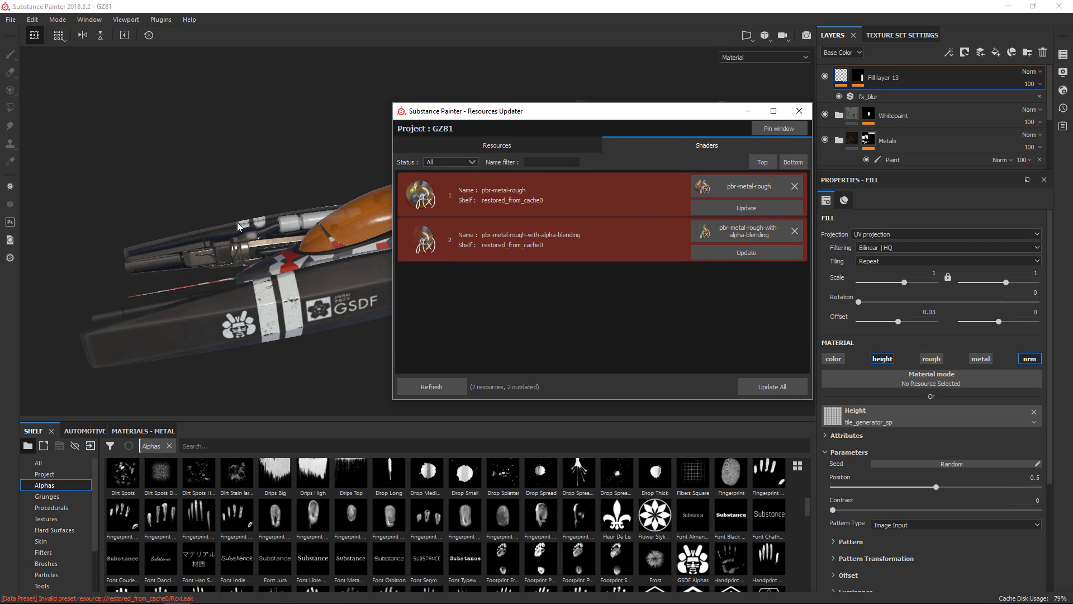
mouse_move(298, 198)
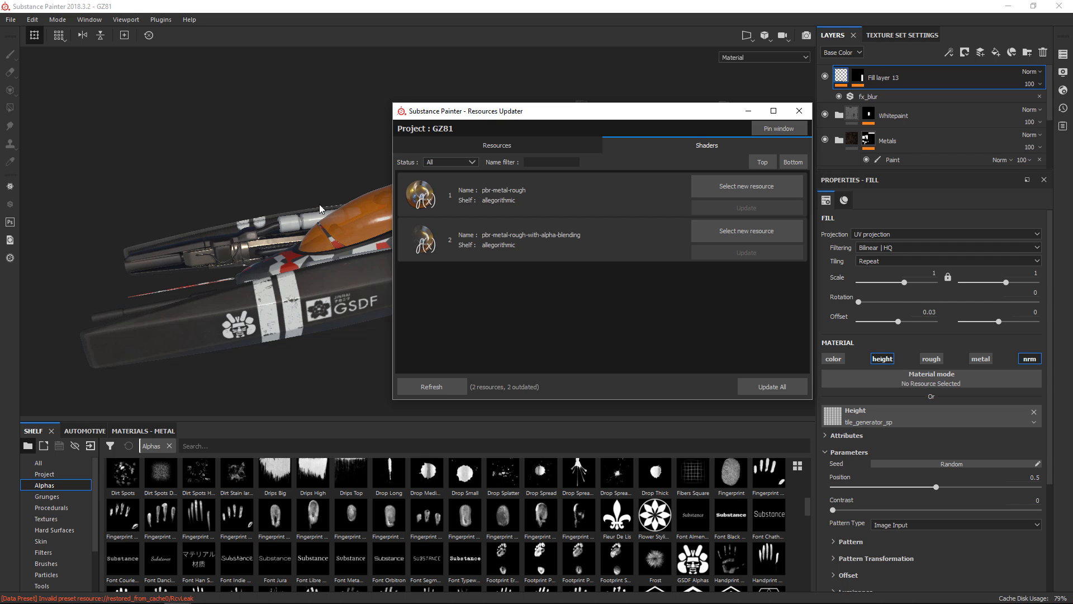
mouse_move(449, 170)
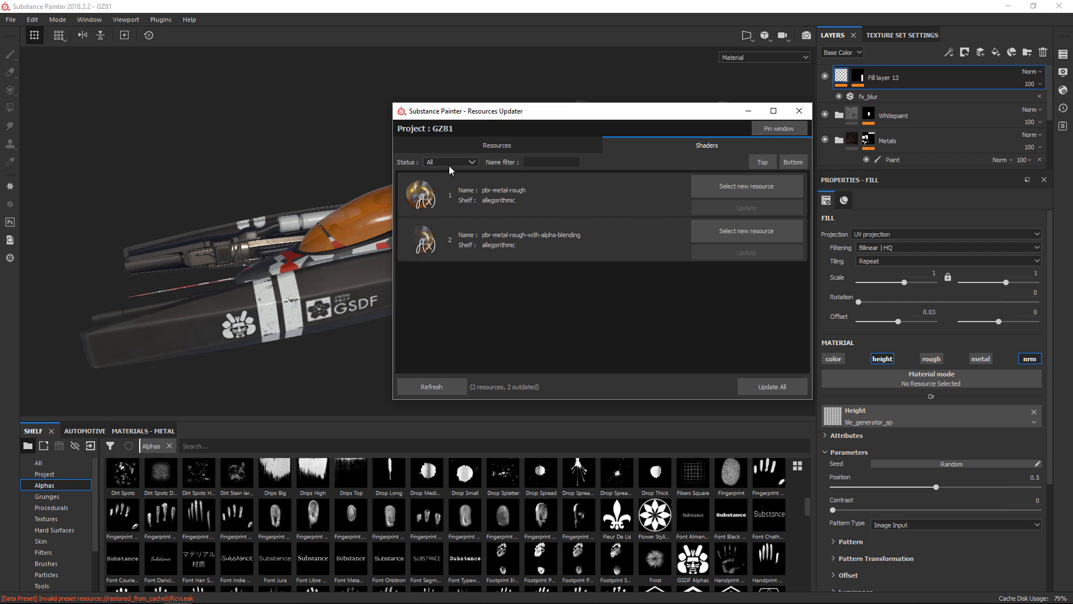
Show only outdated project resources, update all 15, and close the Resources Updater
left_click(496, 144)
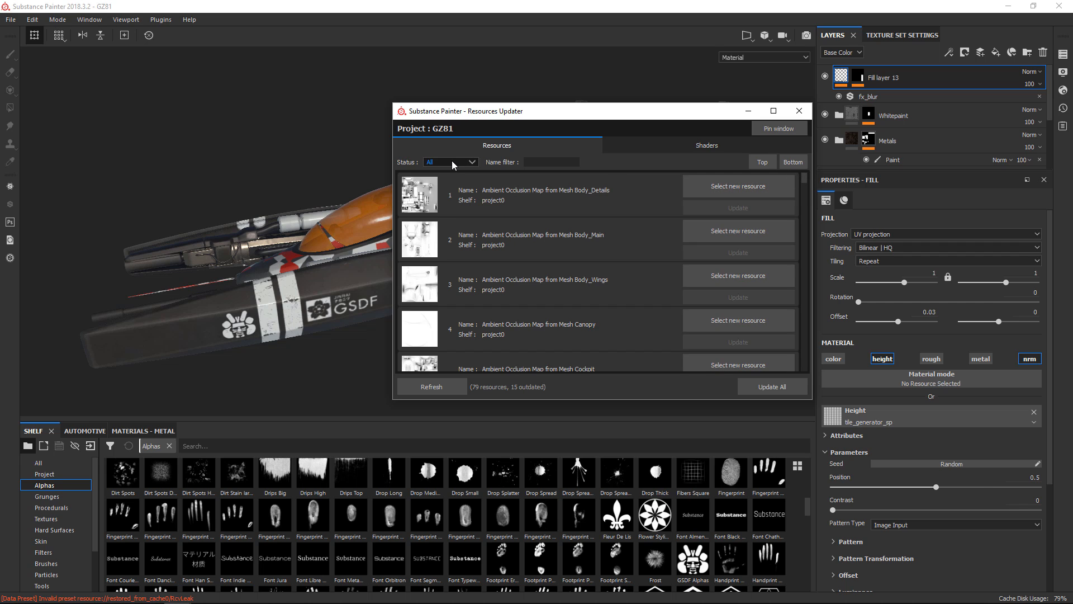
left_click(448, 162)
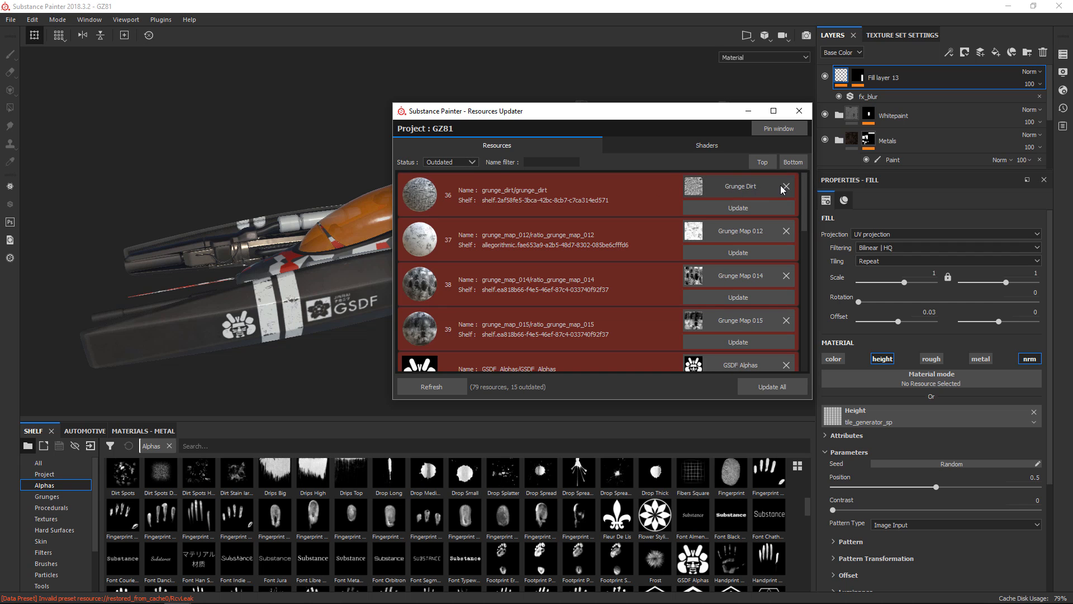
scroll("down", 3)
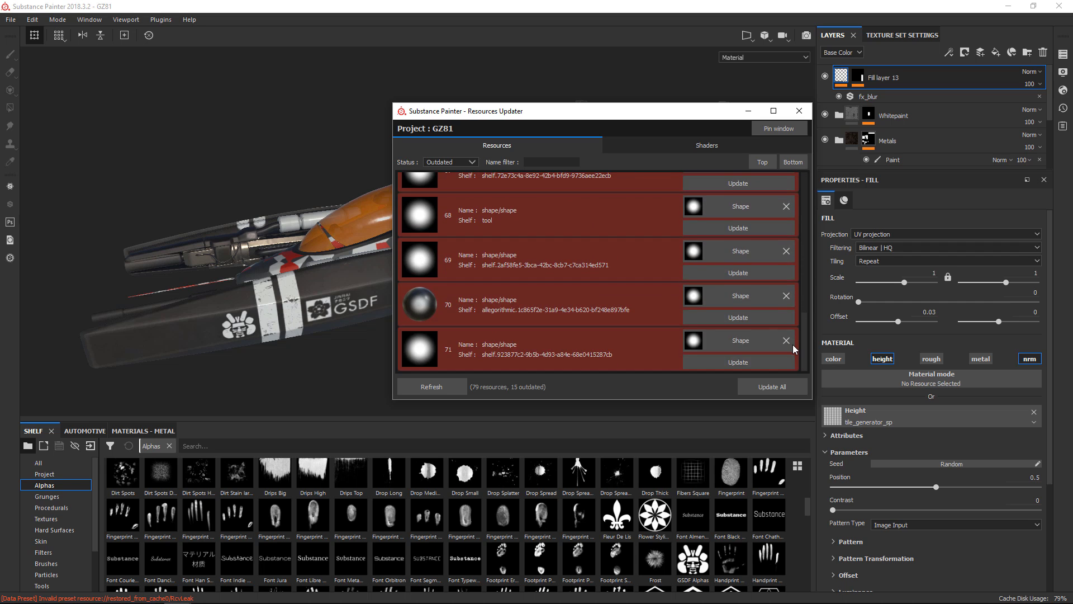
scroll("down", 3)
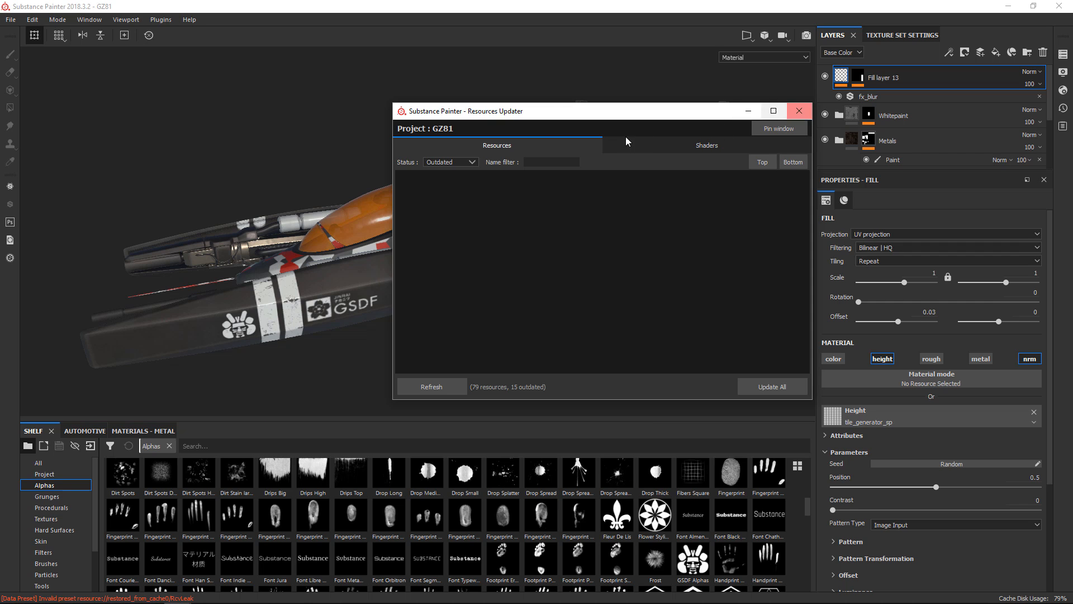
mouse_move(799, 110)
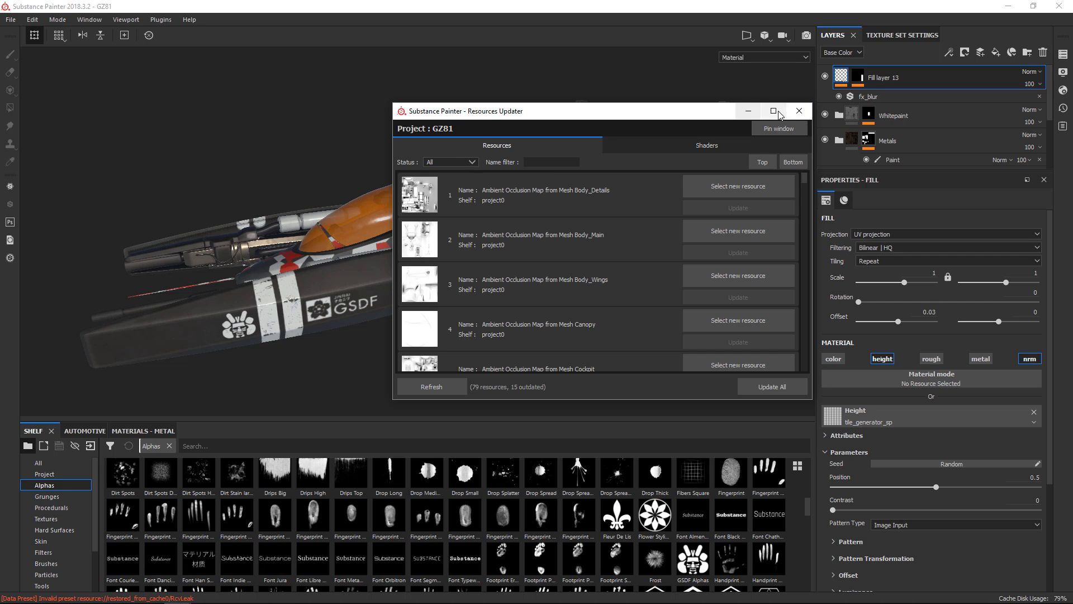
left_click(798, 111)
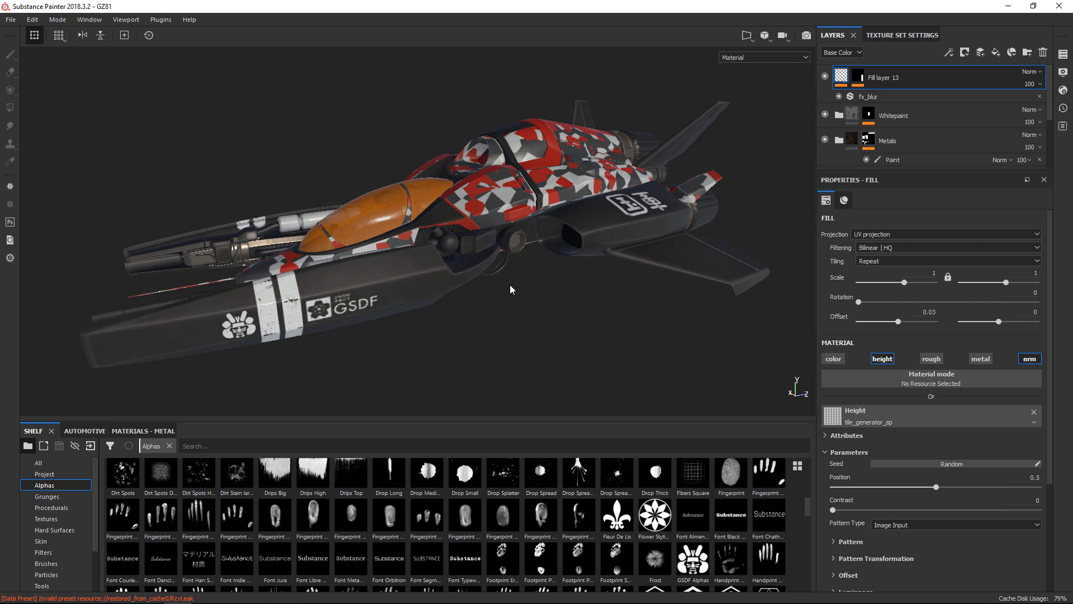
Orbit and zoom in on the GZ81 ship's camo panels near the cockpit and upper hull
left_click_drag(510, 289, 527, 299)
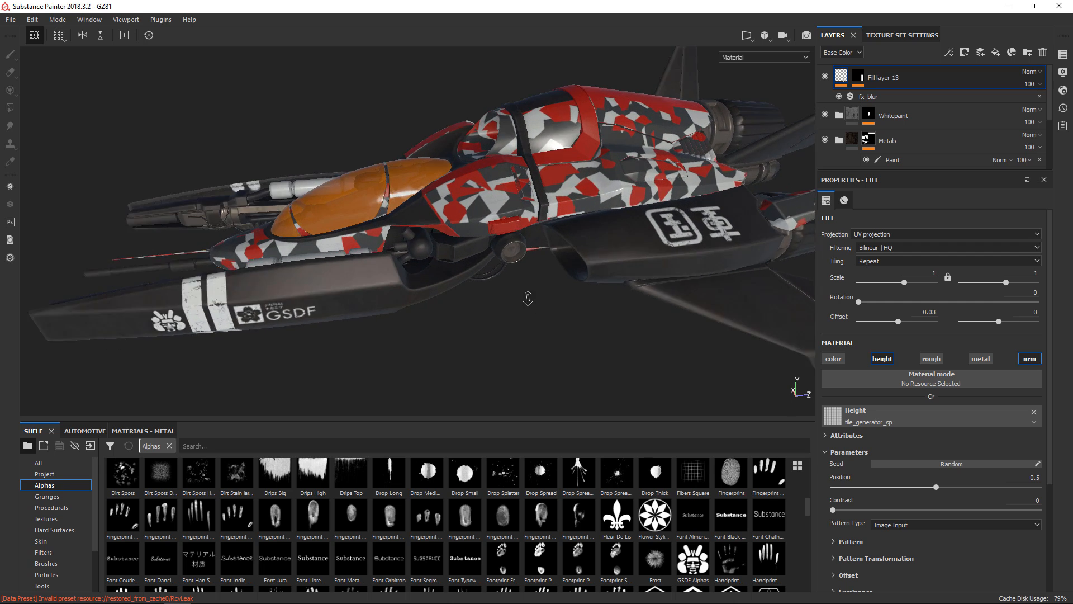
left_click_drag(527, 299, 534, 246)
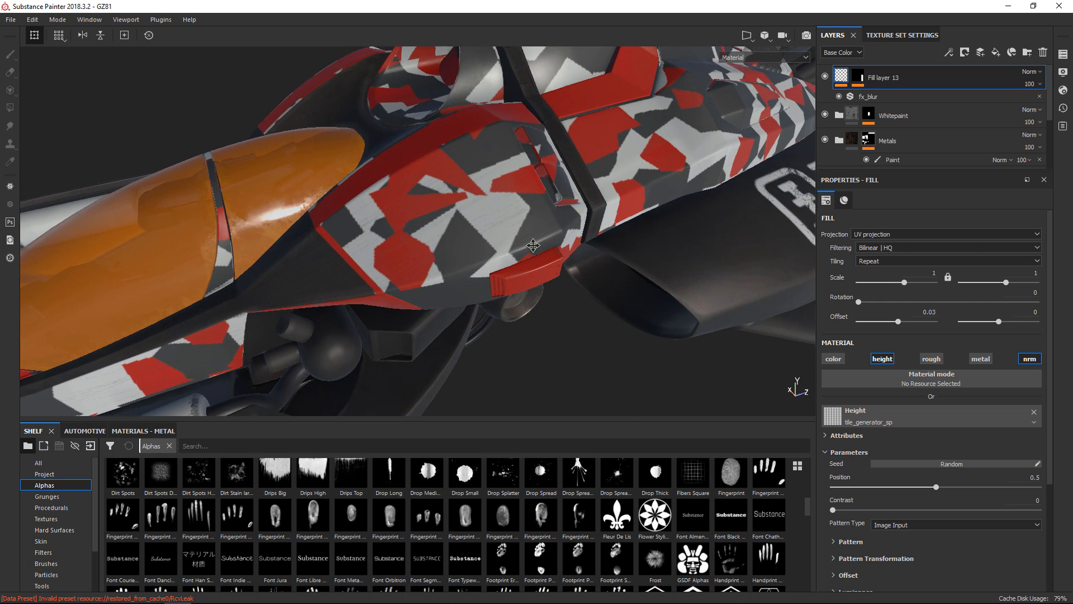
left_click_drag(534, 247, 488, 243)
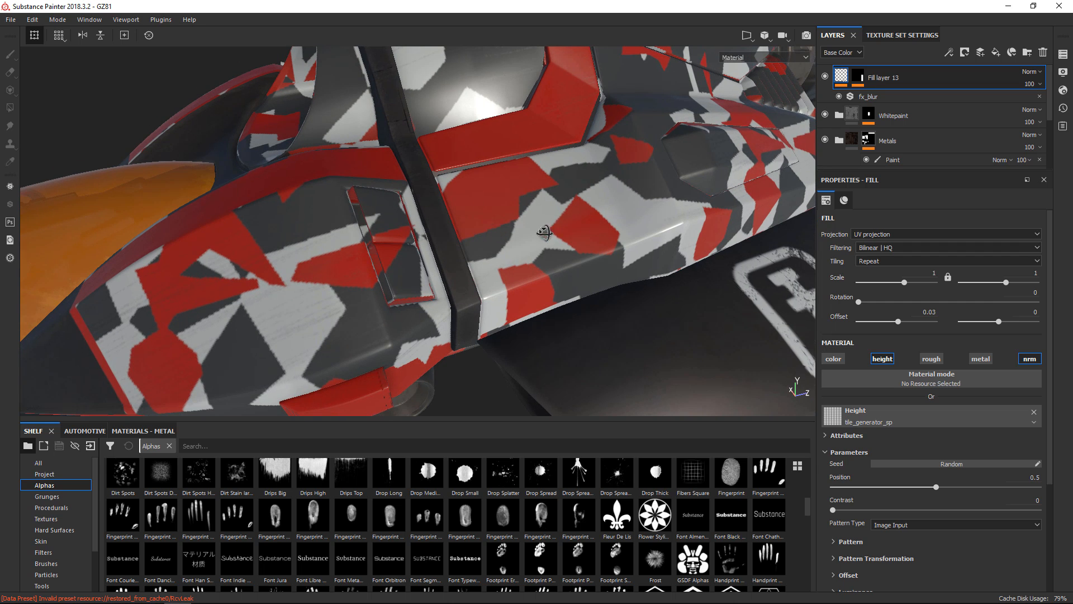
left_click_drag(544, 233, 616, 286)
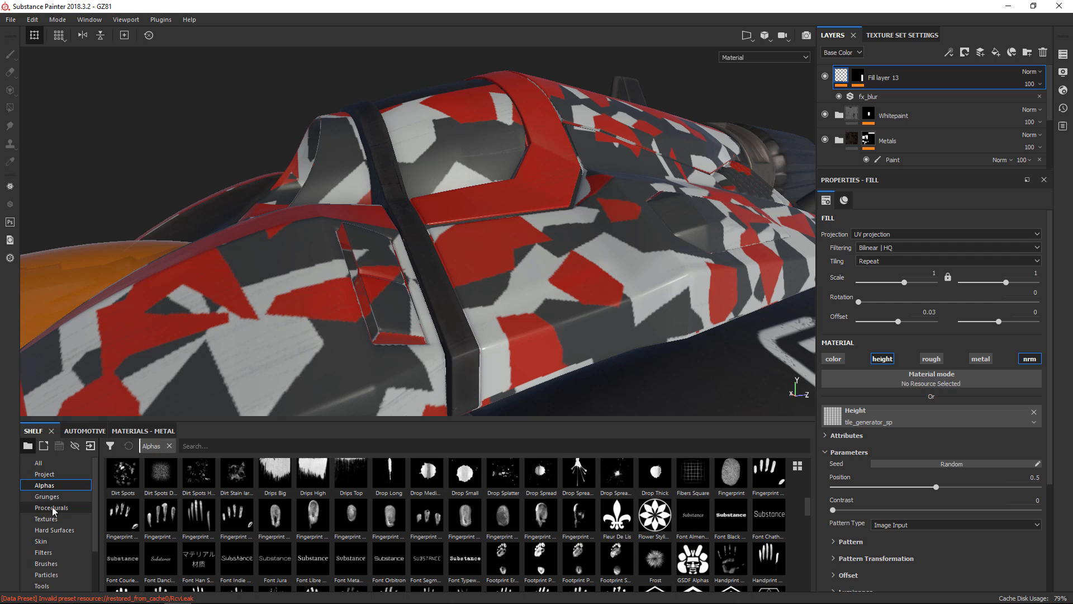
Show the Procedurals shelf with Camo_Pattern, then orbit to inspect the hull's GSDF markings
left_click(52, 506)
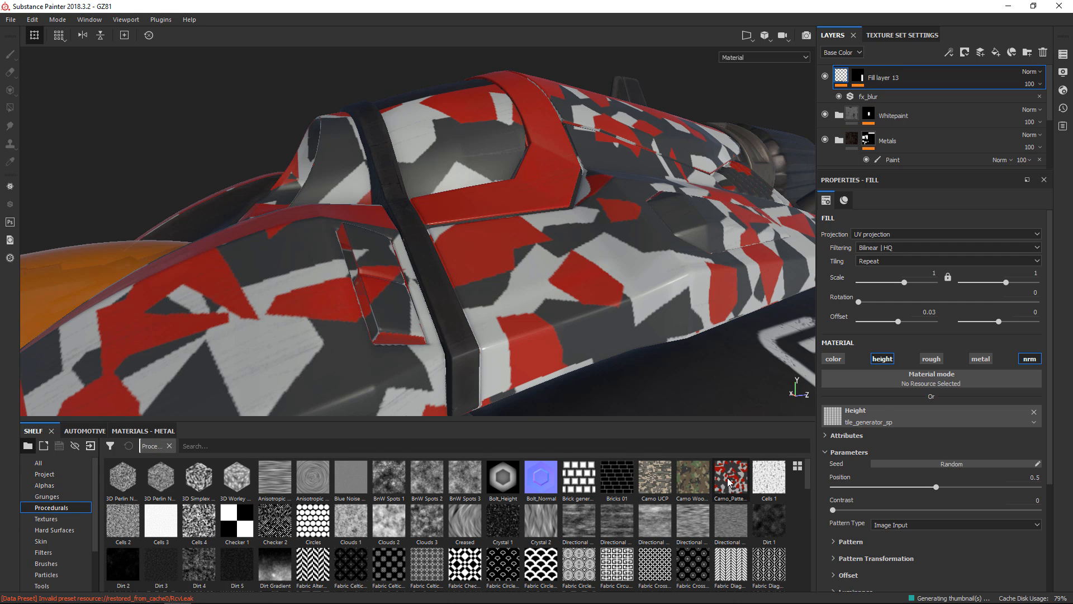
mouse_move(730, 477)
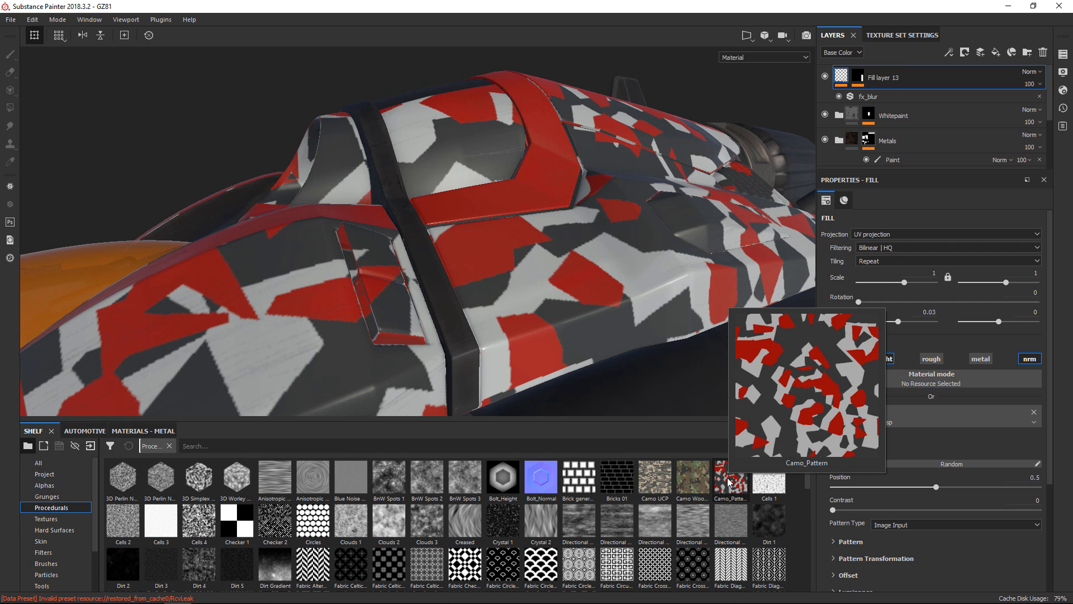
left_click(882, 358)
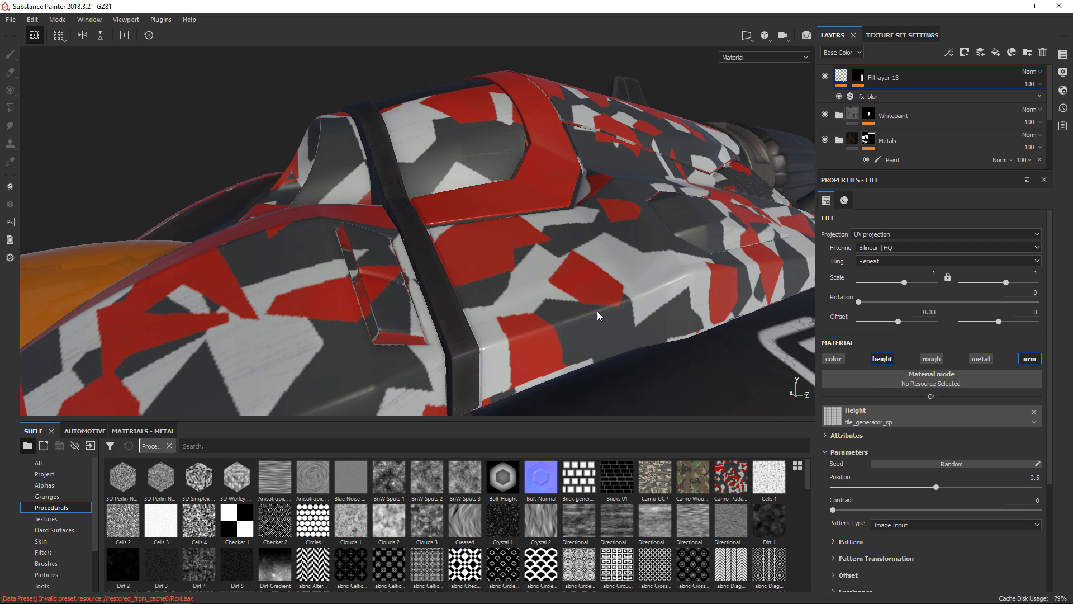
left_click_drag(598, 315, 609, 276)
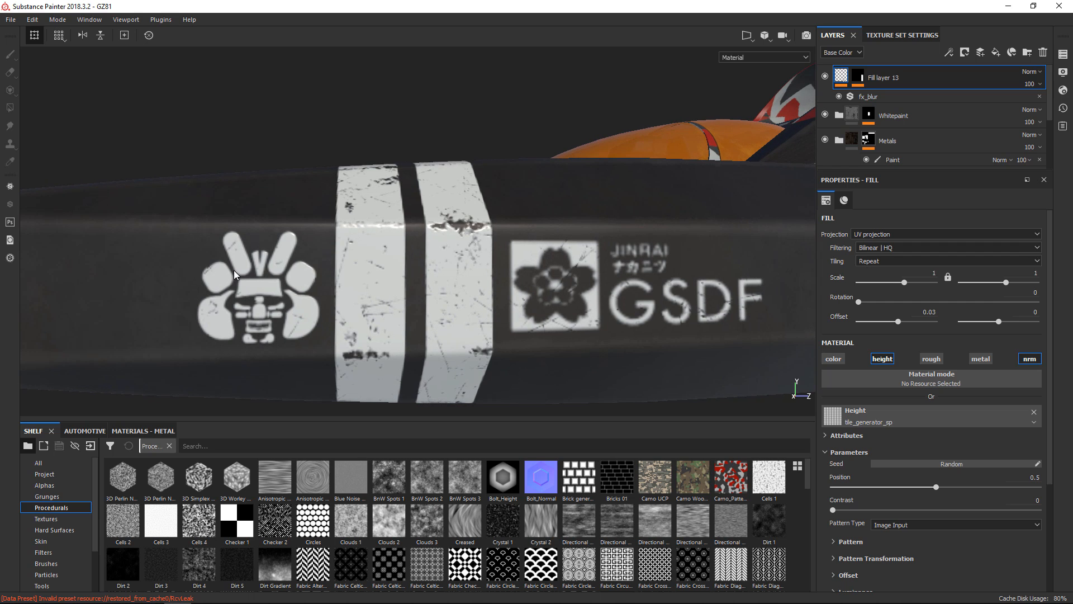
mouse_move(712, 284)
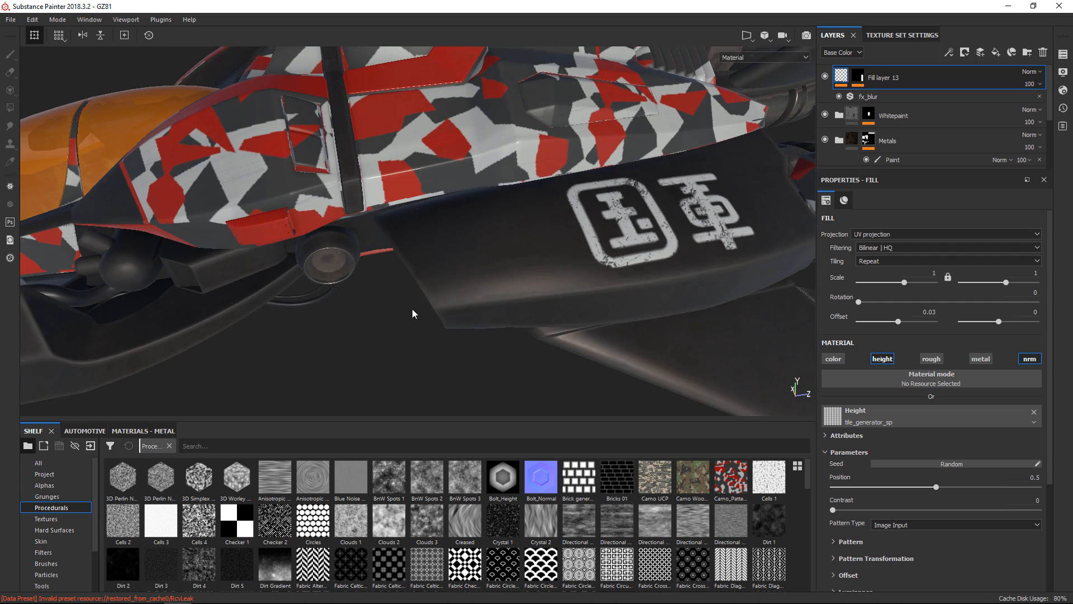
left_click_drag(412, 314, 495, 256)
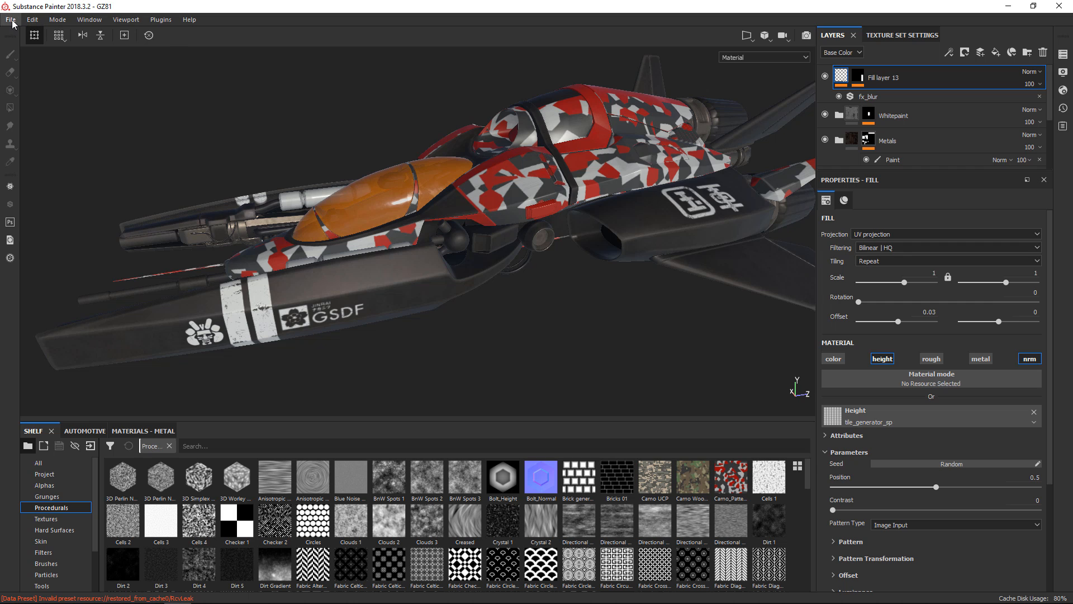
left_click(31, 18)
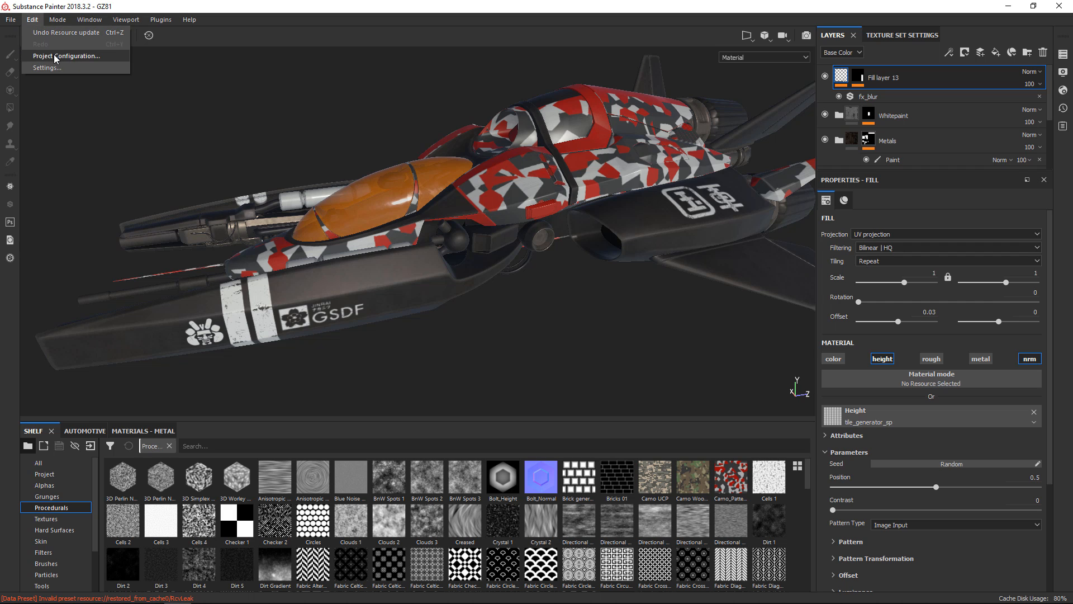
left_click(47, 67)
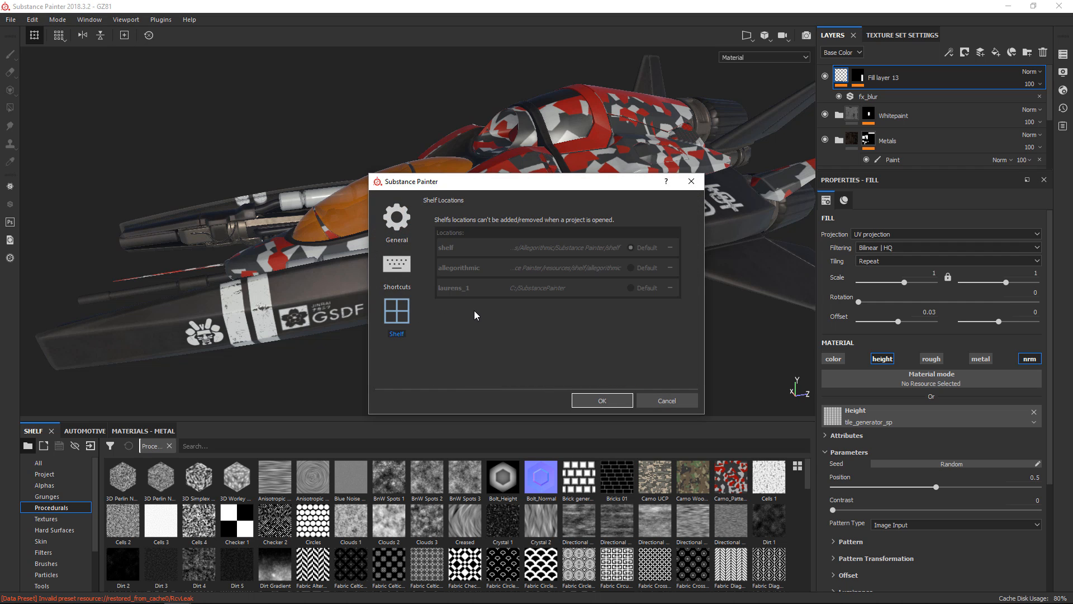
mouse_move(447, 299)
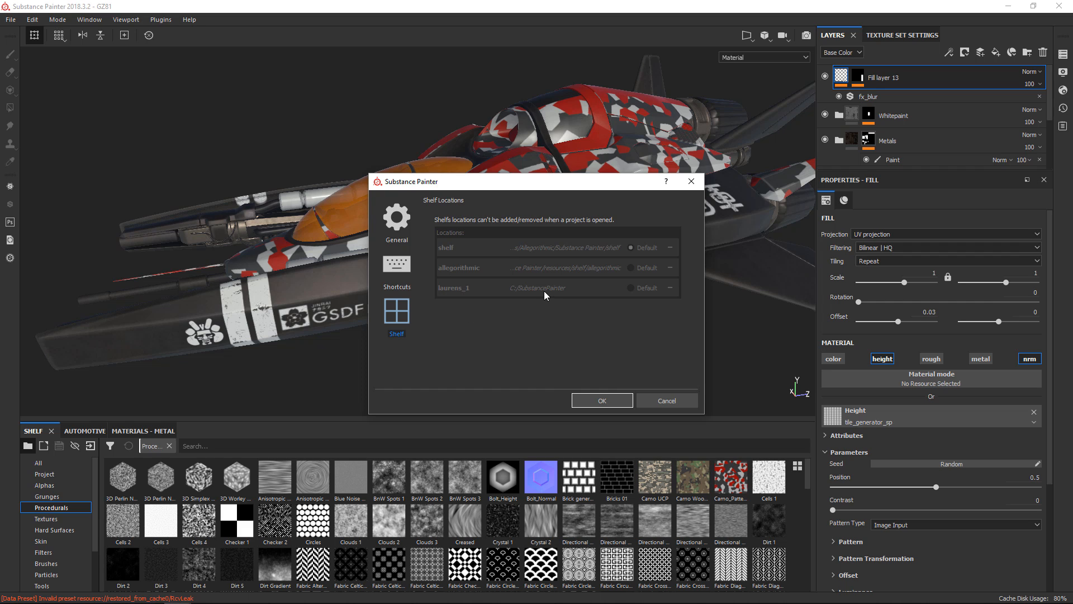
mouse_move(576, 301)
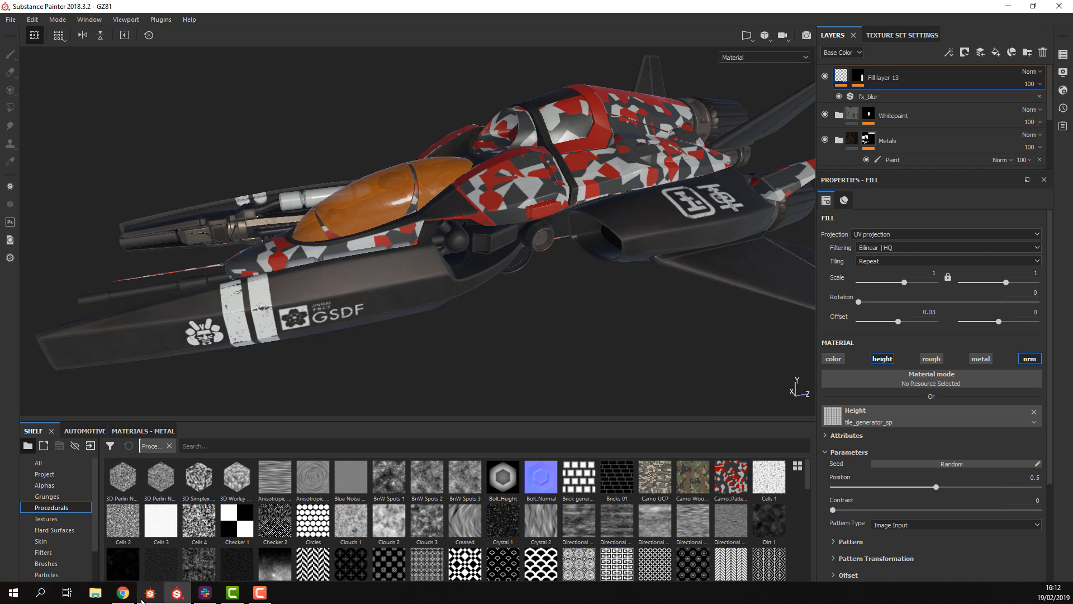
Select Camouflage.sbs in the C:\SubstancePainter\procedurals folder
scroll("down", 3)
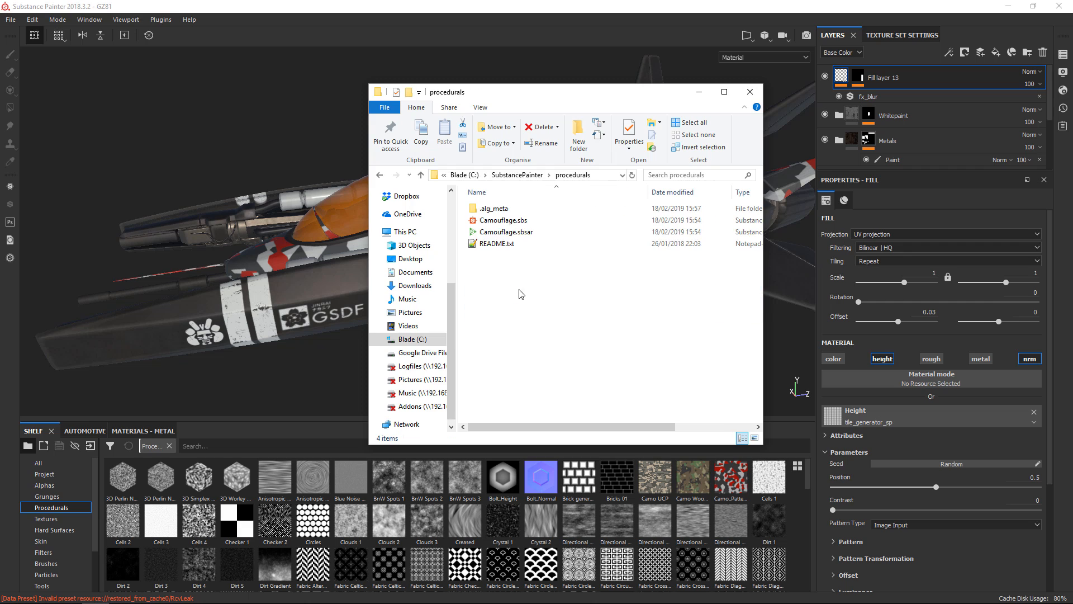
left_click(503, 219)
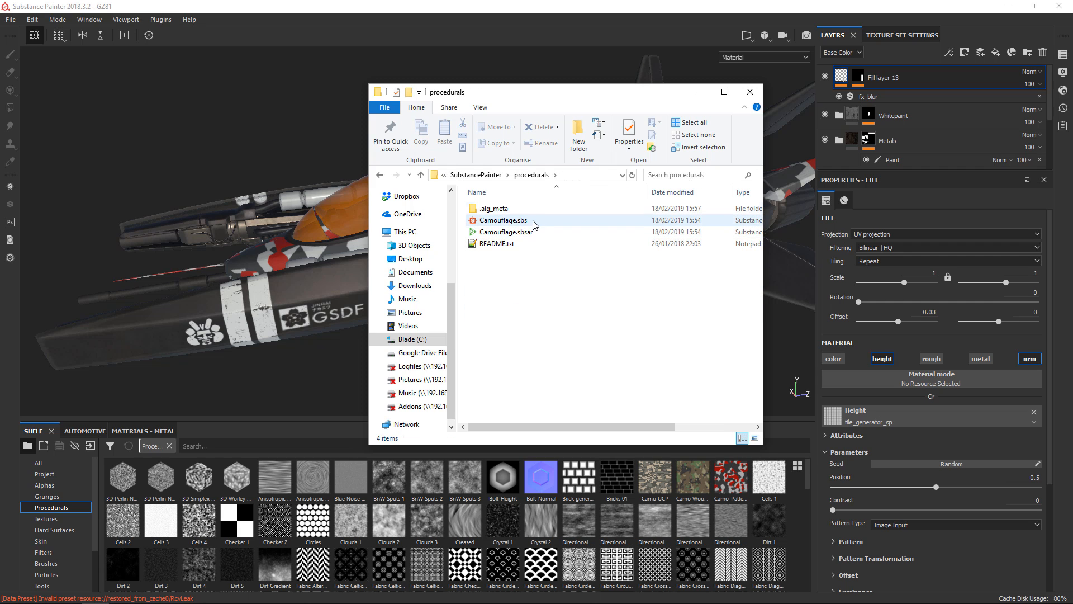
mouse_move(520, 231)
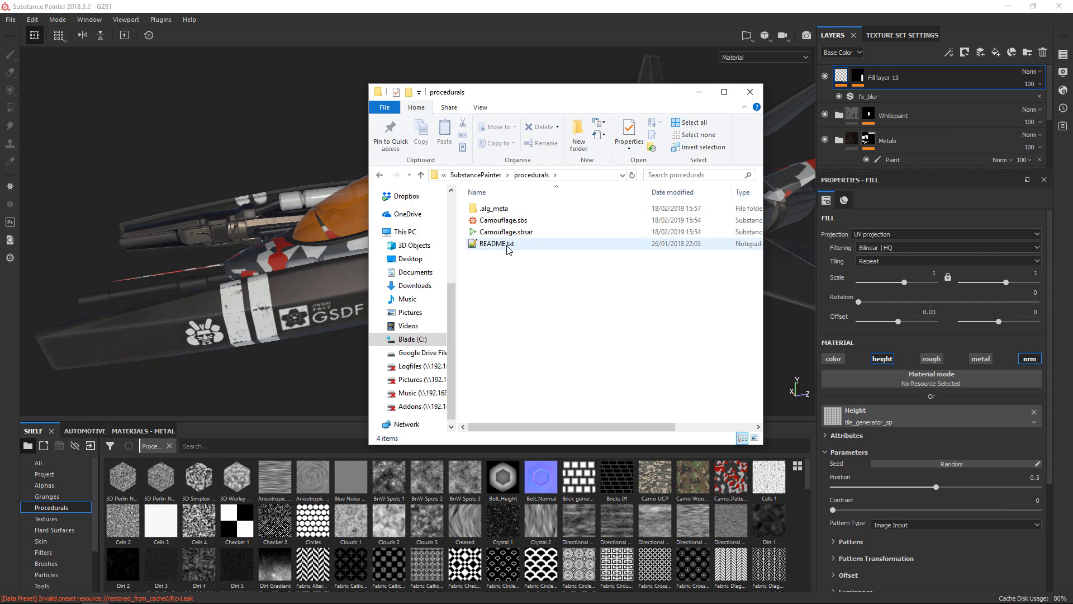
left_click(402, 231)
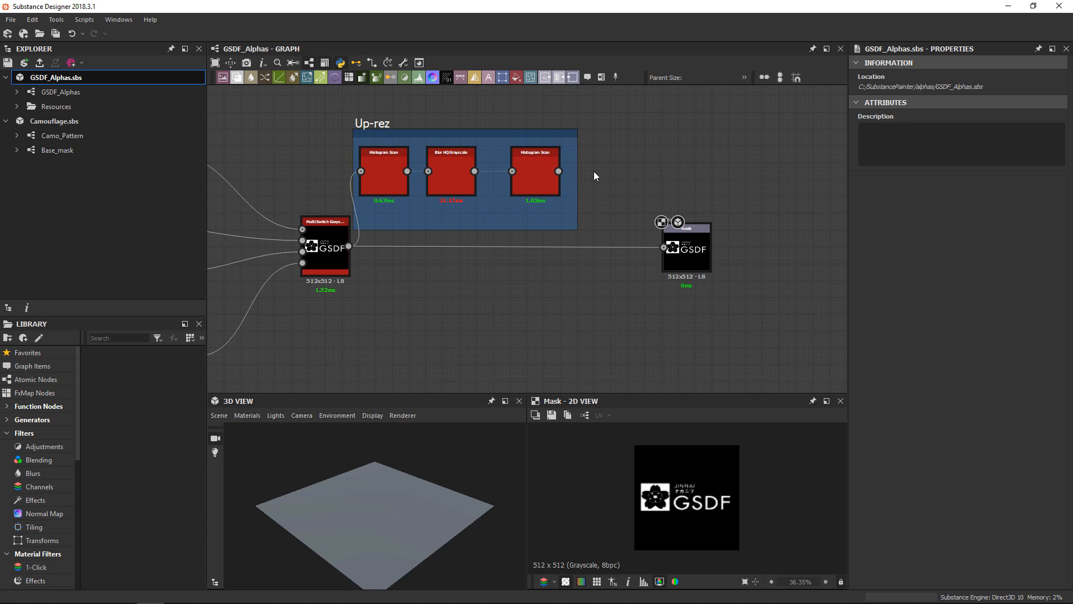
Check the Up-rez nodes output 2048×2048, then publish GSDF_Alphas.sbs as an .sbsar
left_click(534, 150)
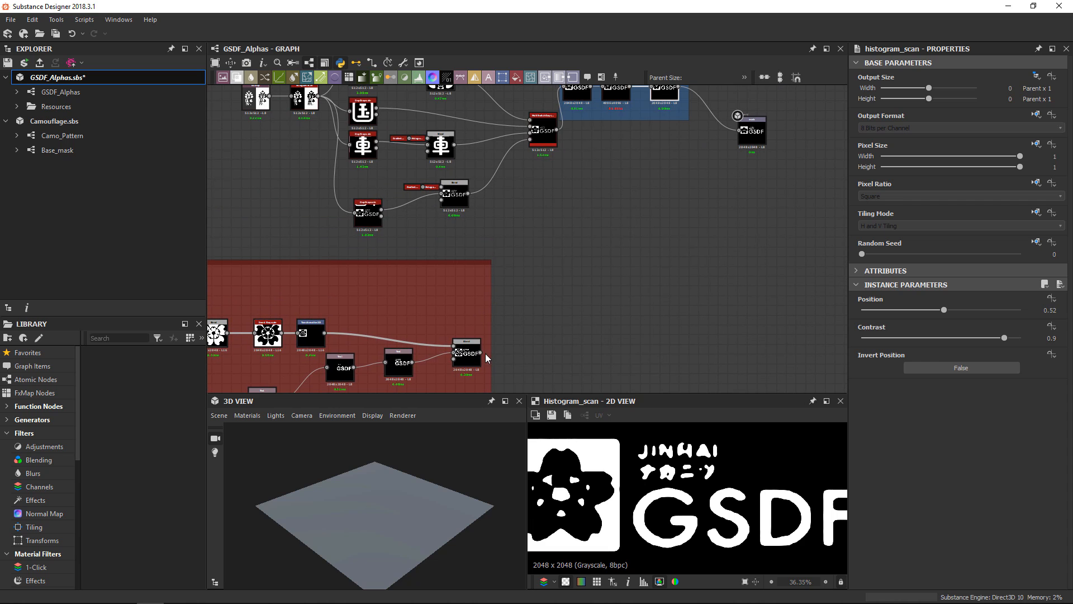
left_click_drag(479, 351, 528, 152)
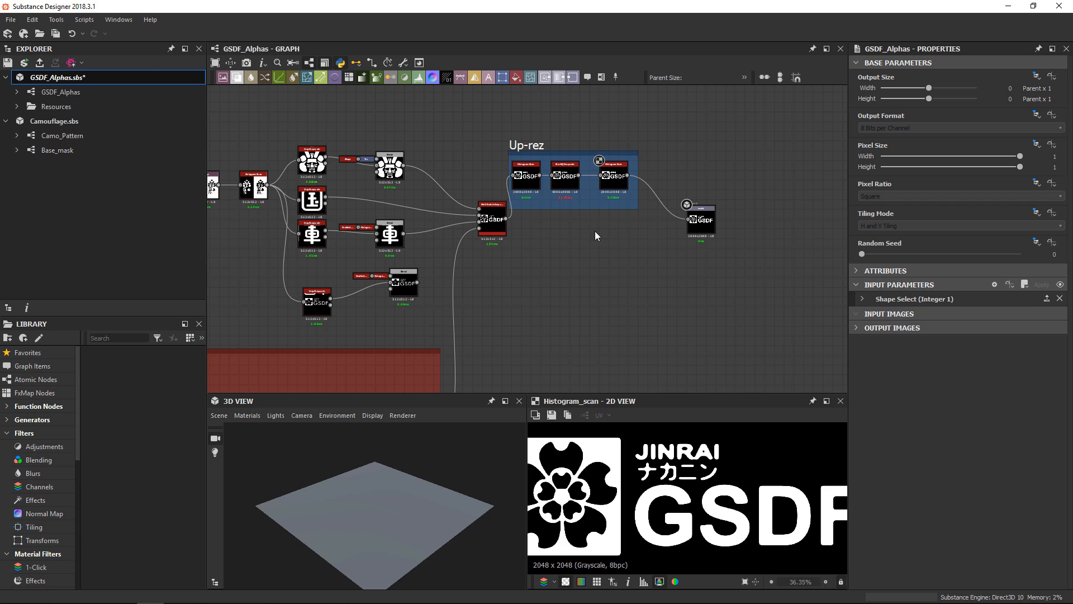
right_click(48, 77)
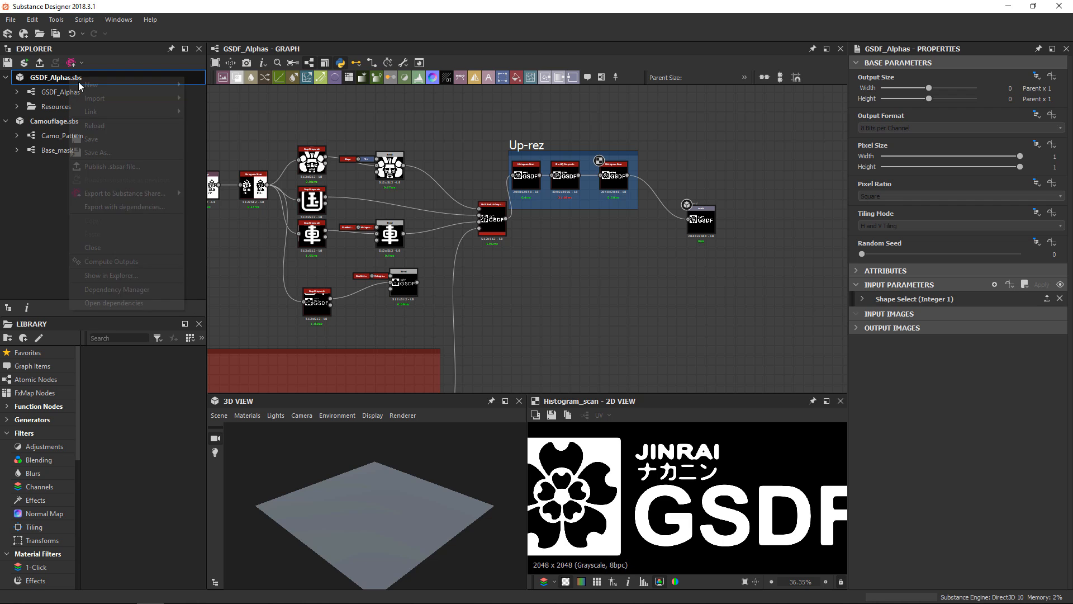
left_click(111, 166)
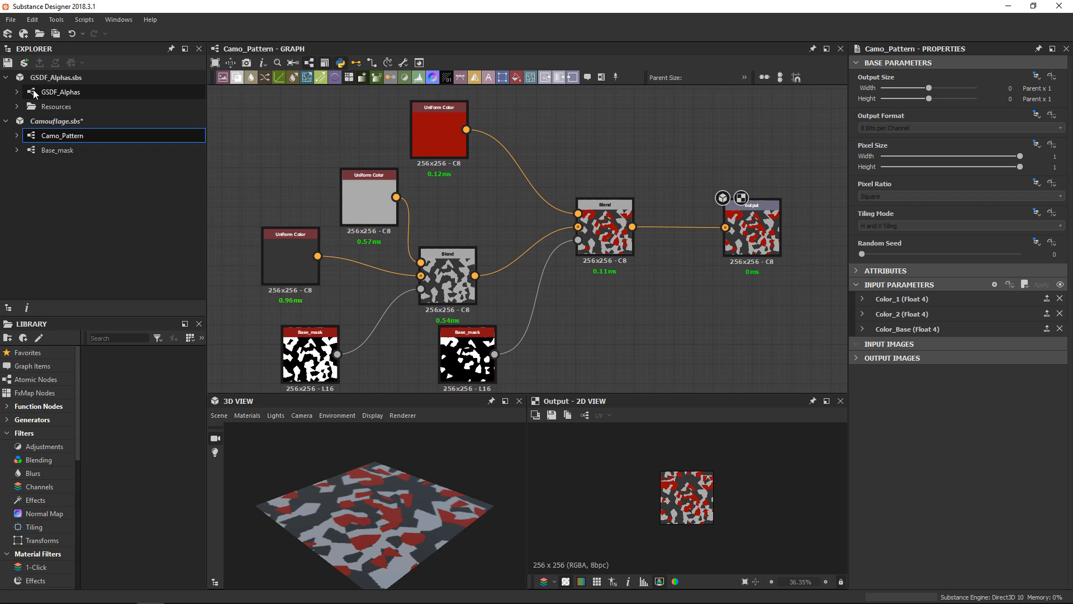
Publish Camouflage.sbs as an .sbsar file from the Explorer panel
right_click(56, 121)
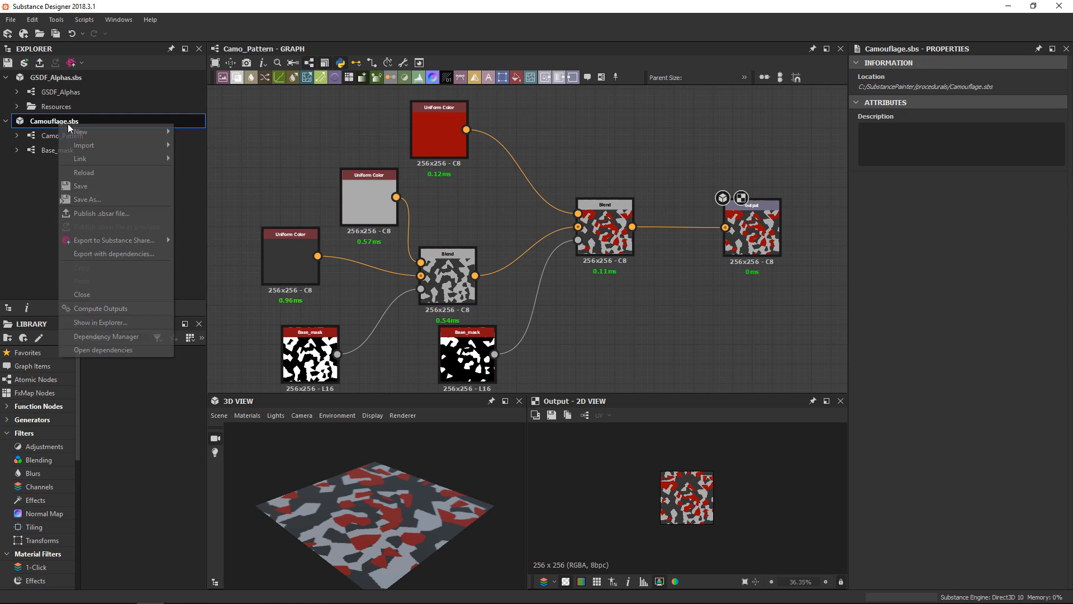
left_click(101, 213)
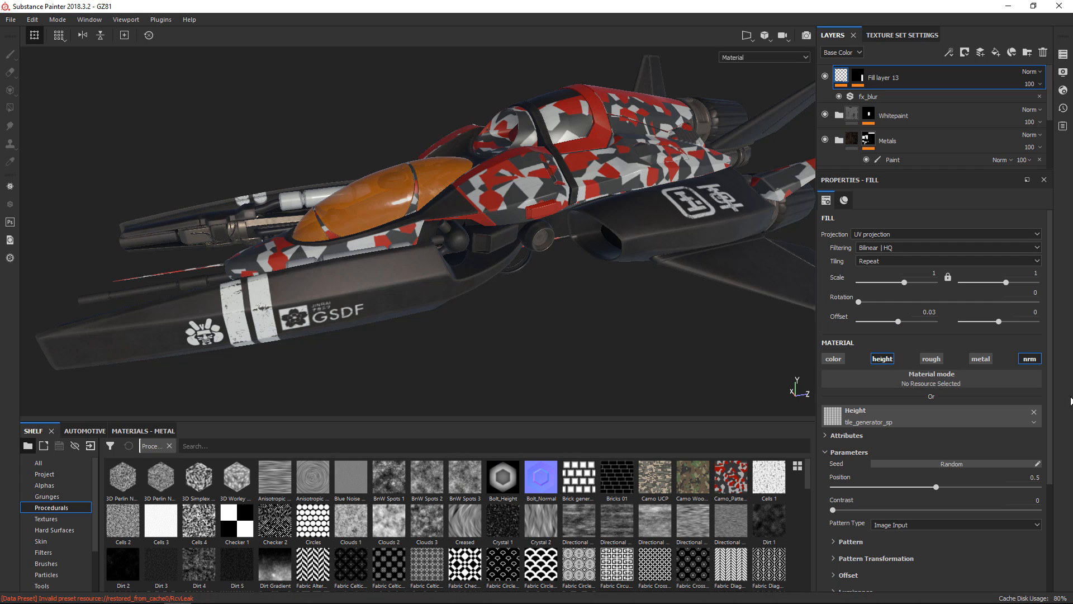
Open the Resources Updater plugin window
left_click(48, 563)
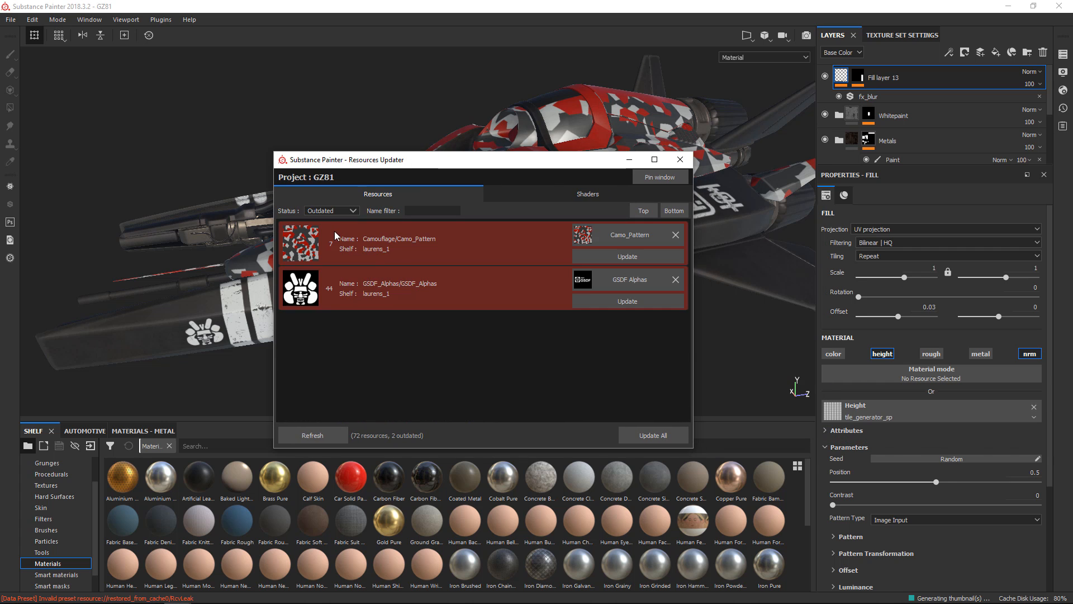
mouse_move(359, 333)
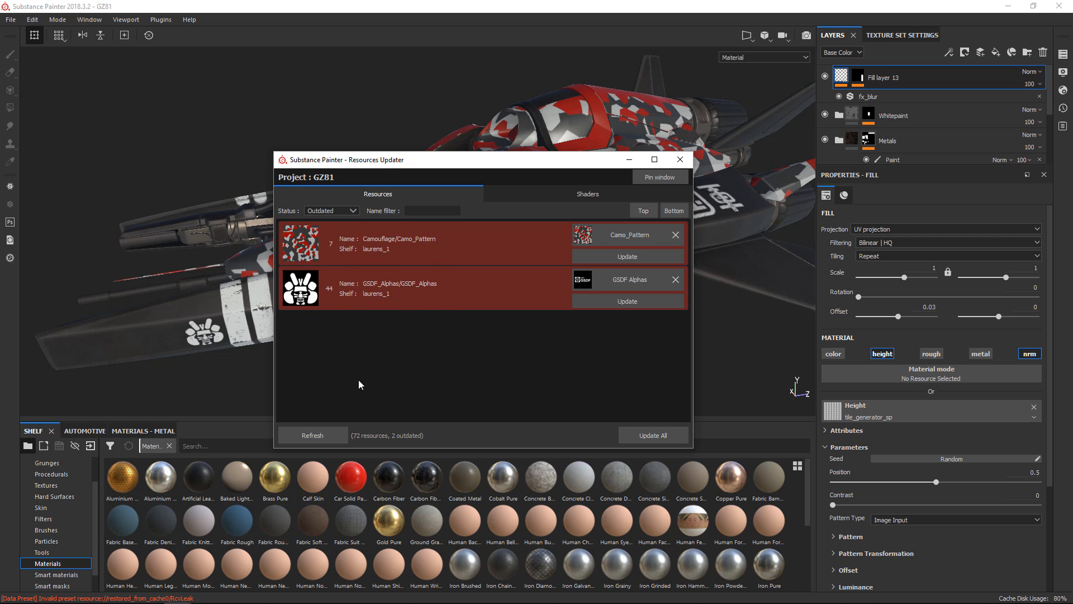
mouse_move(193, 338)
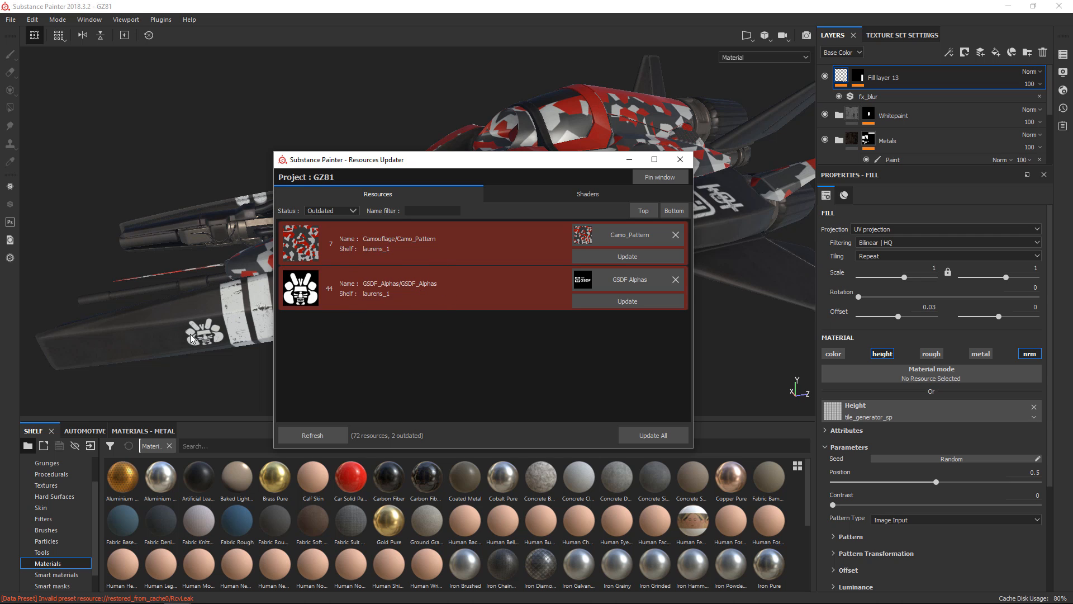
mouse_move(349, 338)
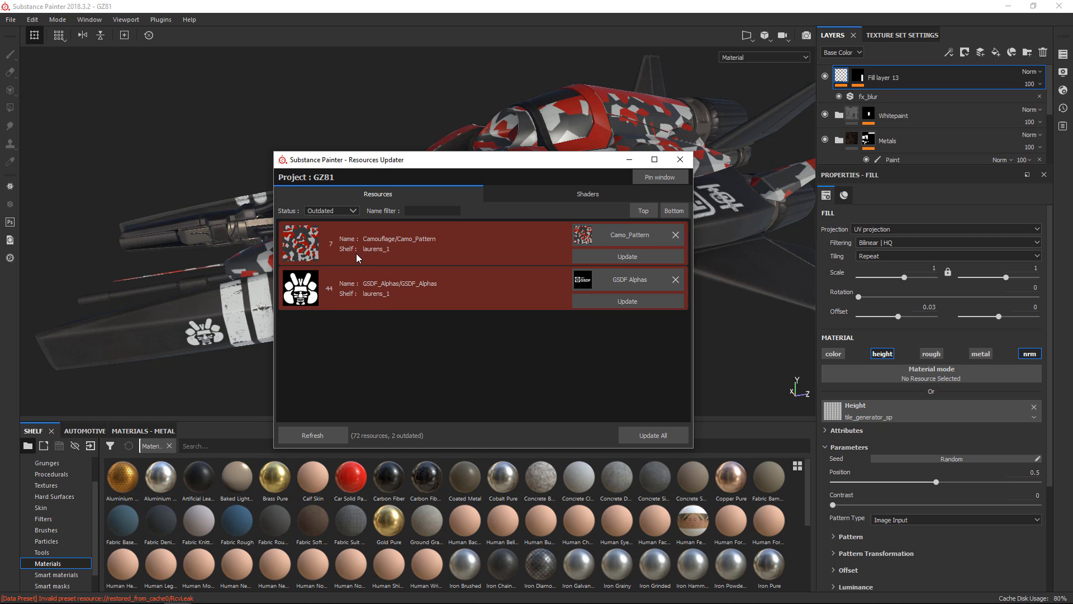
mouse_move(409, 286)
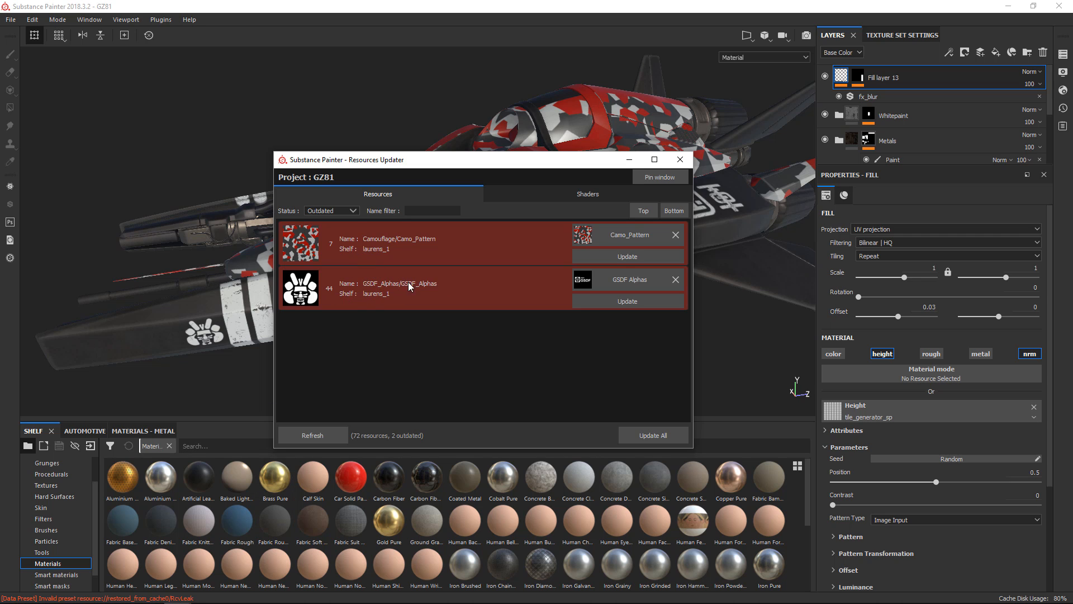
mouse_move(451, 245)
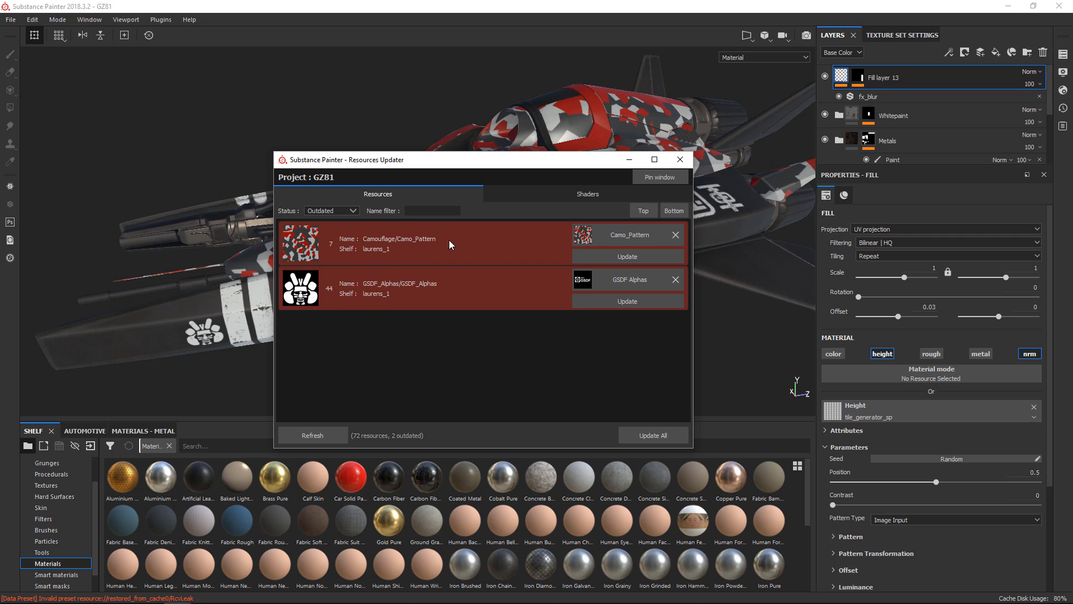
mouse_move(408, 295)
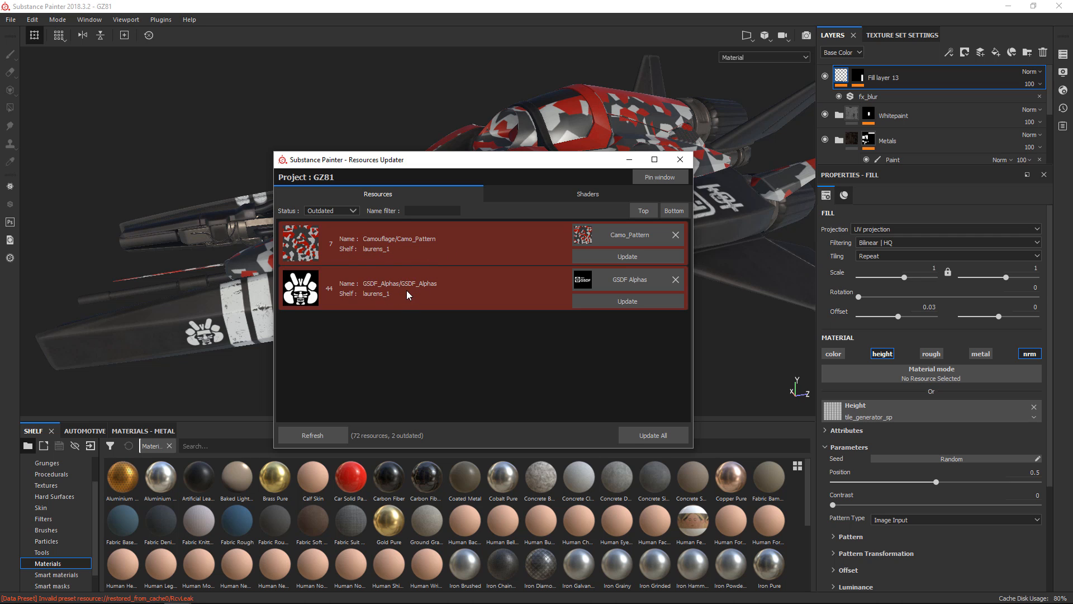
mouse_move(448, 281)
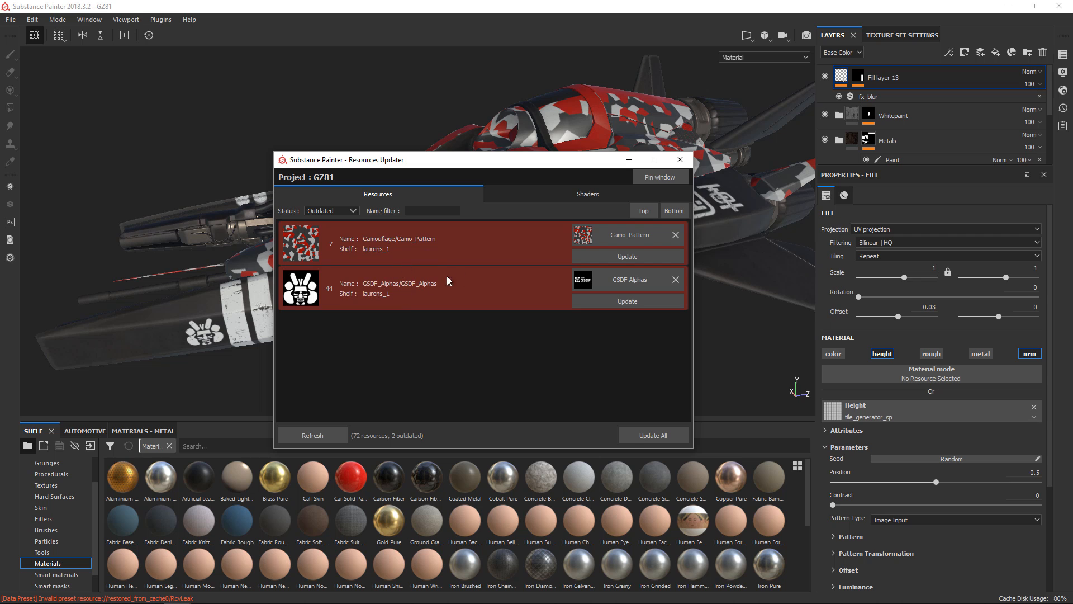
mouse_move(420, 280)
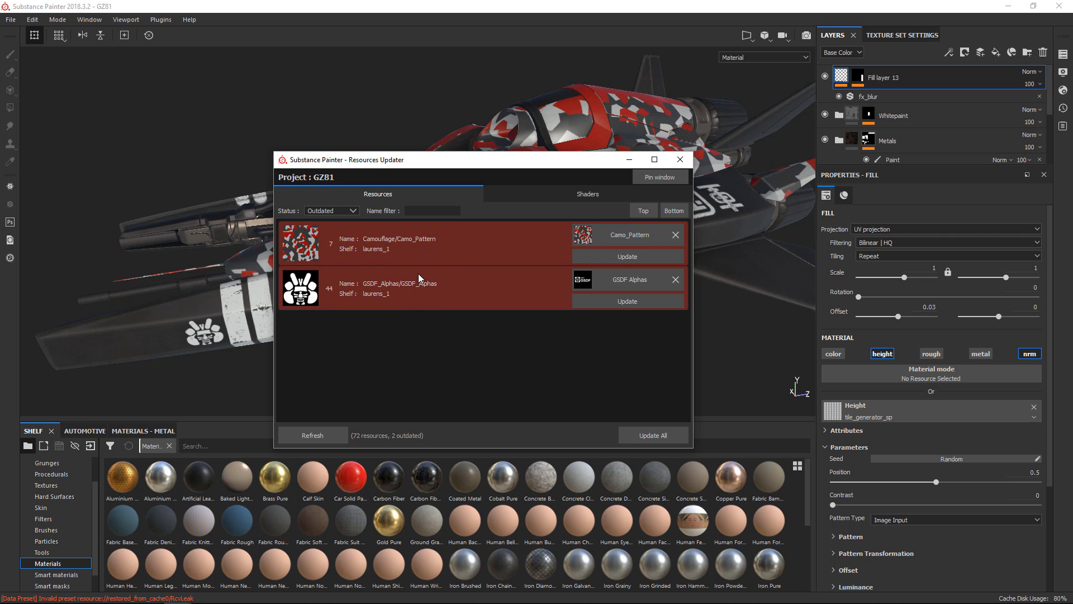
mouse_move(362, 306)
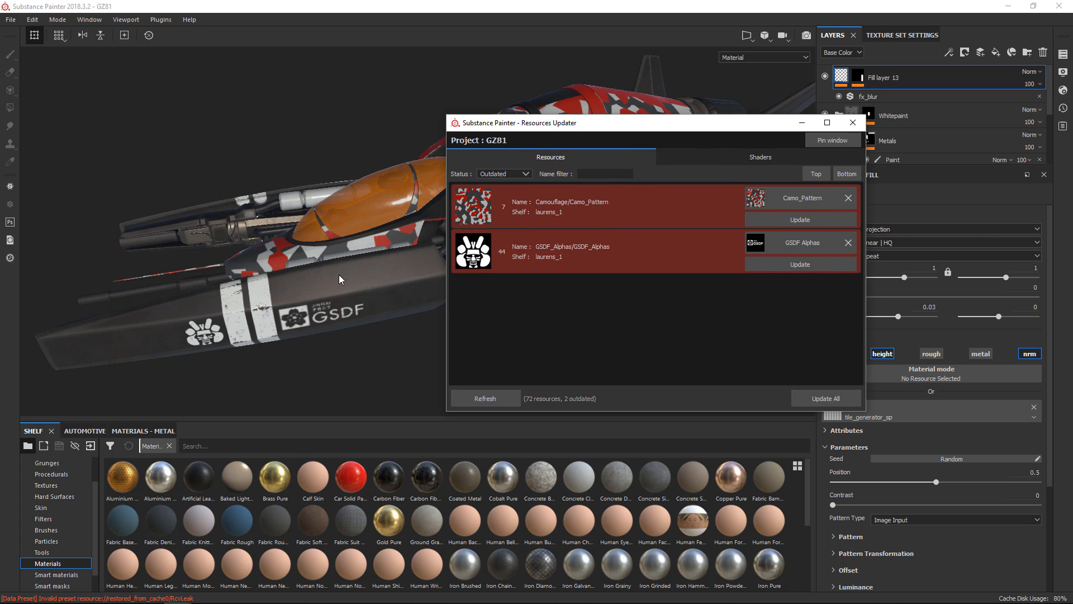
Update the outdated GSDF Alphas resource in the Resources Updater
left_click(799, 264)
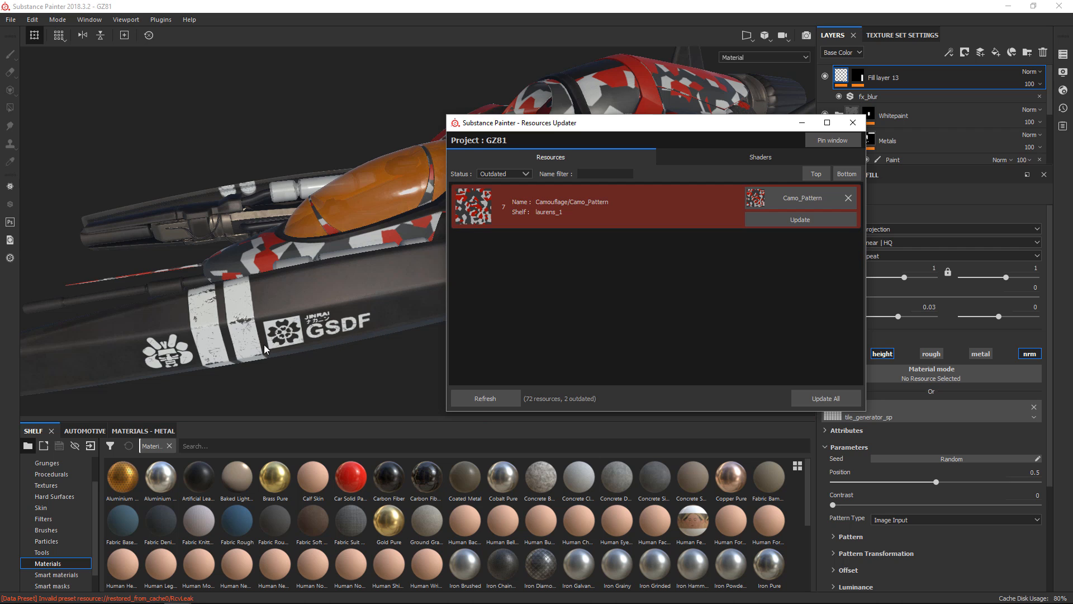
mouse_move(277, 356)
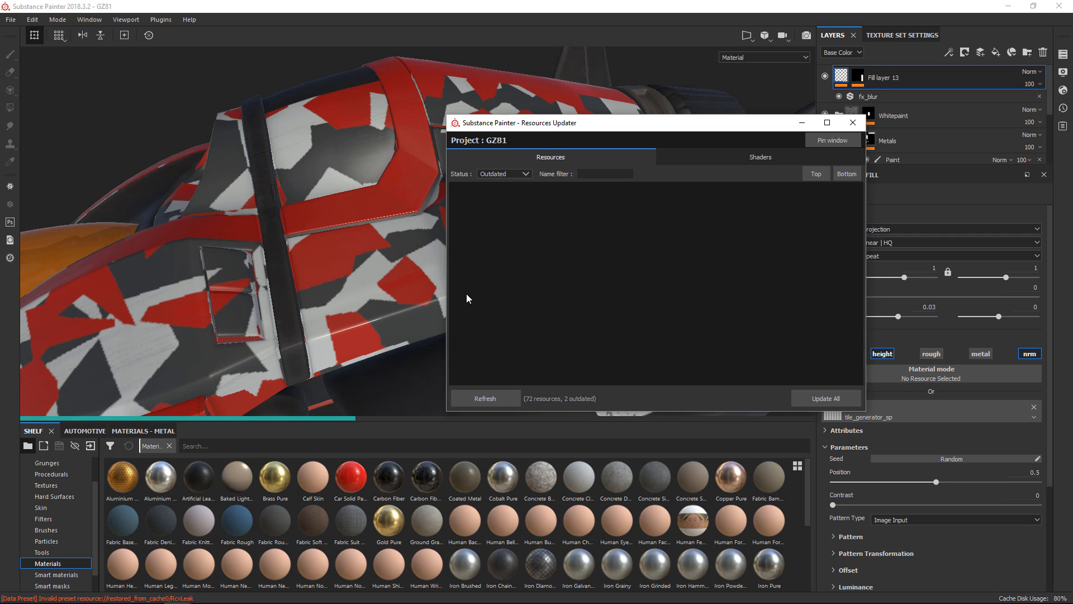
mouse_move(409, 335)
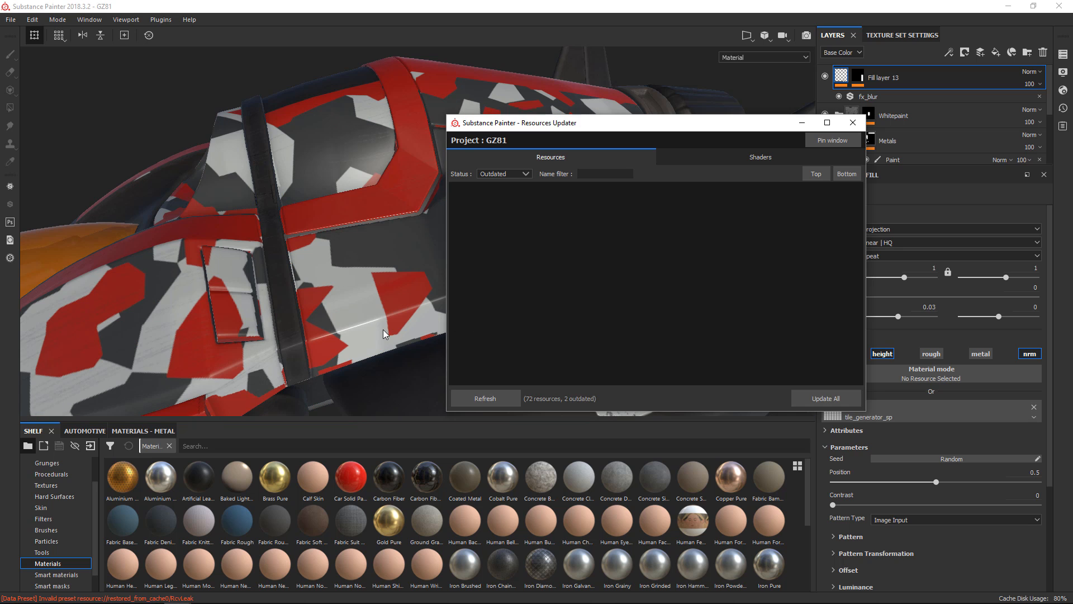
Bring the 3D viewport forward, zoom out, and orbit to a side view of the camo
left_click(852, 122)
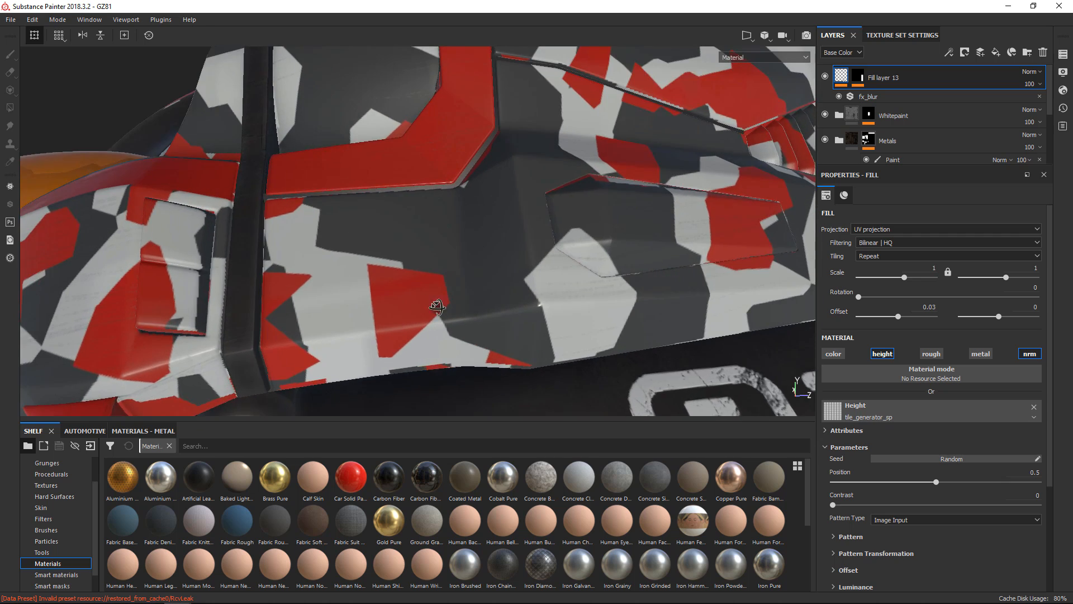
left_click_drag(438, 305, 380, 304)
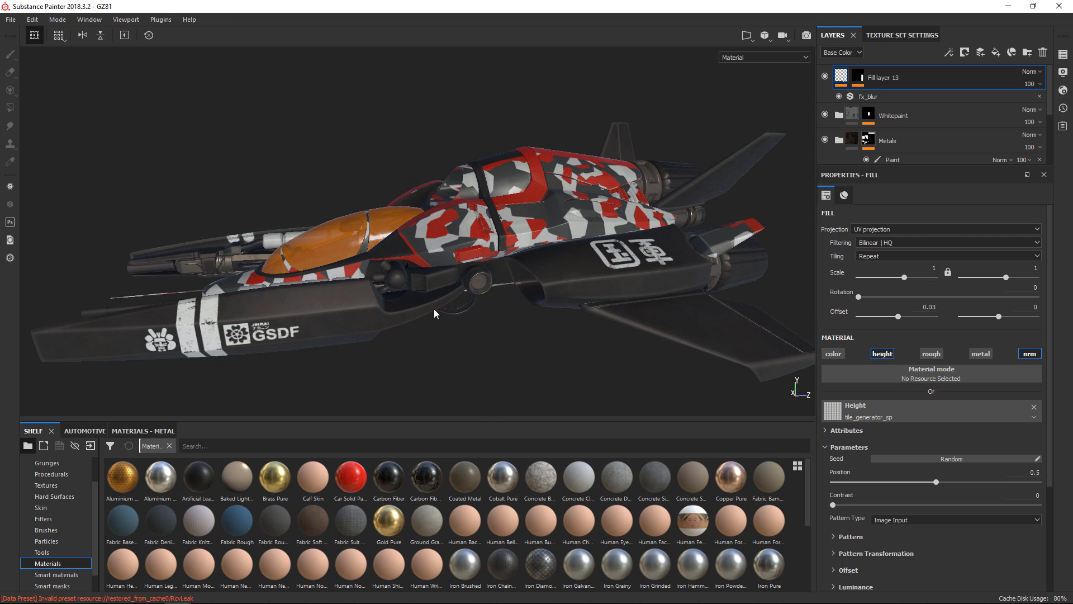
left_click_drag(434, 313, 514, 579)
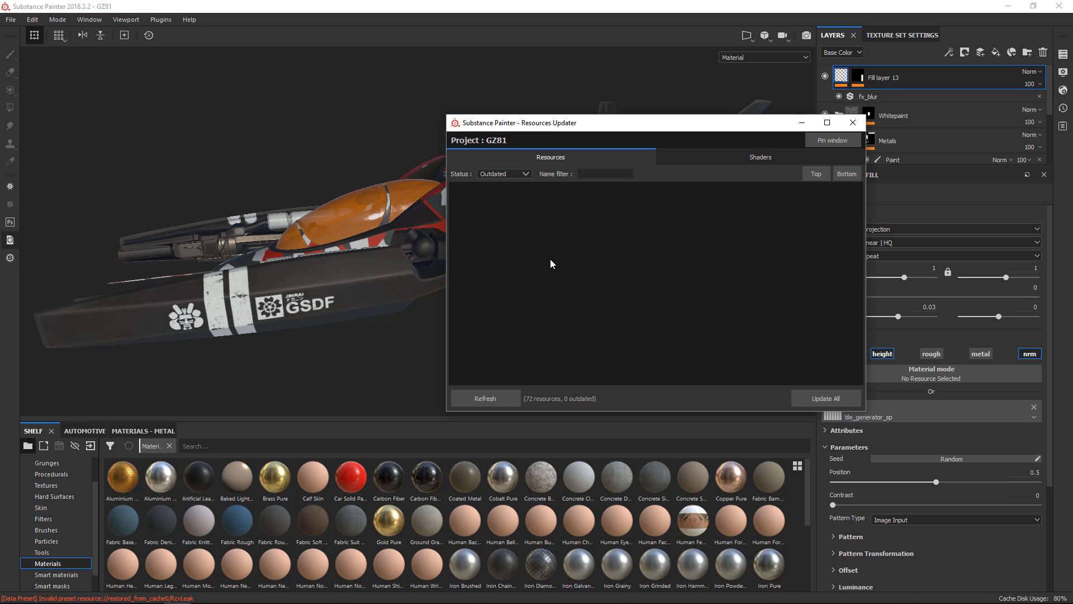
mouse_move(810, 365)
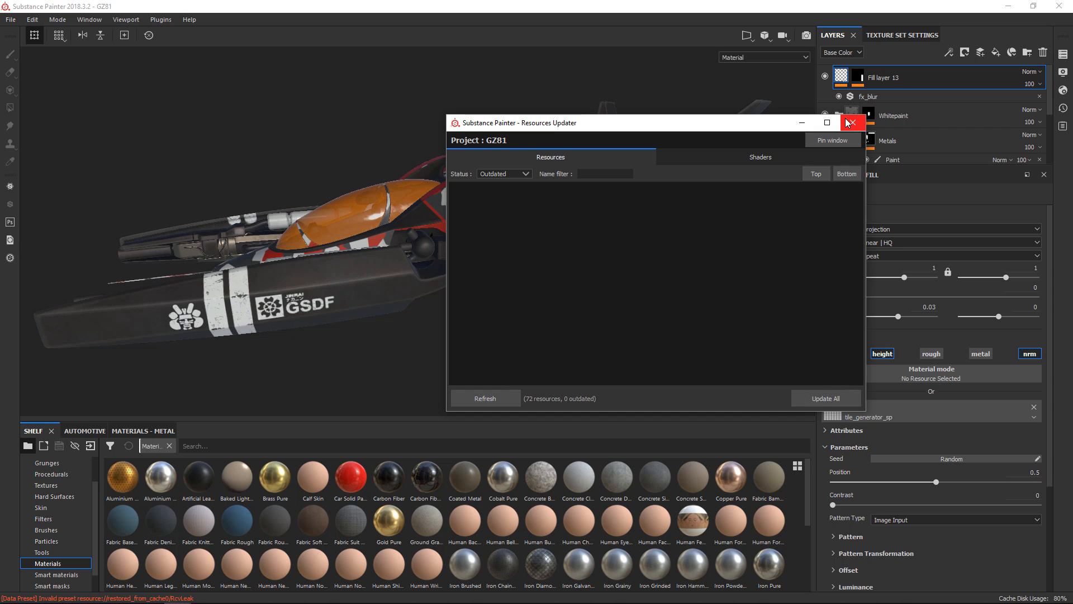
mouse_move(758, 173)
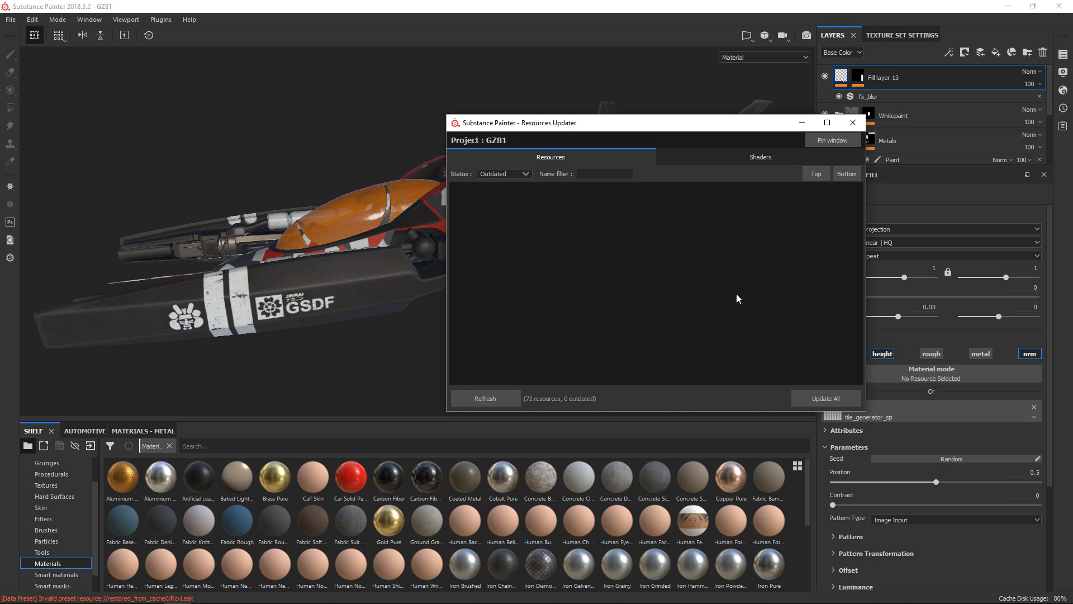
mouse_move(599, 256)
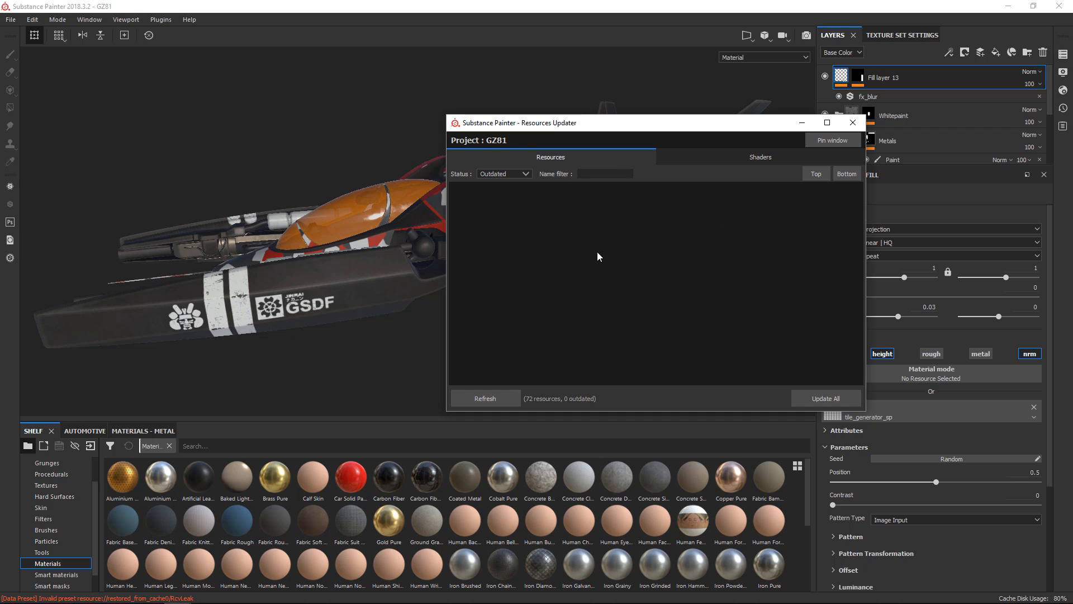
mouse_move(567, 278)
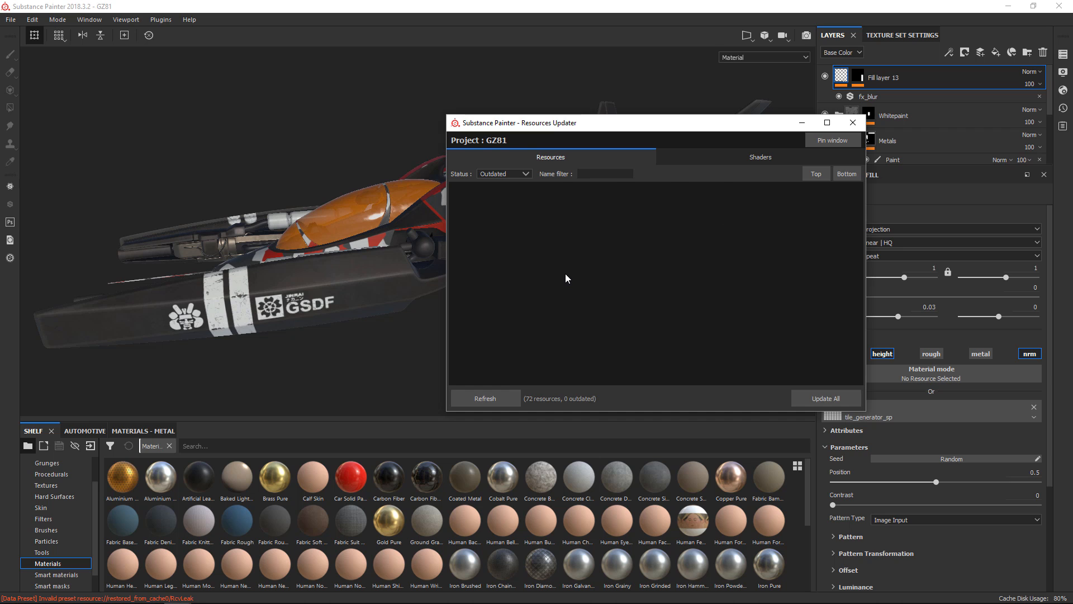
mouse_move(609, 266)
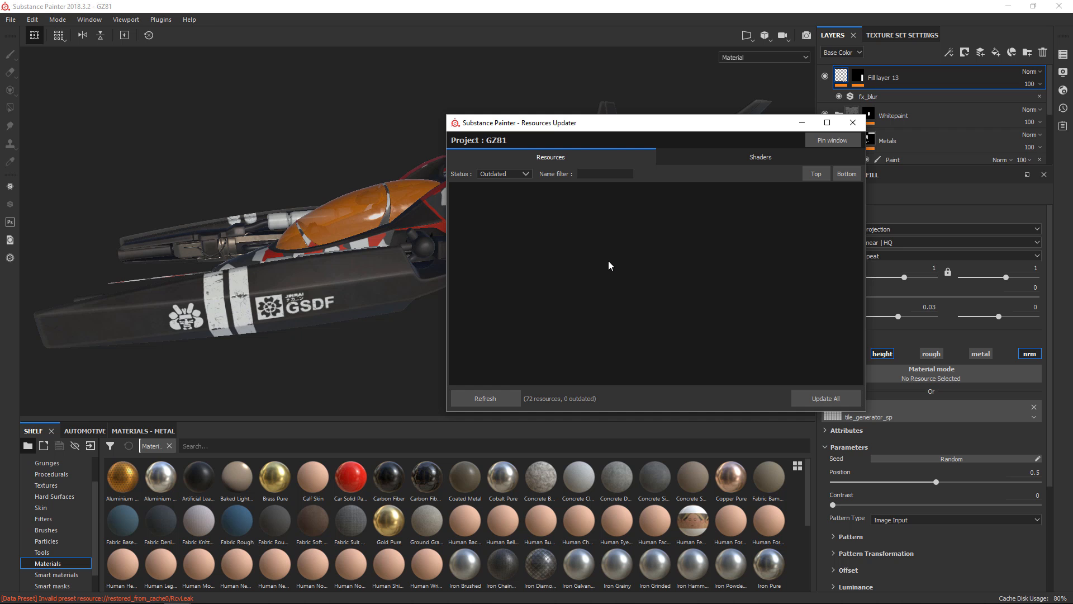